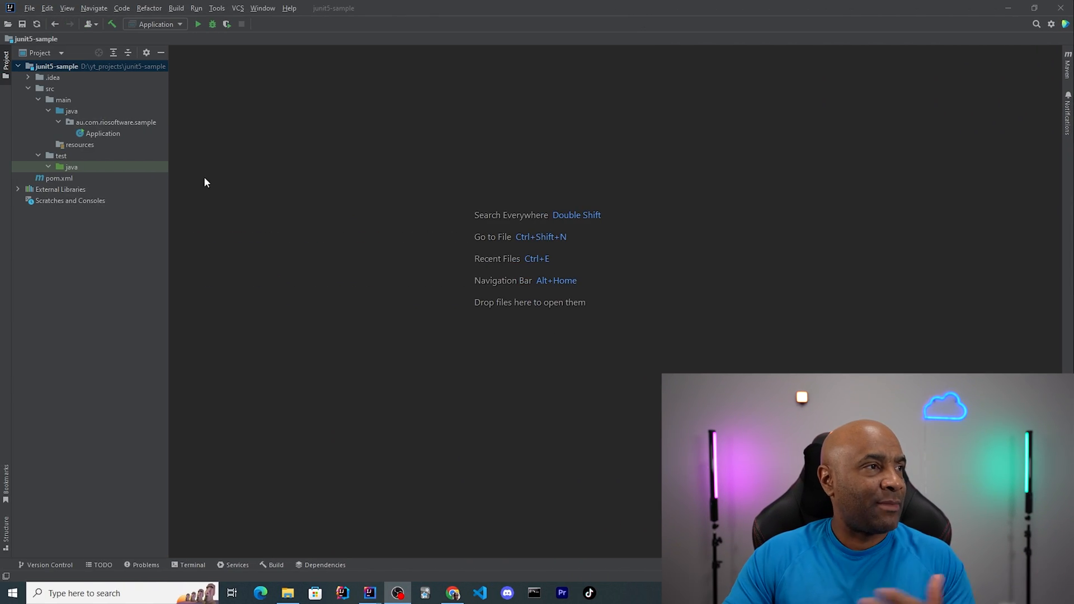
mouse_move(103, 85)
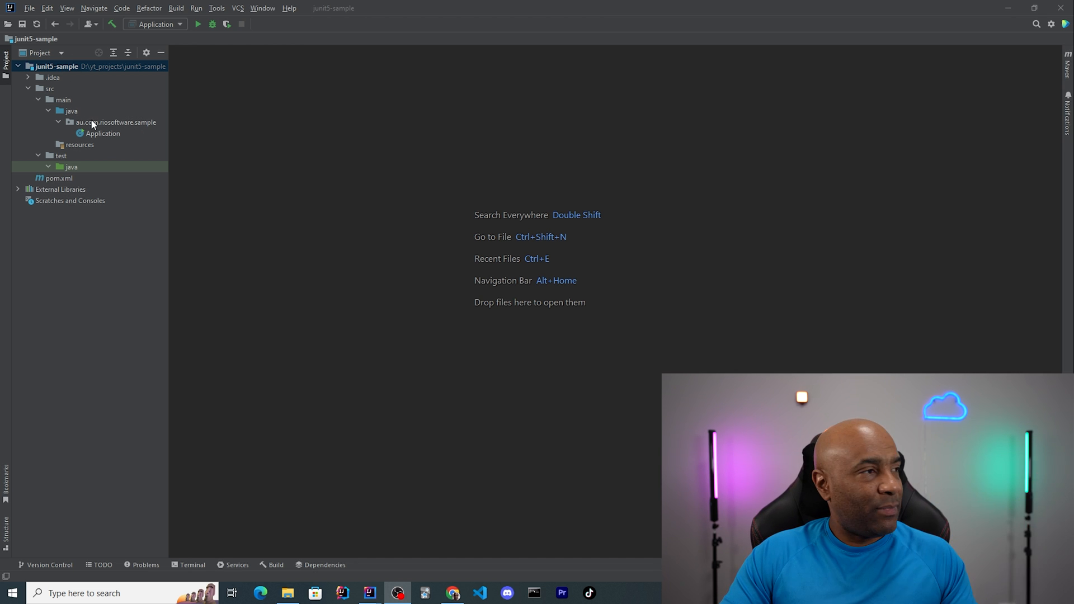
mouse_move(138, 175)
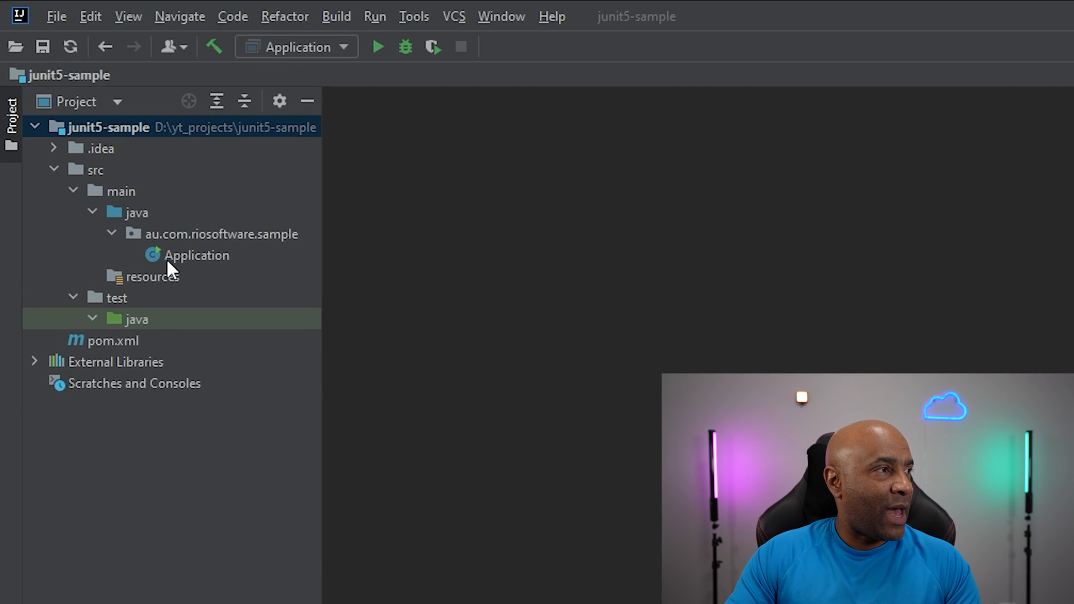
mouse_move(209, 263)
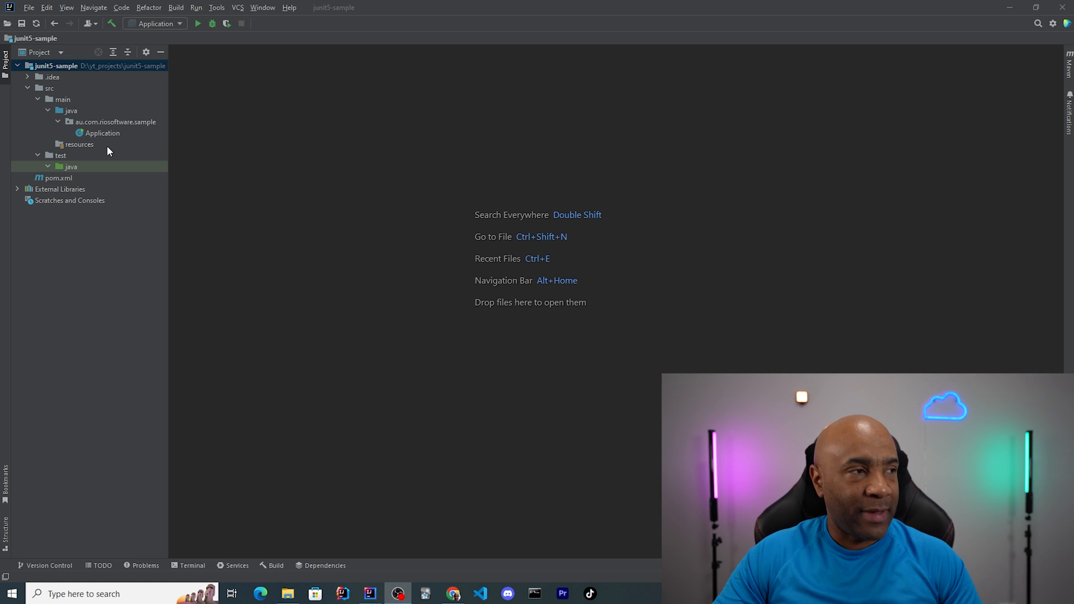
Create a model package inside the sample package and a Calculator class in it
right_click(116, 122)
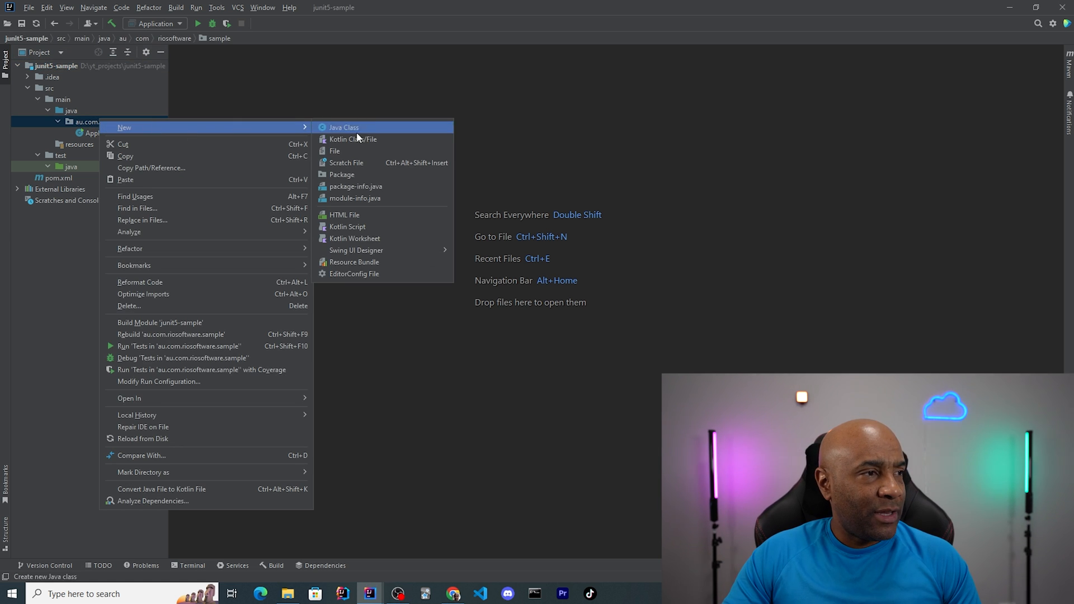
left_click(342, 175)
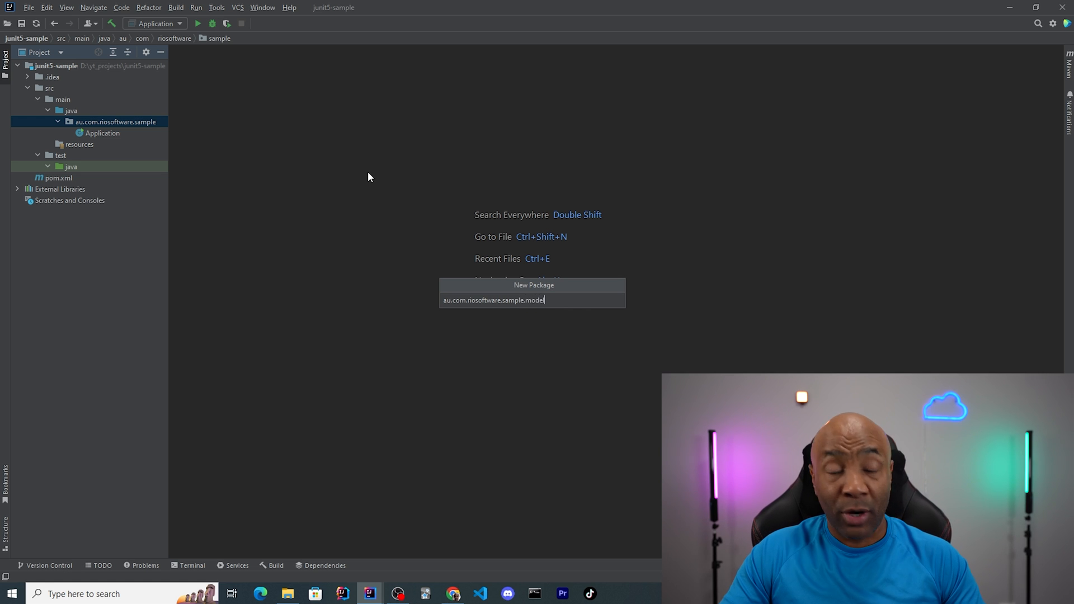
key("Enter")
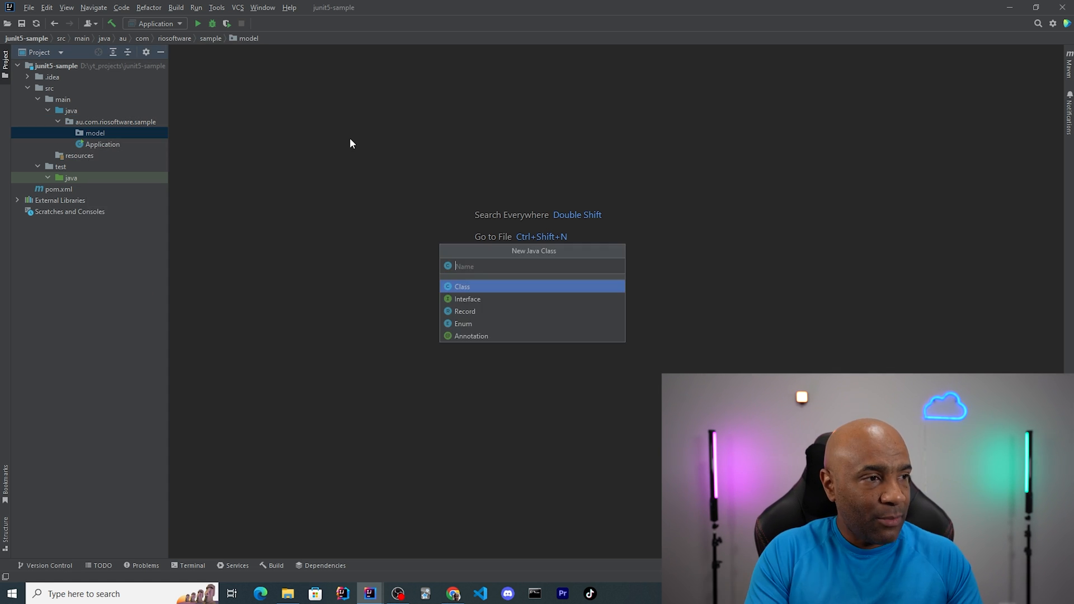
type("Calc")
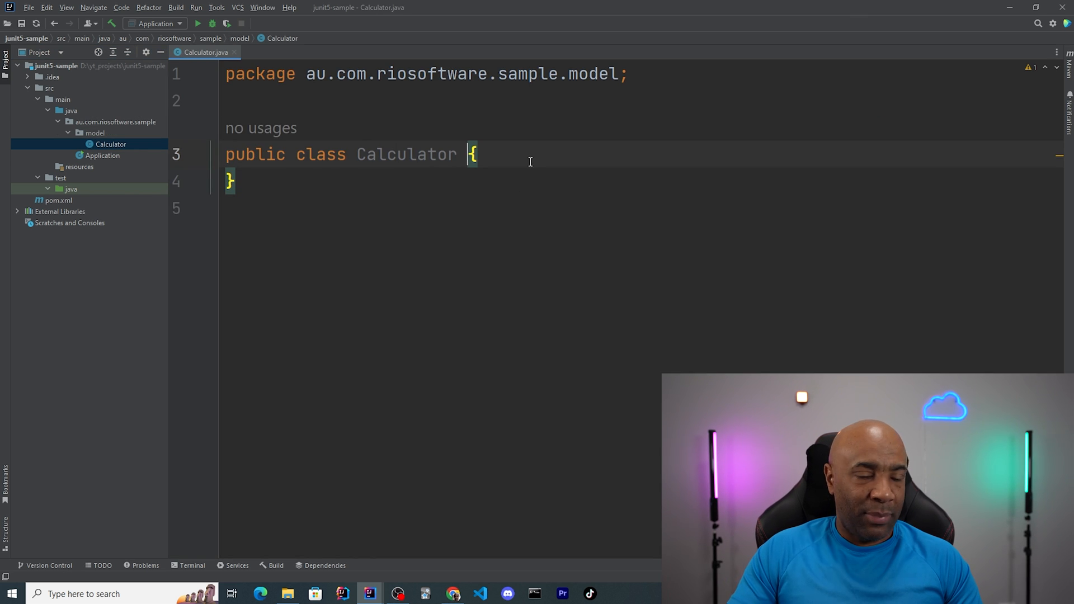
key("Enter")
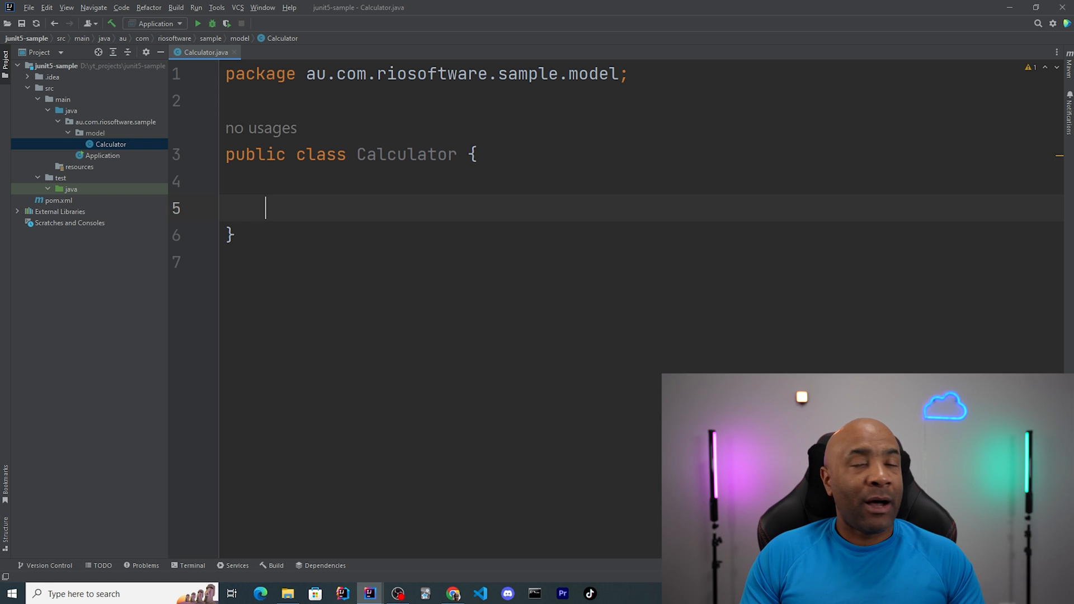
Write public int add(int a, int b) returning a + b in the Calculator class
key("enter")
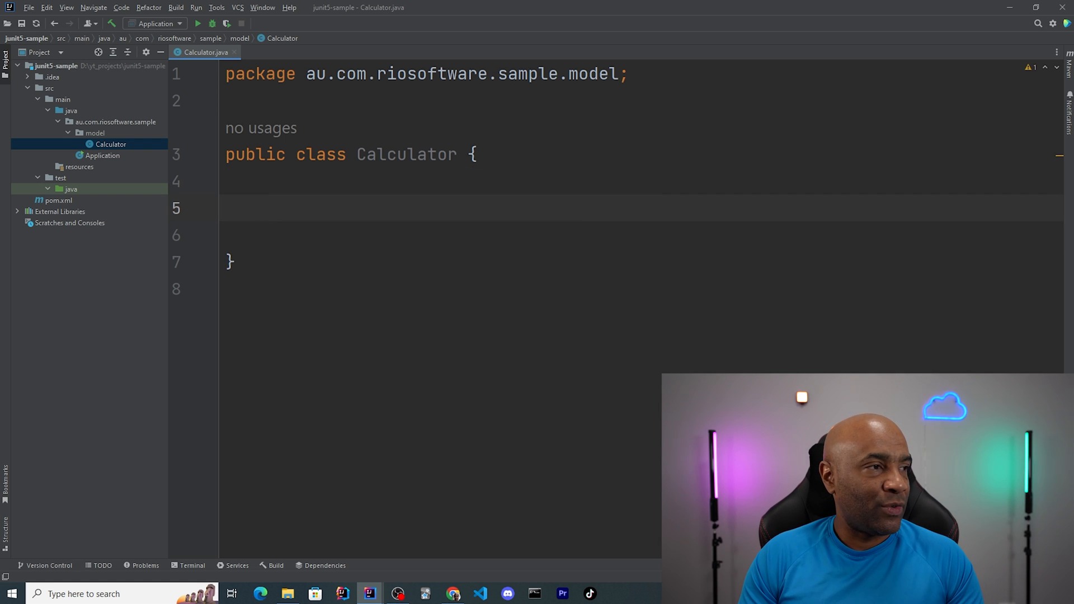
left_click(266, 208)
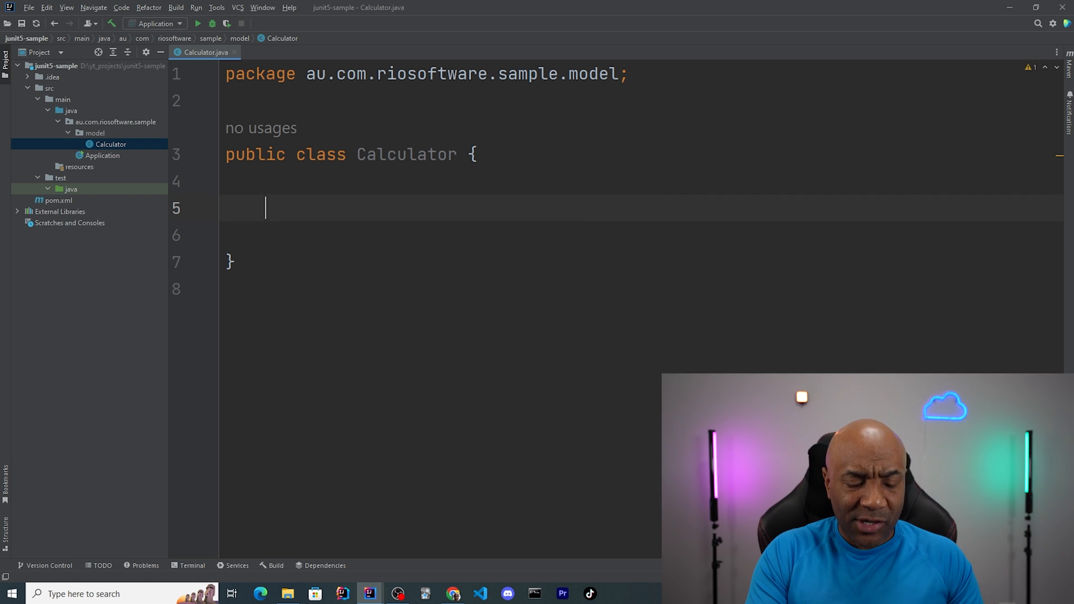
type("pul")
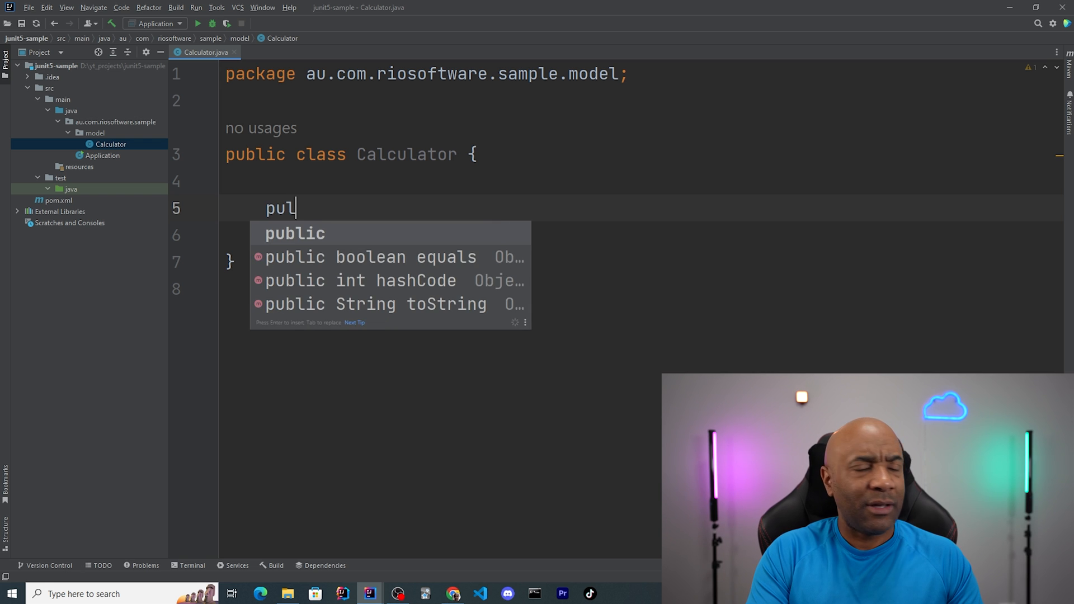
type("public int")
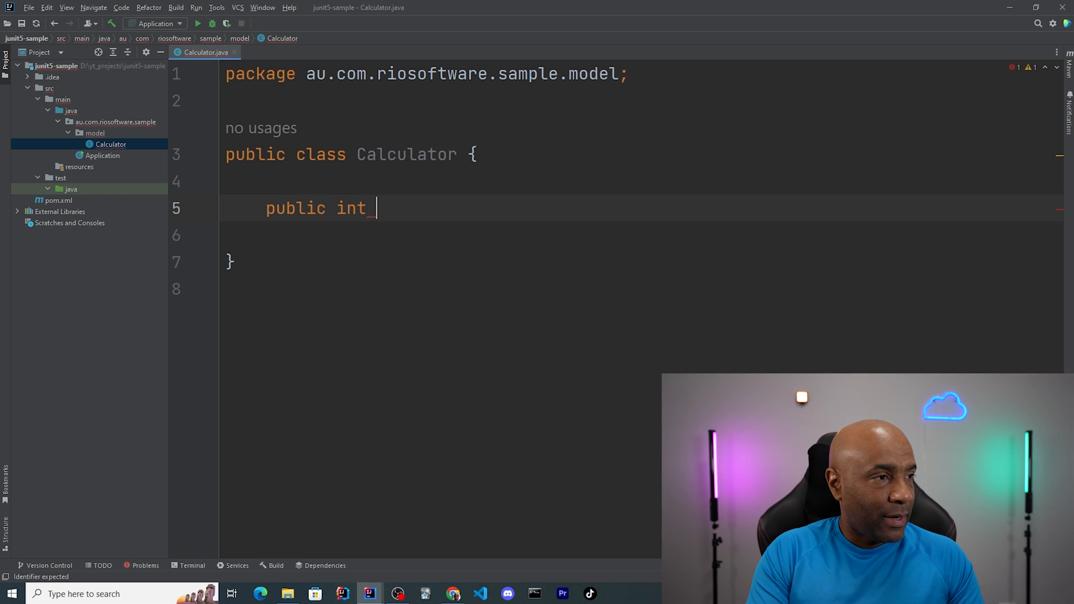
type("add(int")
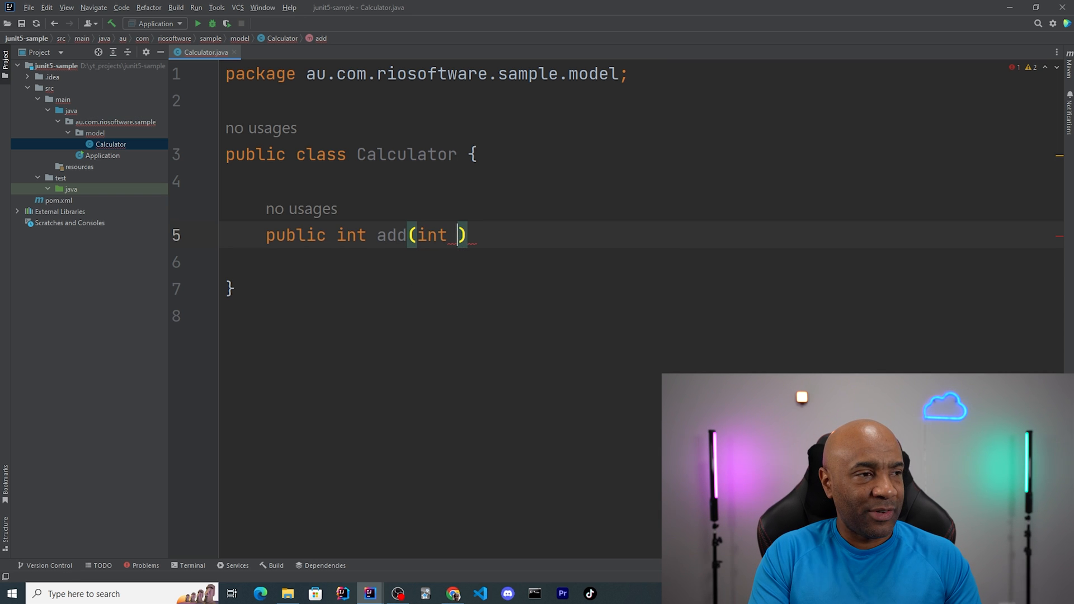
type("a, int b")
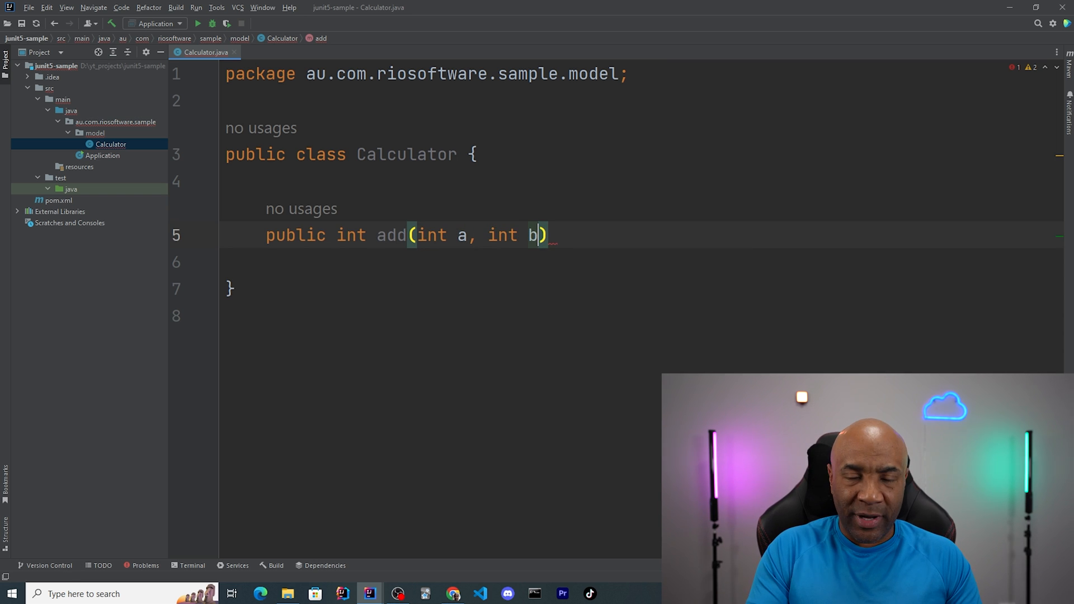
type("{")
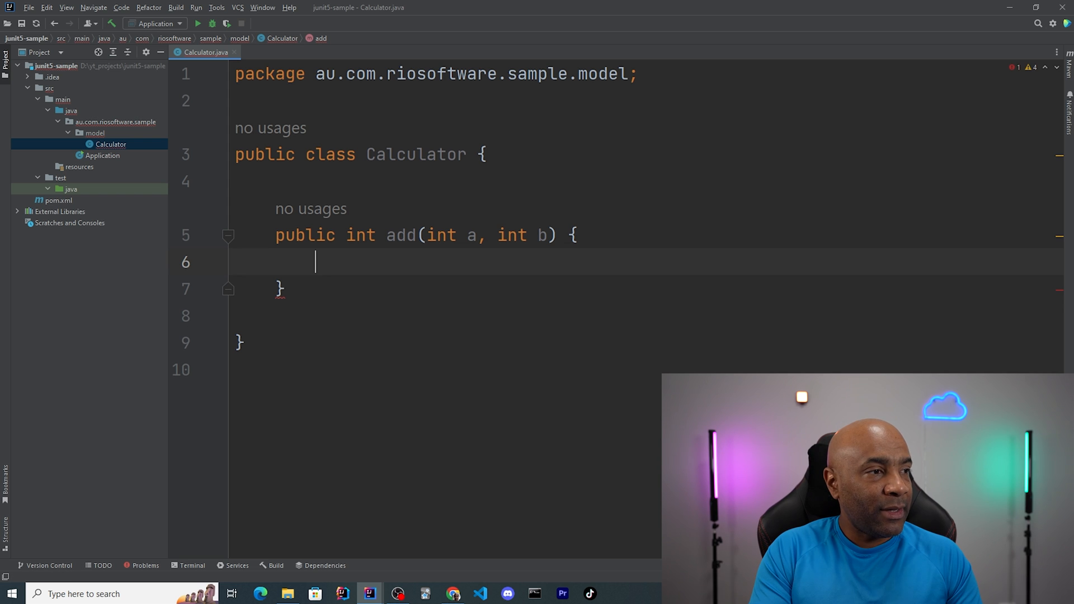
type("return a +")
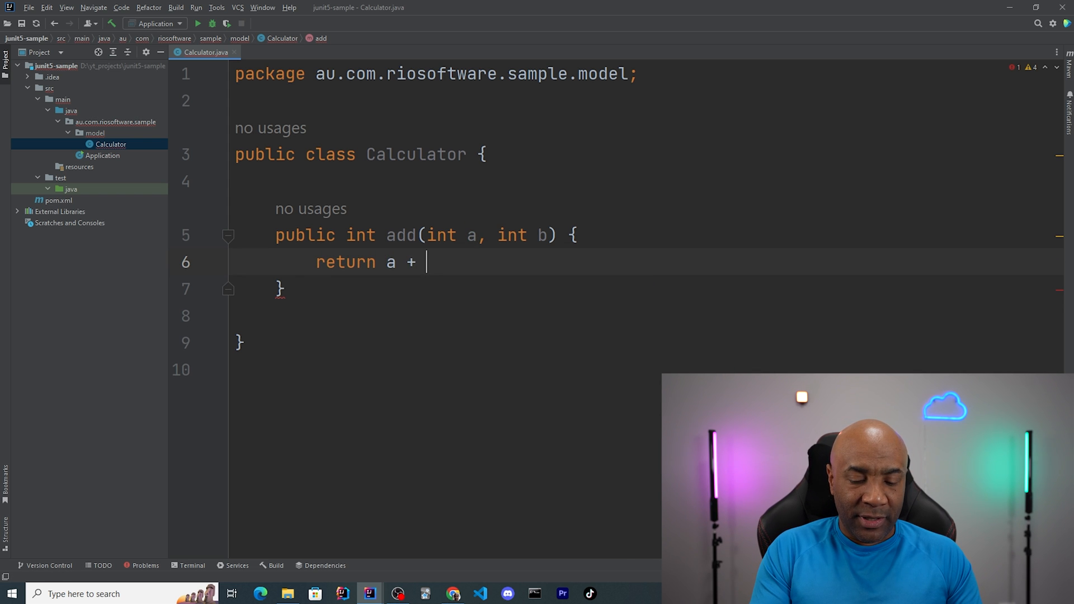
type("b;")
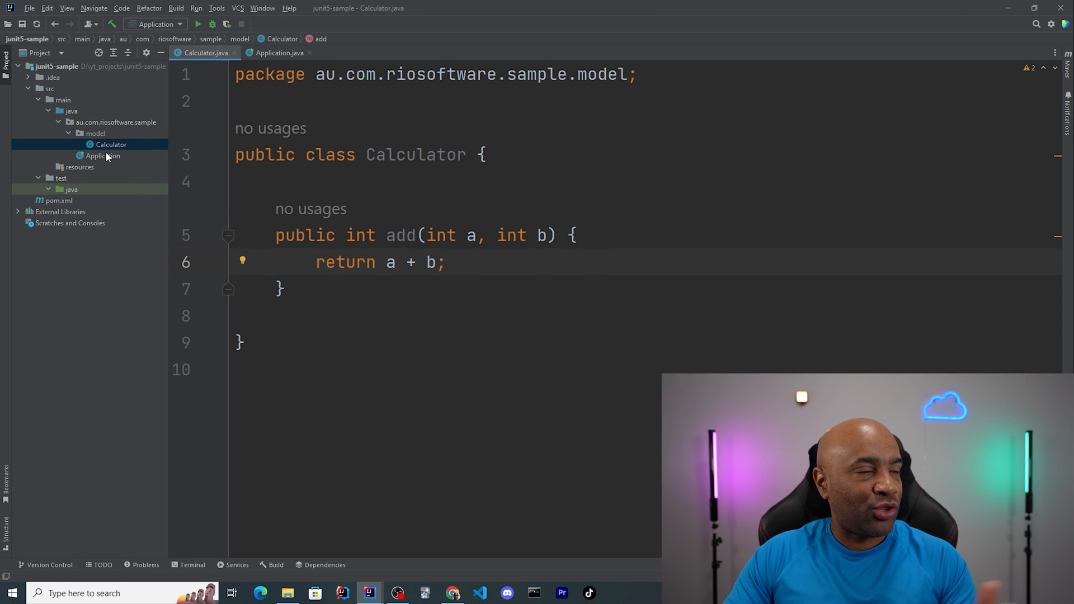
In Application's main, create a new Calculator, print calculator.add(1, 1), and run it
left_click(102, 155)
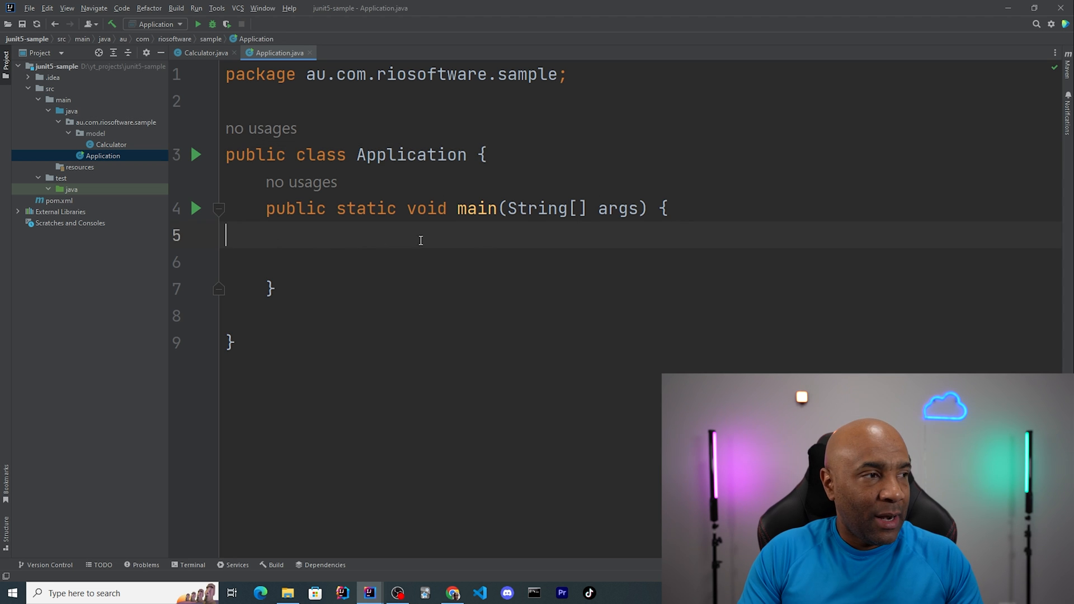
key("enter")
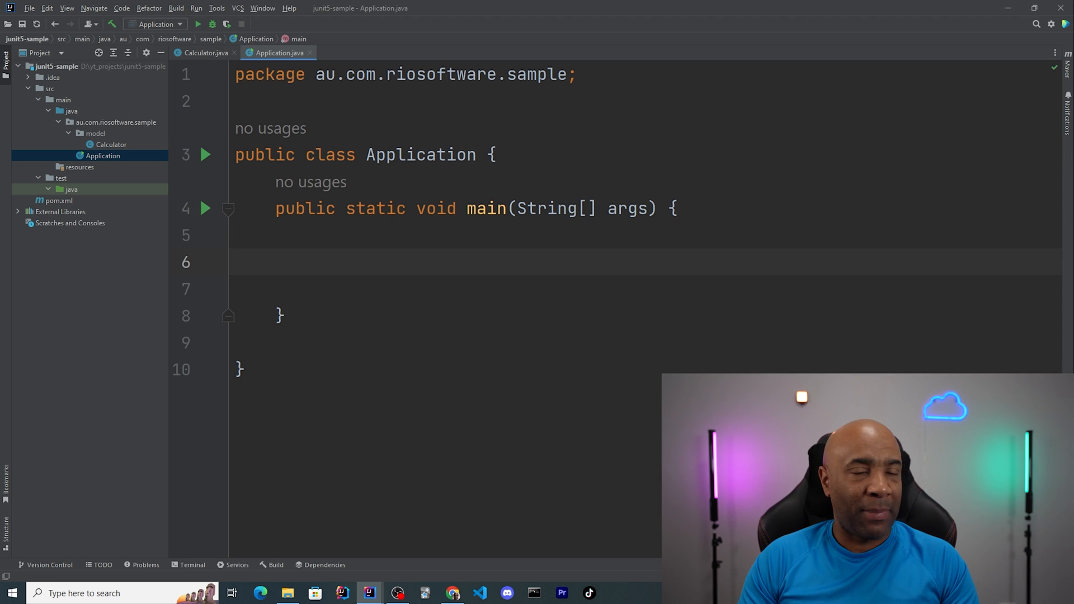
type("Cl")
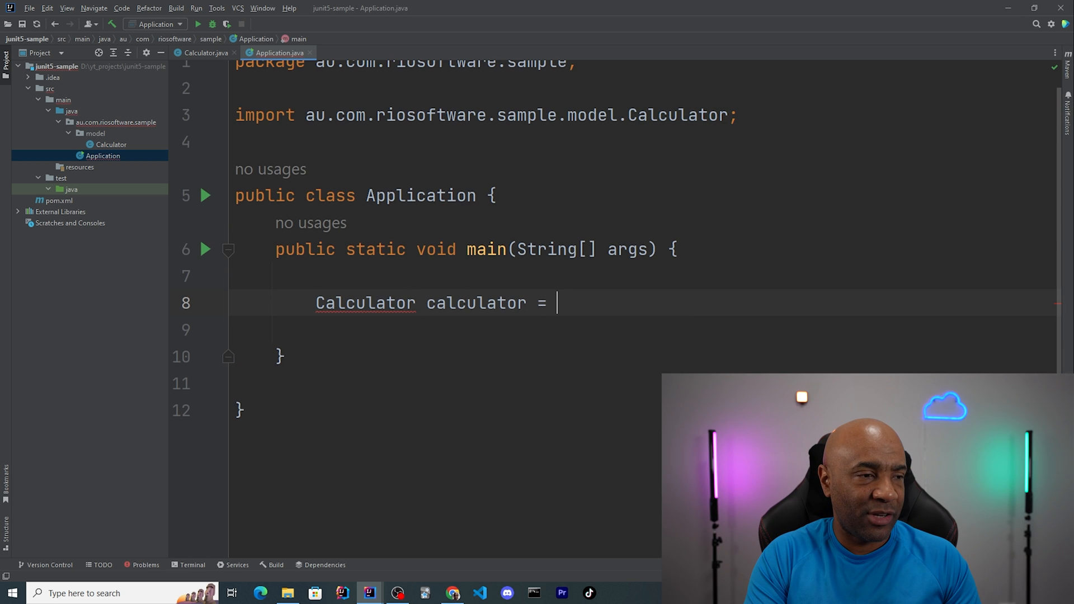
type("new Calculator()")
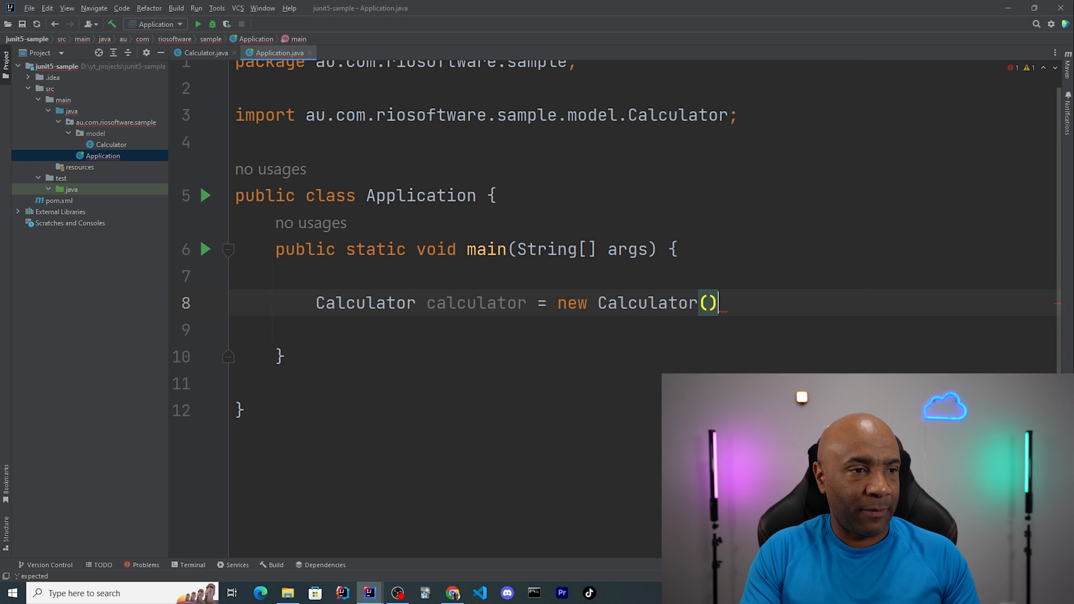
type(";")
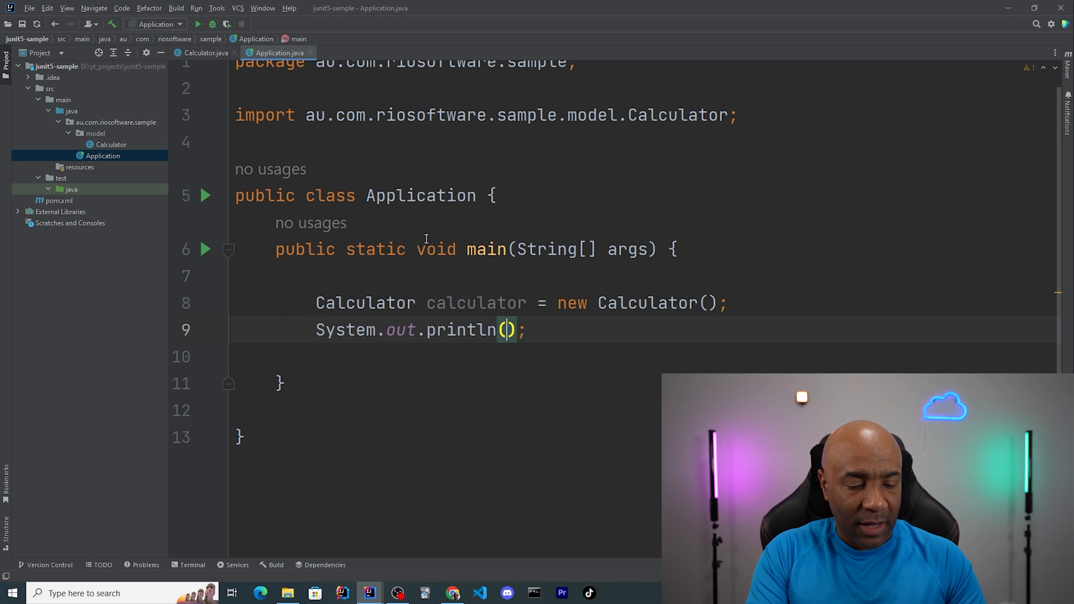
type("calculator")
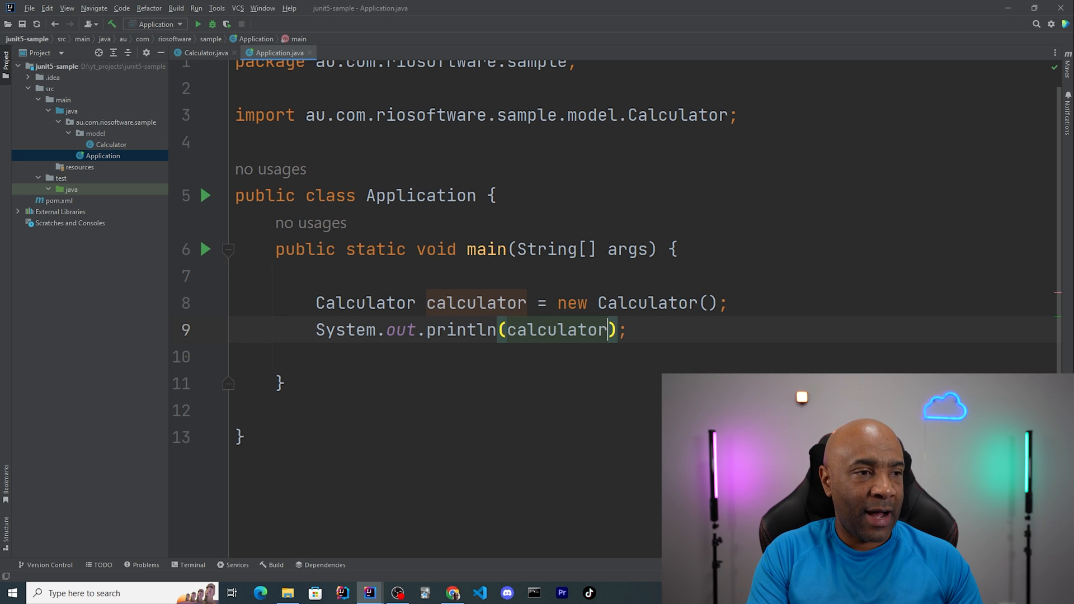
type(".add(1,")
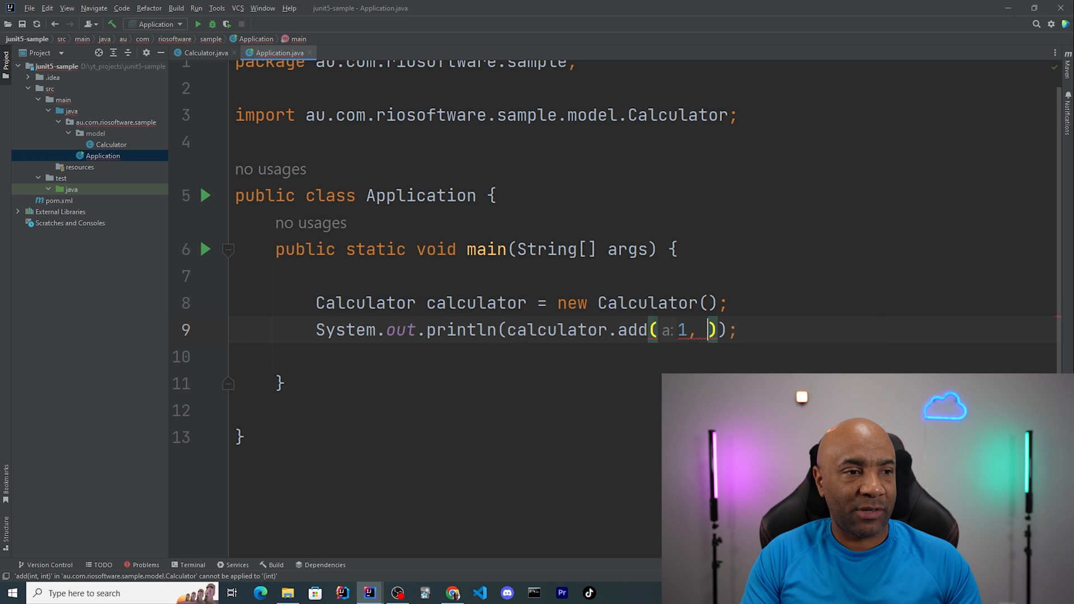
type("1")
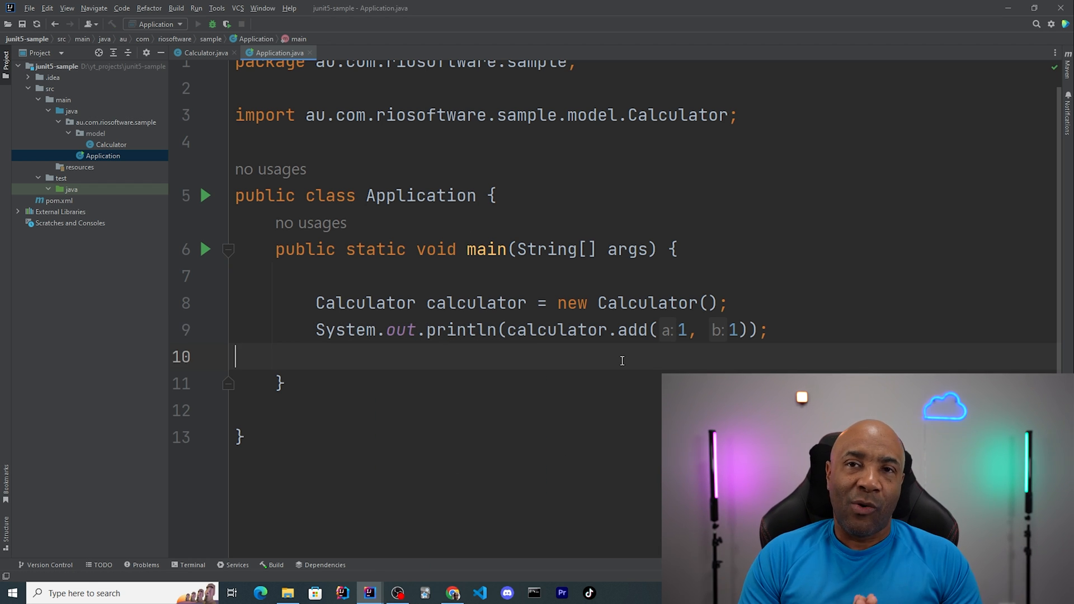
left_click(198, 24)
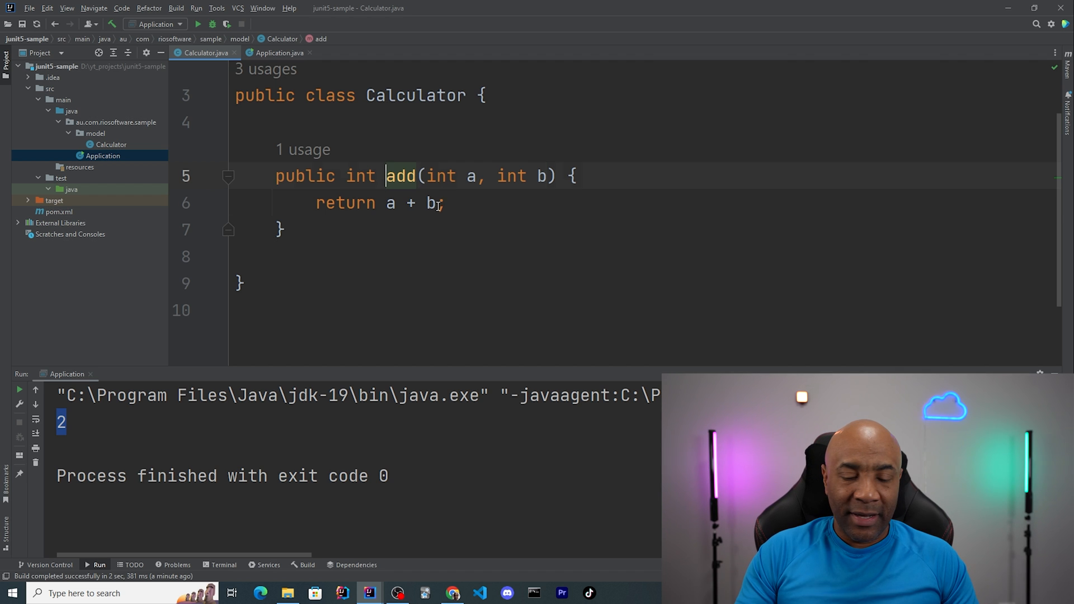
type("+ 1")
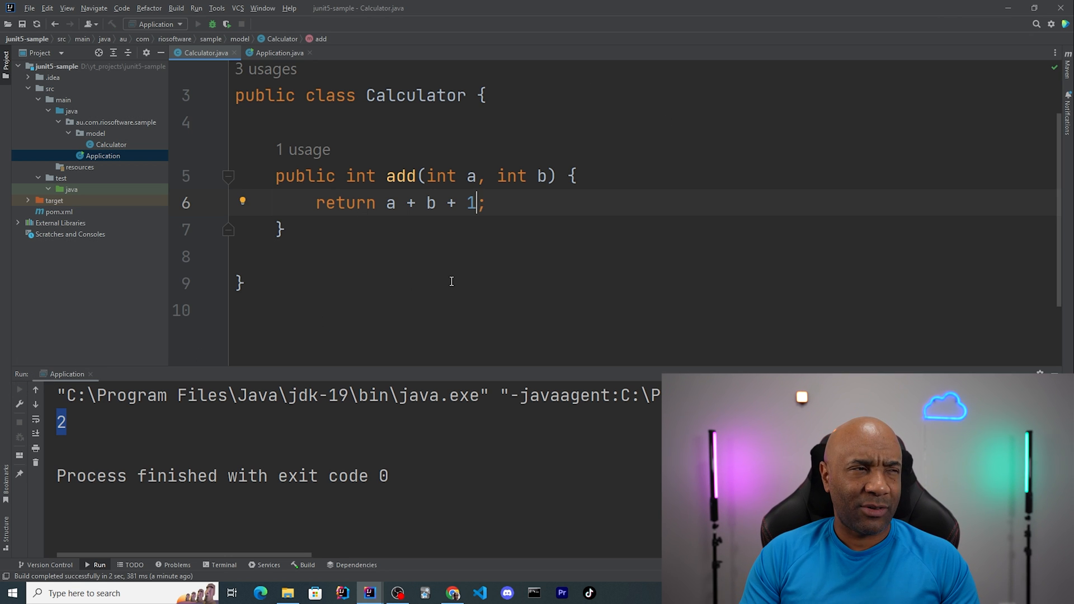
left_click(197, 24)
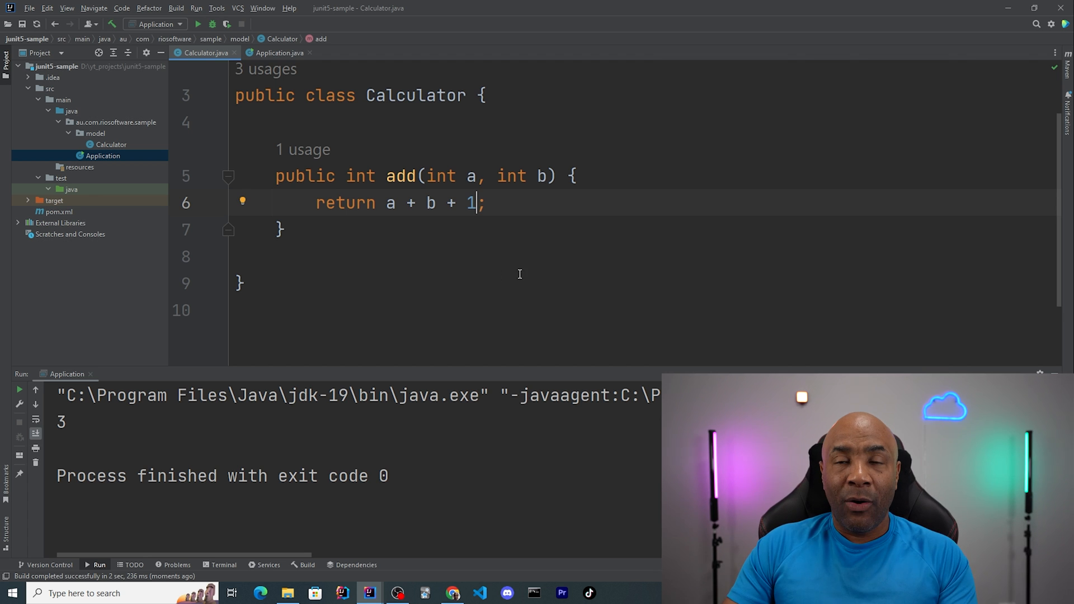
mouse_move(511, 309)
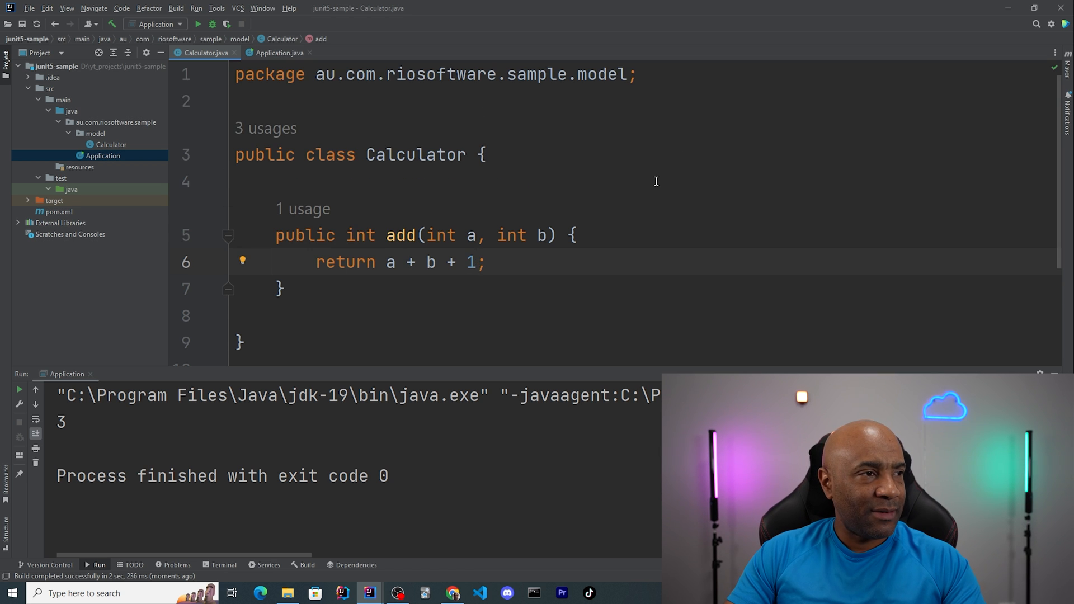
double_click(415, 155)
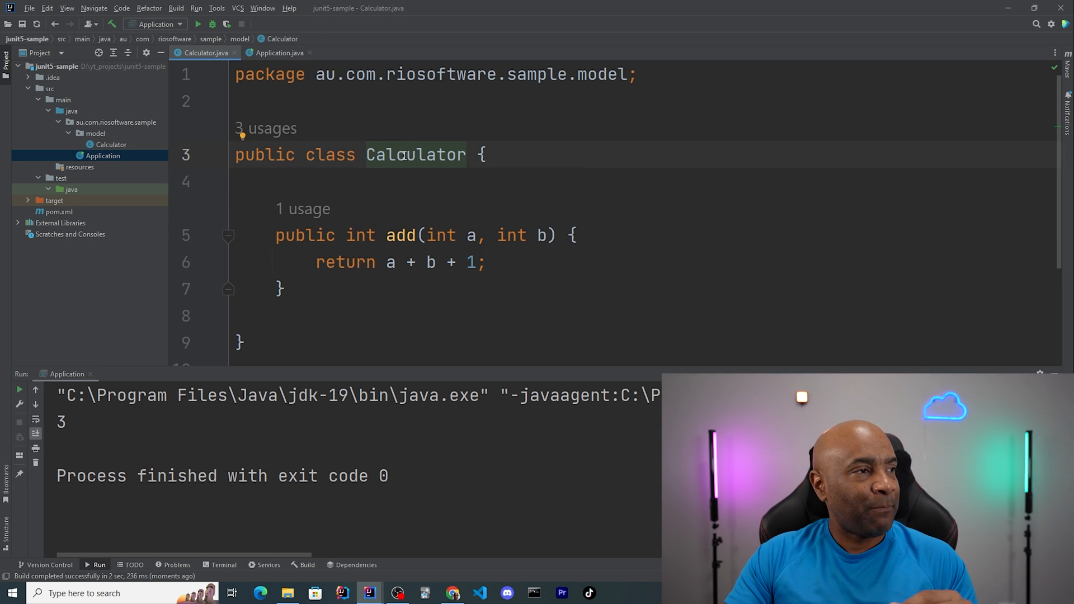
mouse_move(241, 136)
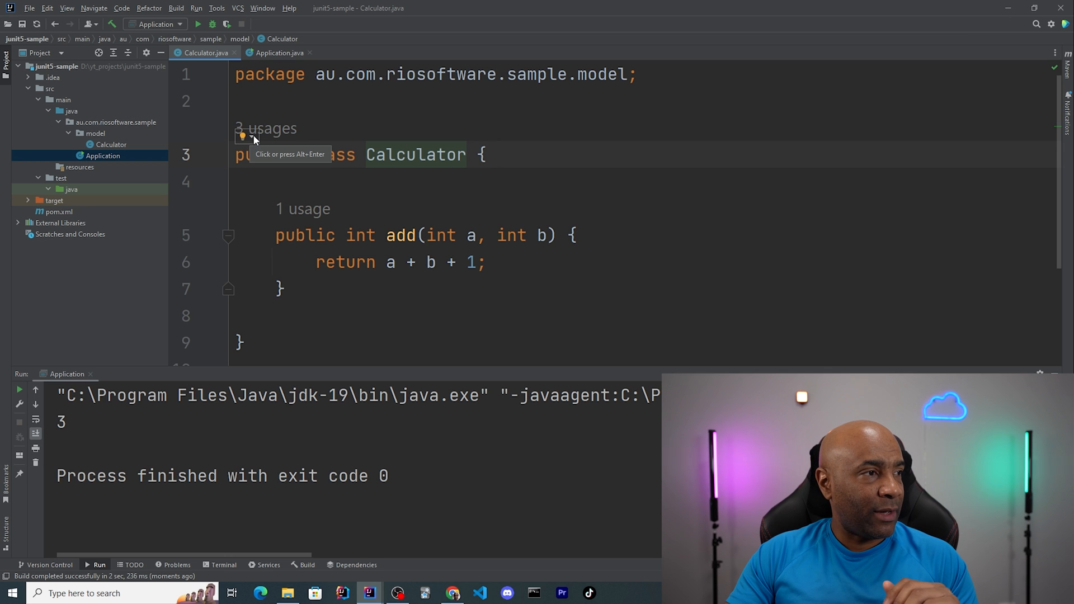
Generate a JUnit5 CalculatorTest class for Calculator through the Create Test dialog
left_click(242, 134)
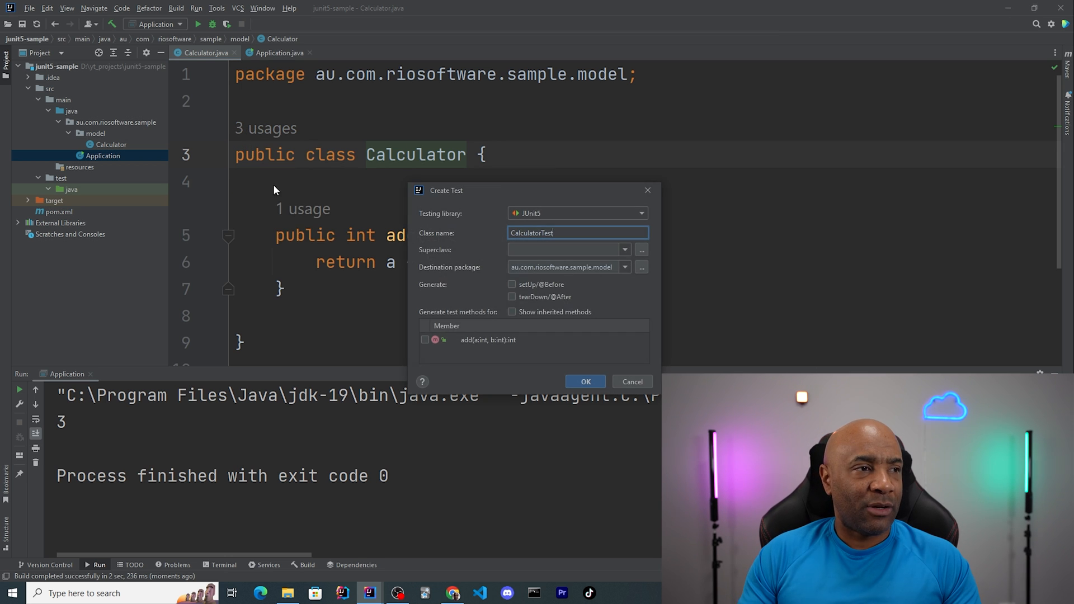
mouse_move(541, 198)
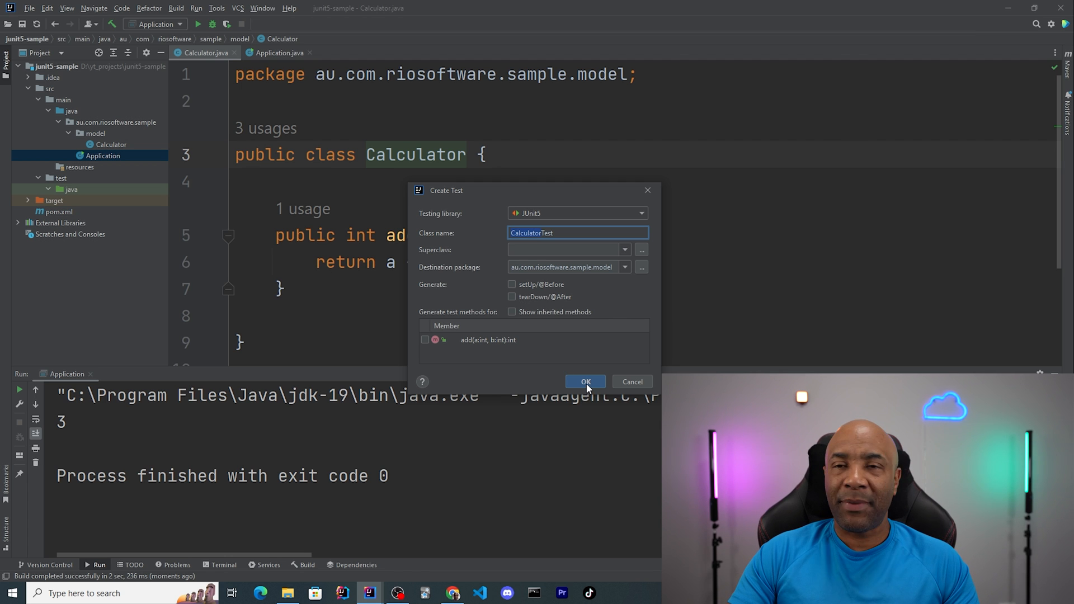
left_click(585, 382)
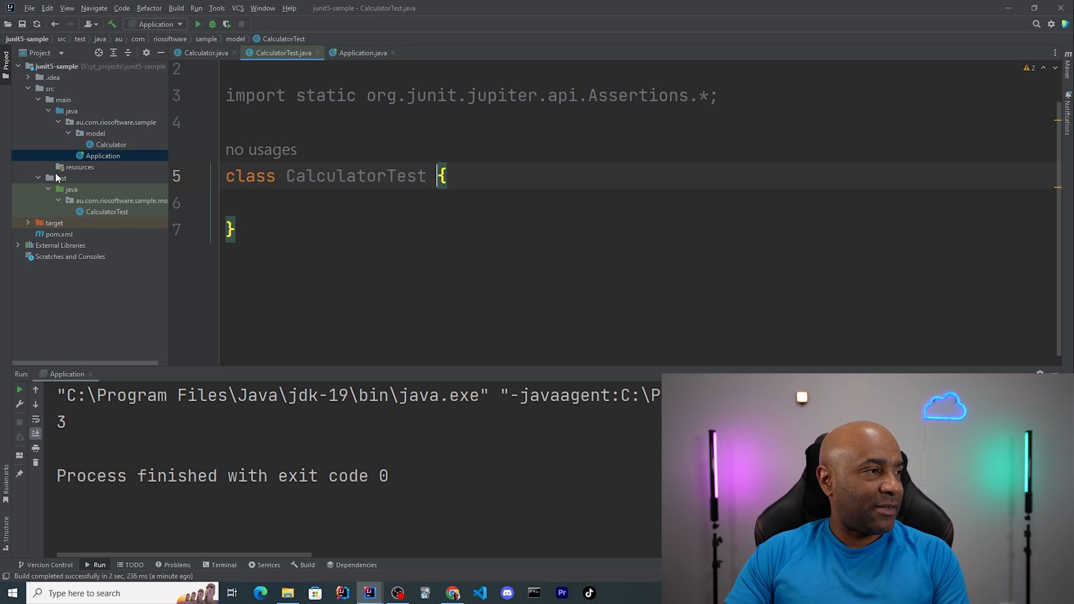
left_click(107, 211)
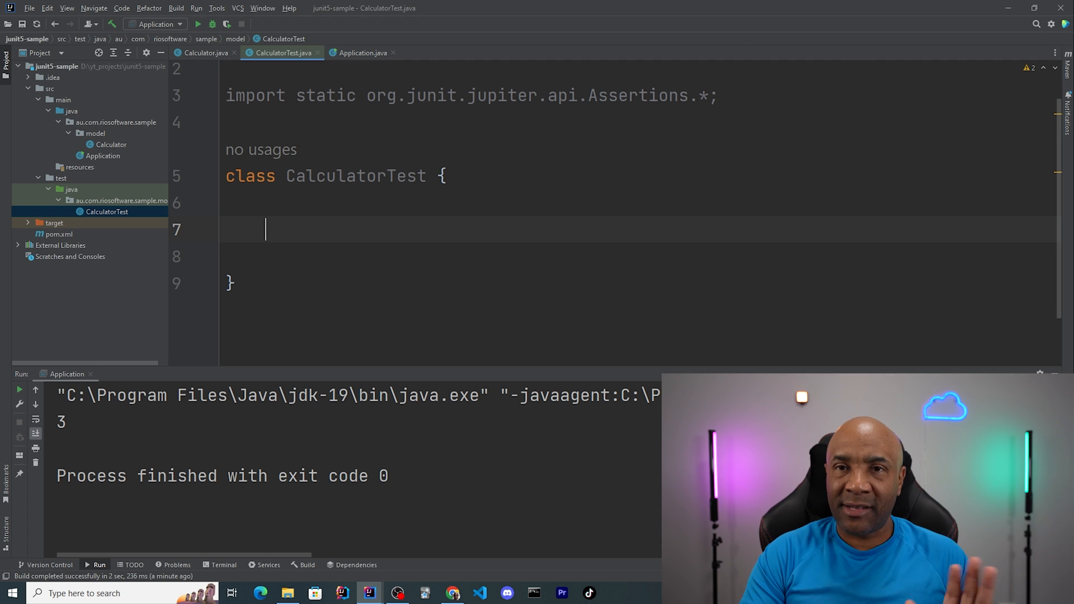
type("@Test")
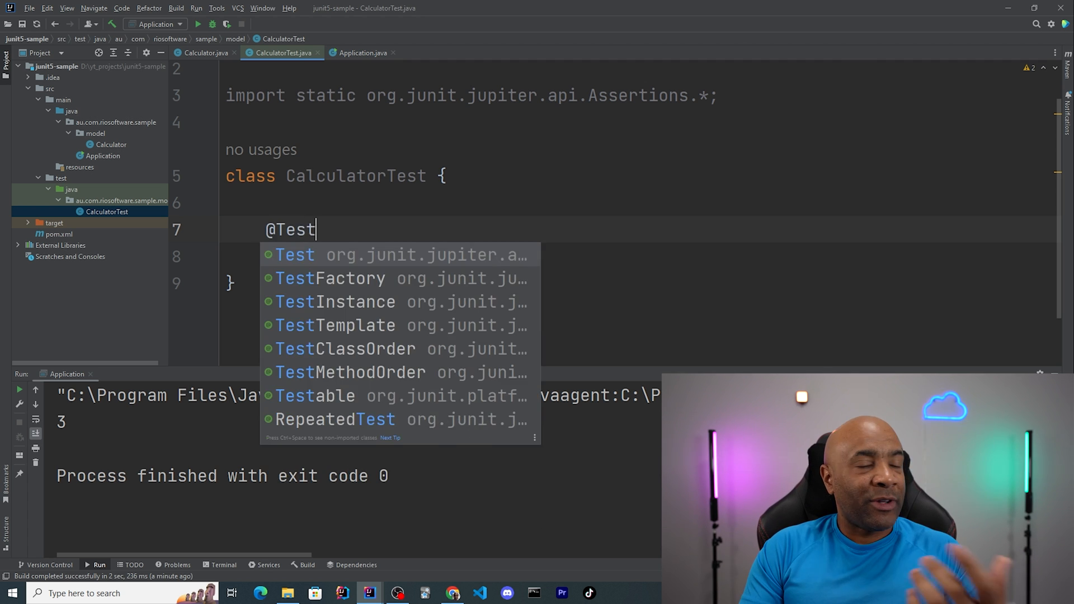
key("enter")
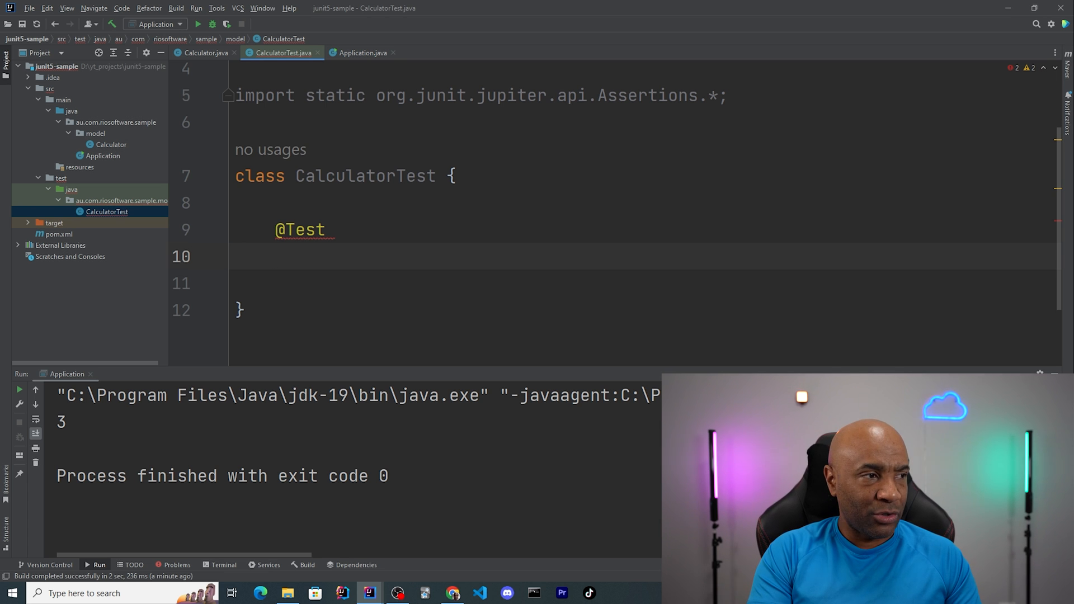
type("void")
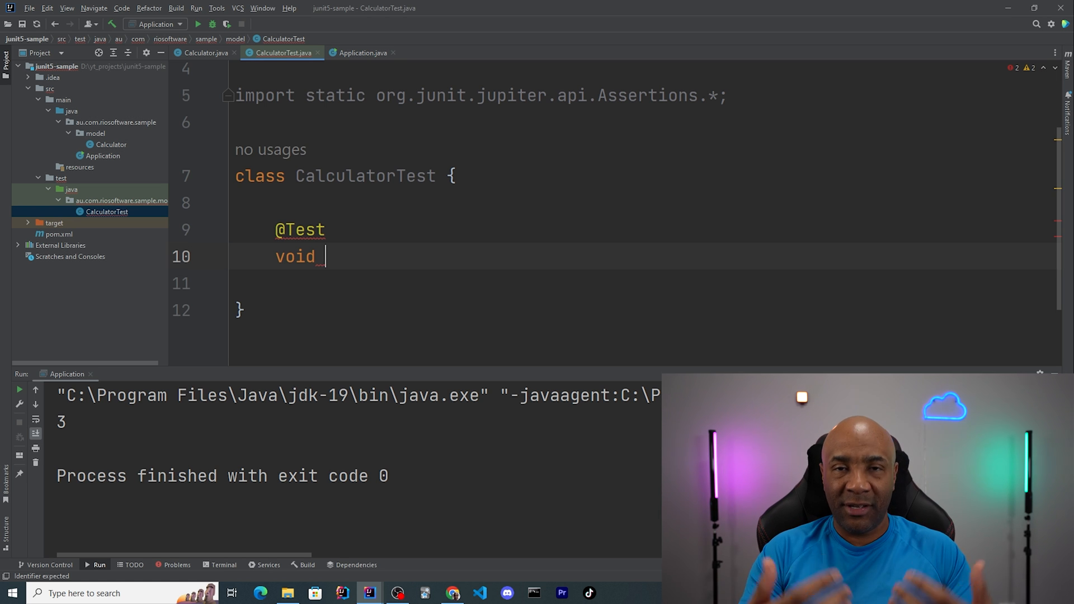
type("s")
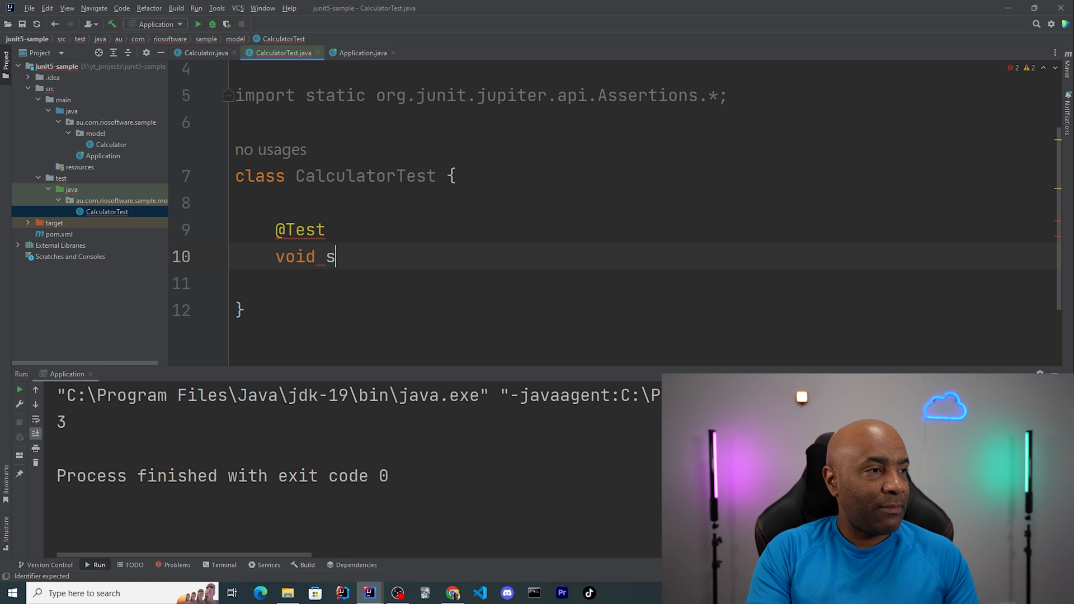
type("hould")
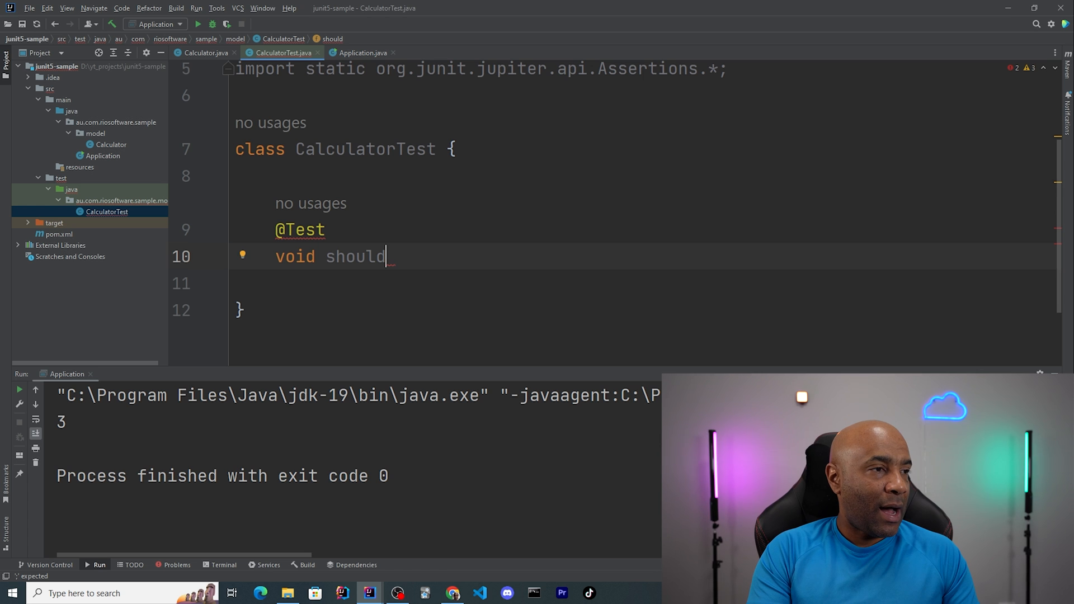
type("AddTwoNum")
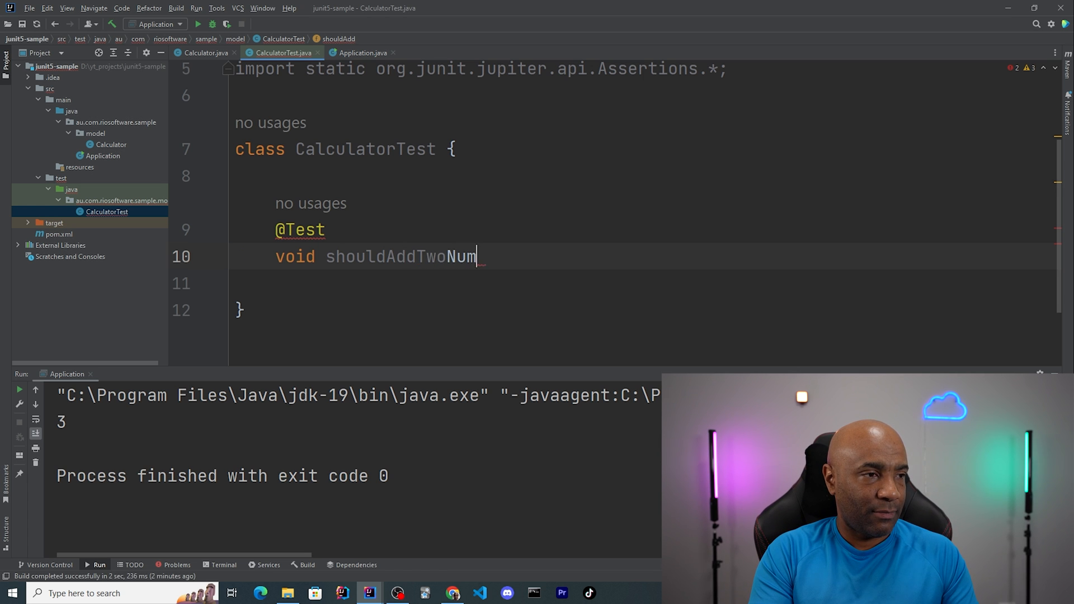
type("bers() {")
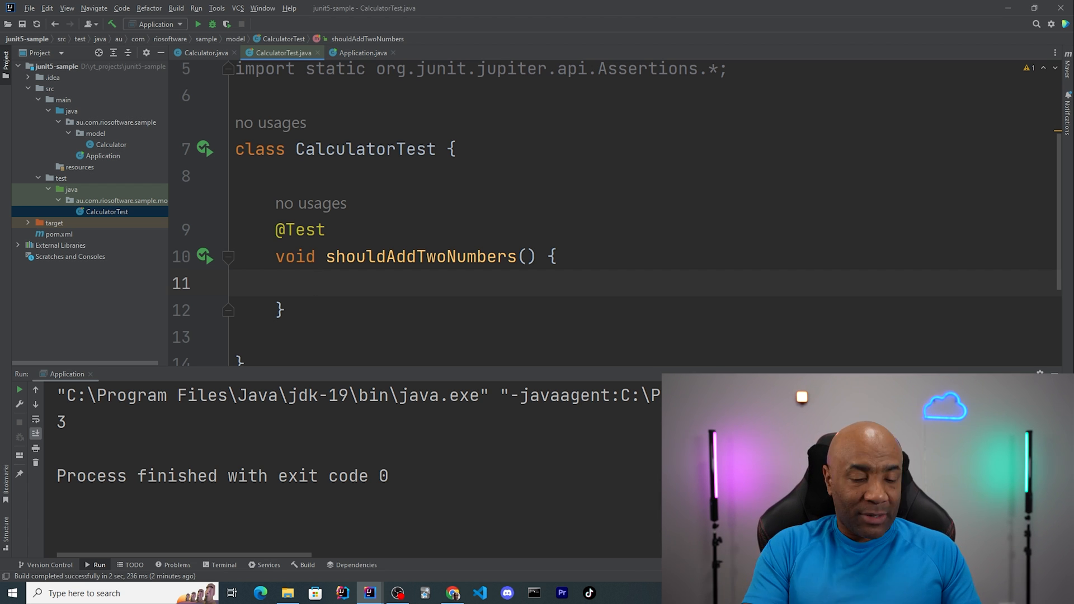
In that test, create a Calculator and store calculator.add(1, 1) in int result
type("Calculator")
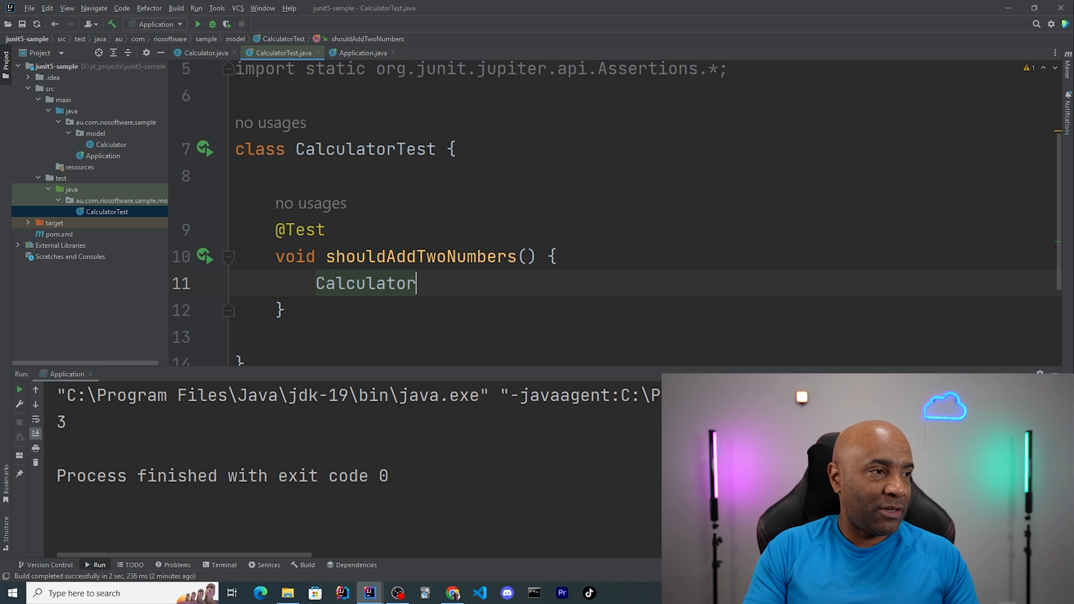
type("calculator")
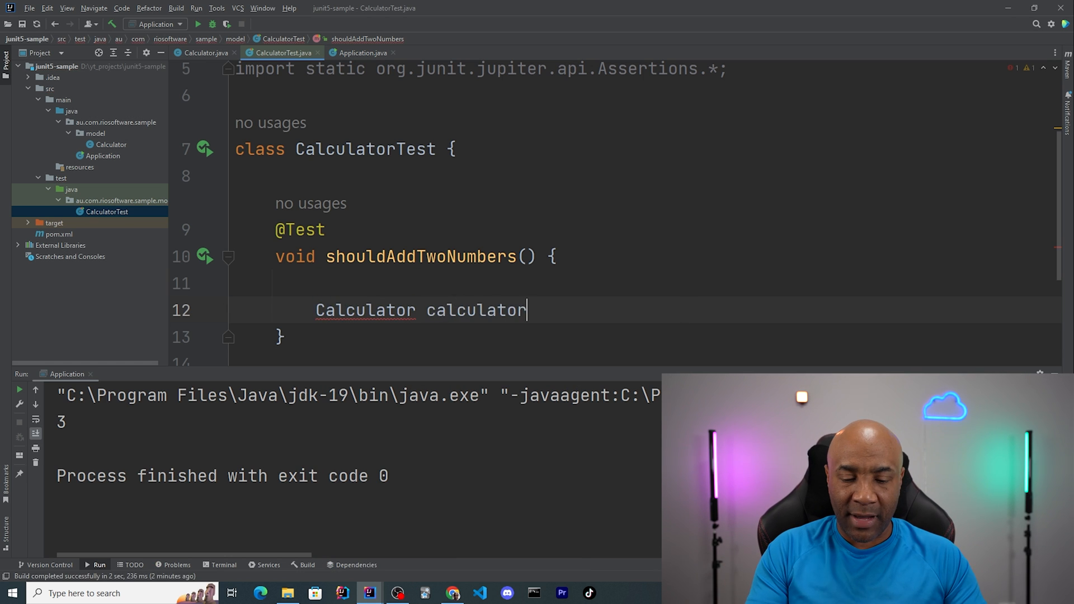
type("= new Calculator();")
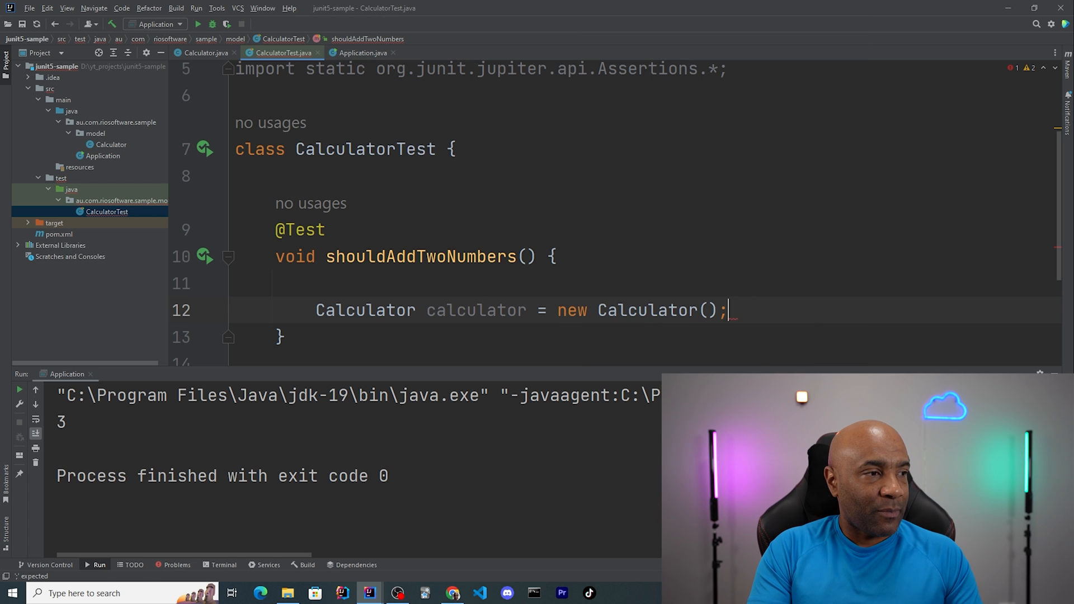
type("int")
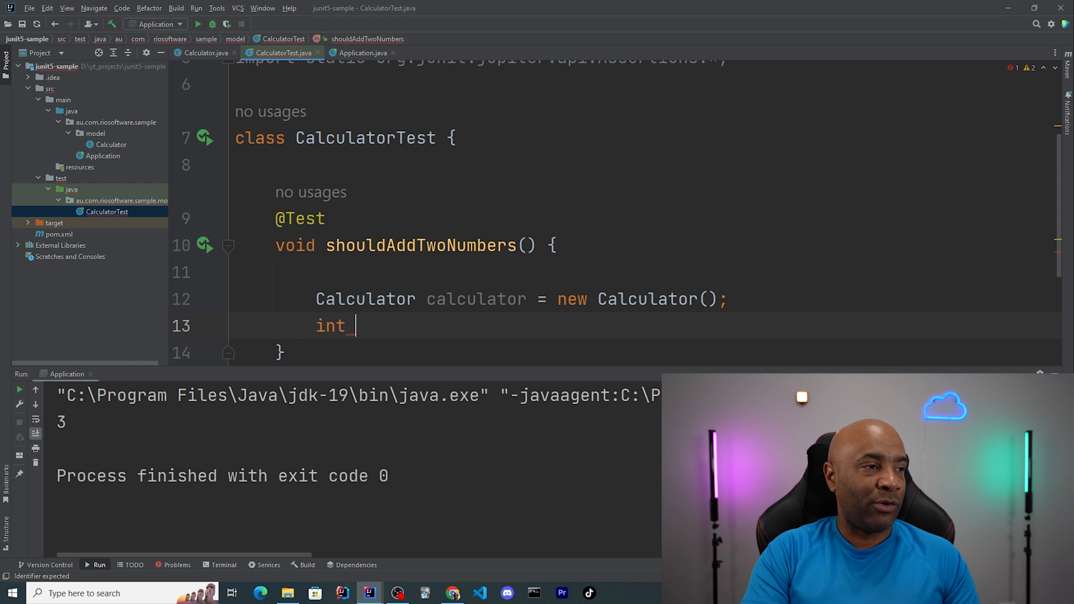
type("resul")
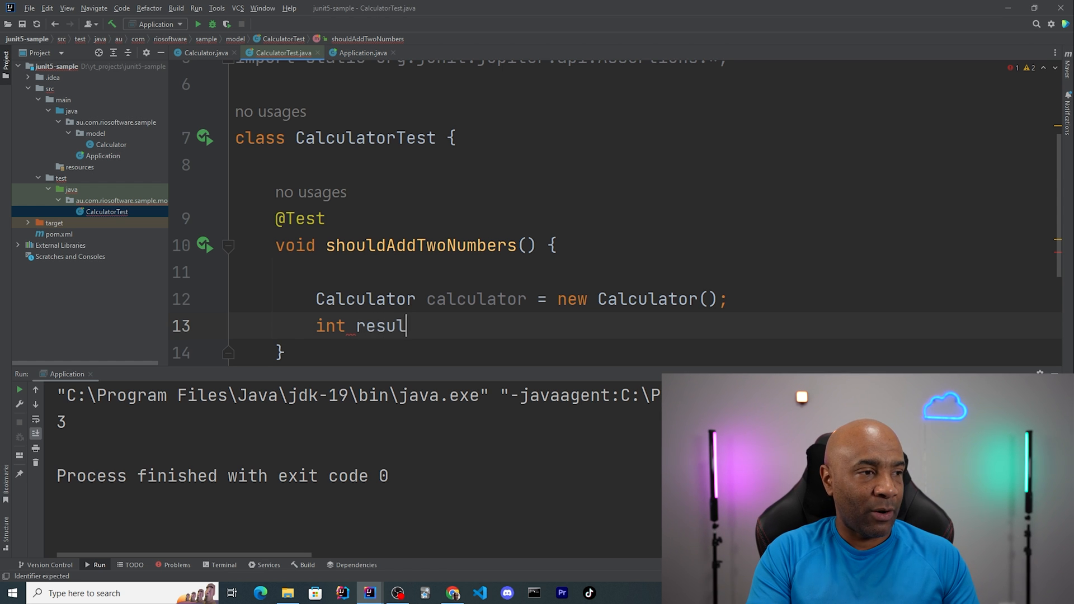
type("t = calculator.add(1, 1);")
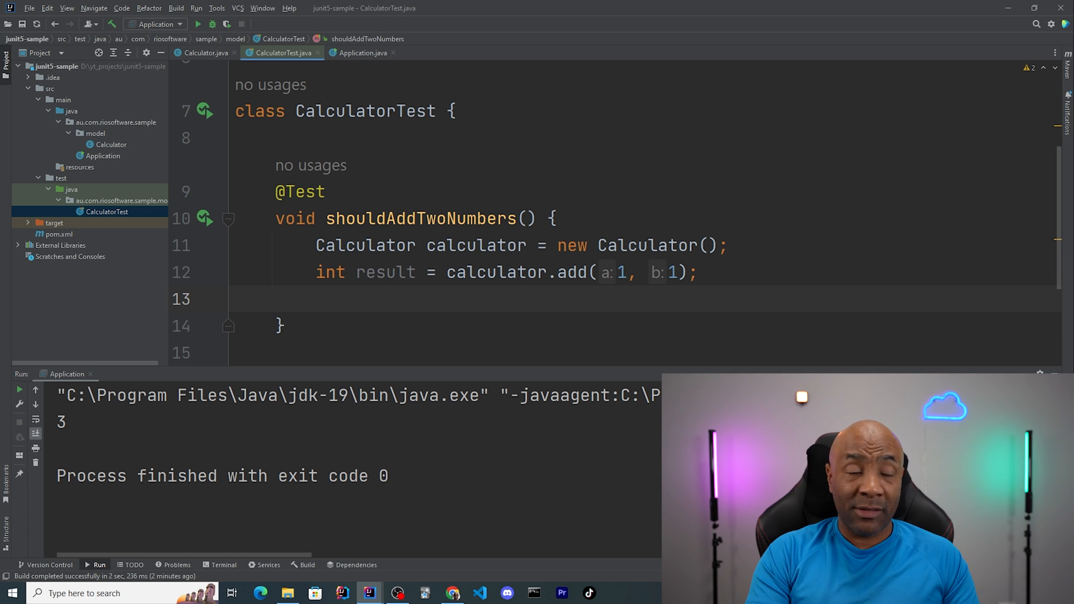
Add assertEquals(2, result), run the test, and highlight the actual value 3
type("assertEquals(2, result);")
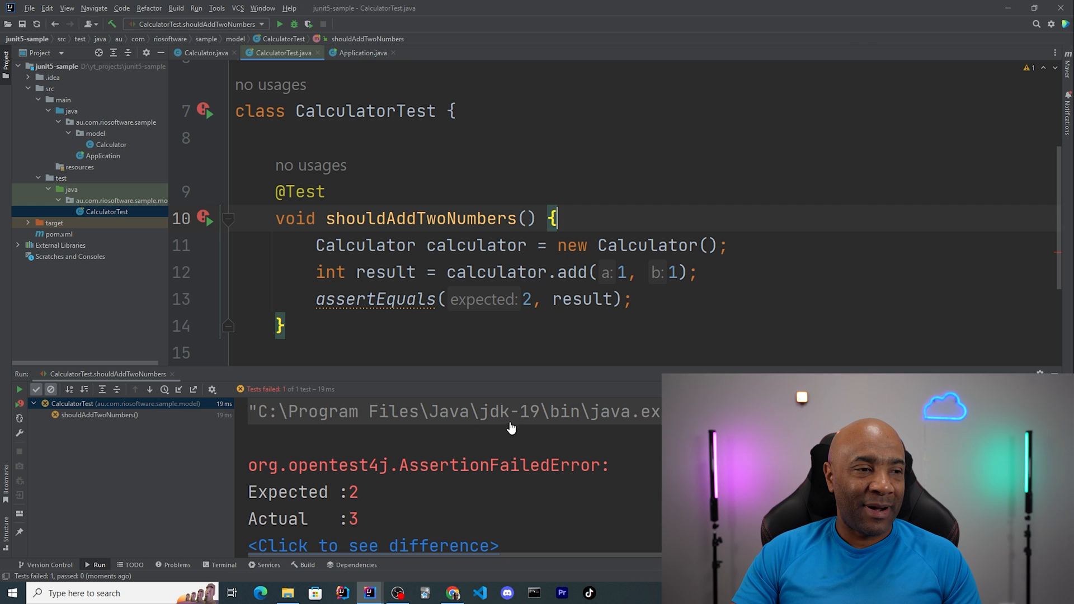
left_click_drag(620, 373, 620, 296)
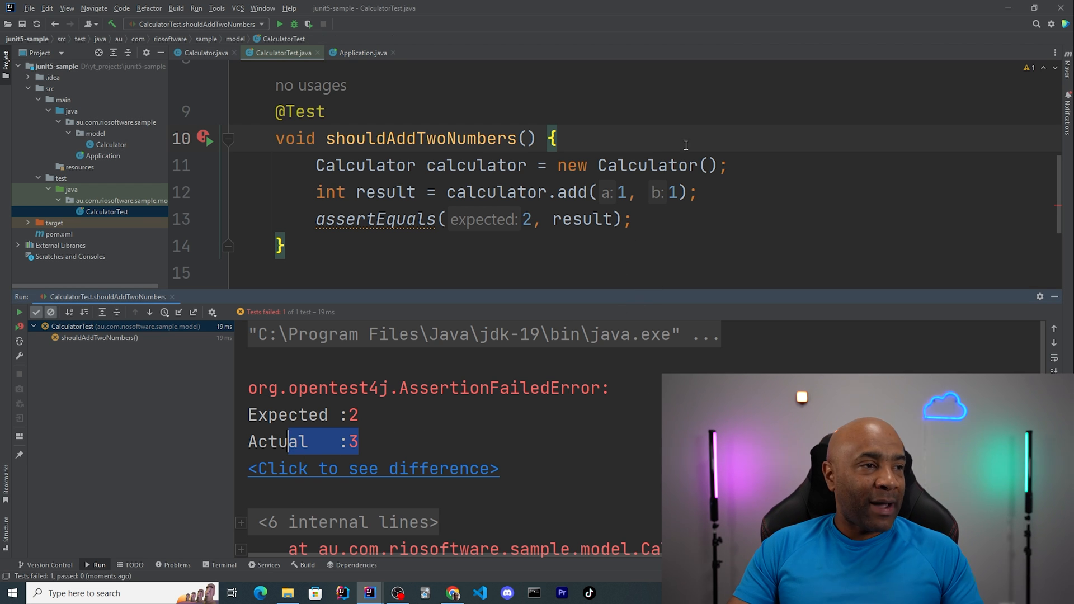
Delete the extra + 1 from add's return in Calculator.java, then go back to CalculatorTest
left_click(204, 53)
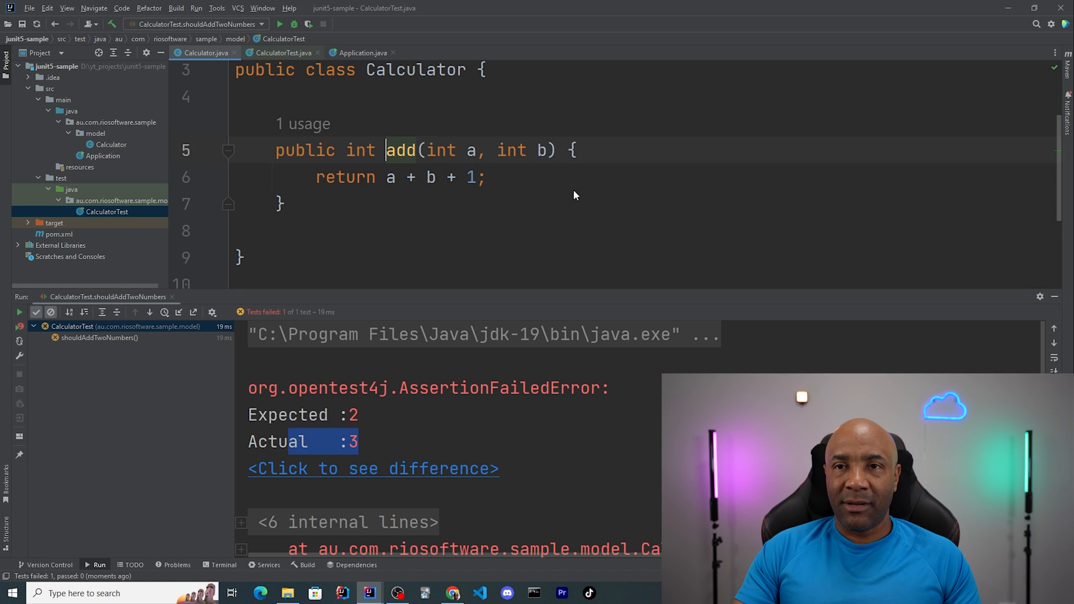
double_click(470, 177)
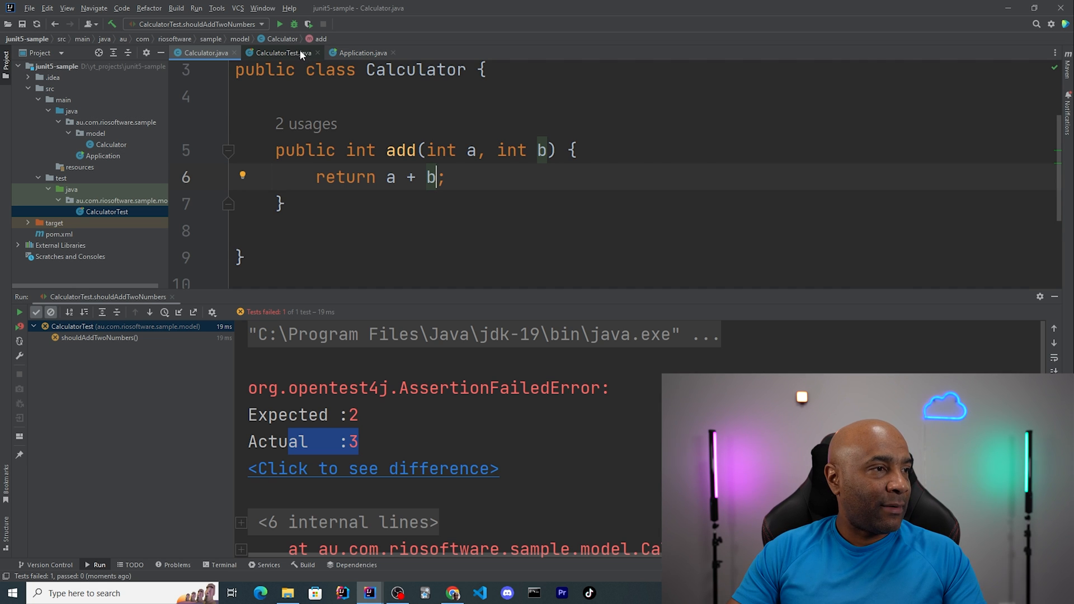
left_click(281, 53)
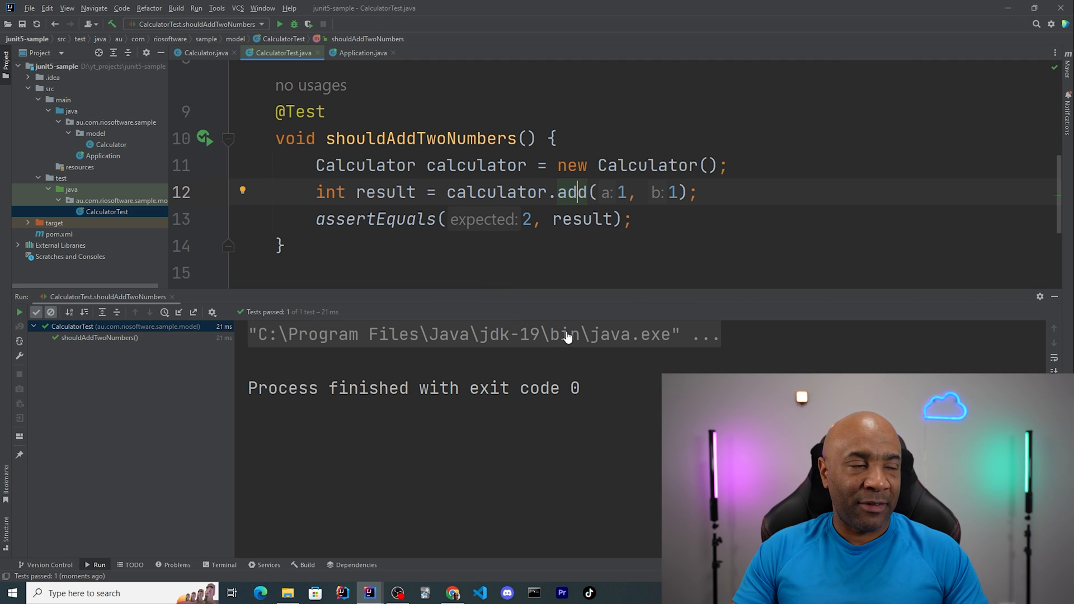
Add a subtraction method returning a - b and complete multiplication returning a * b
left_click(205, 53)
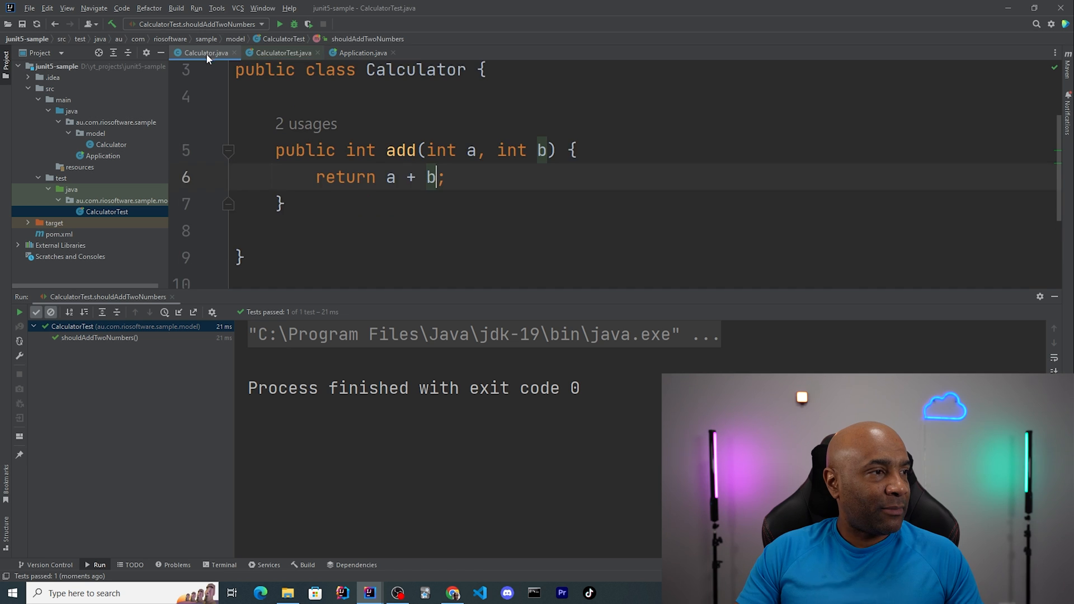
type("puli")
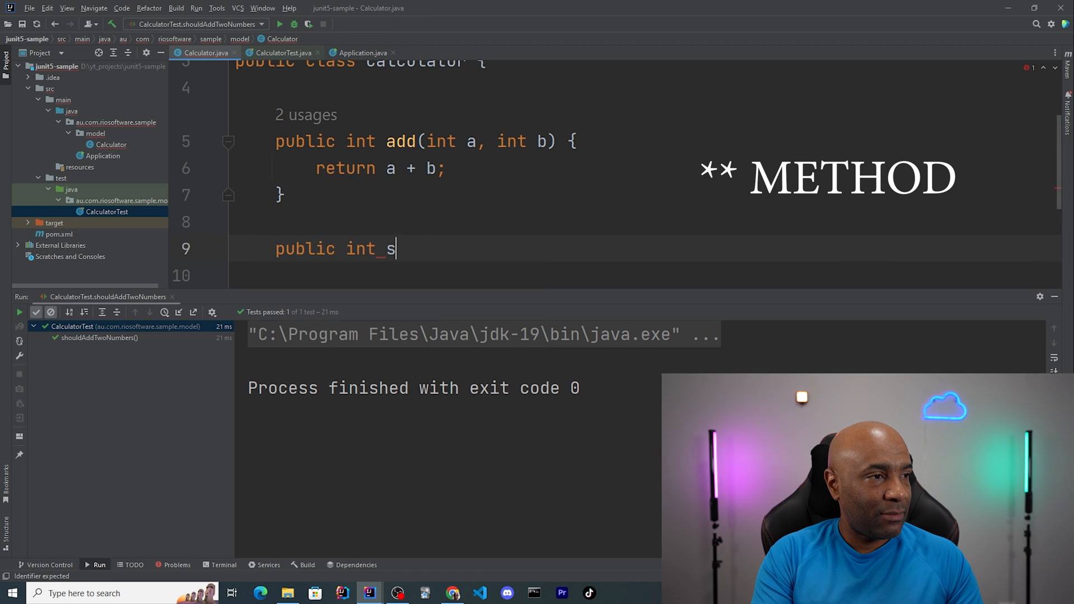
type("ubtraction")
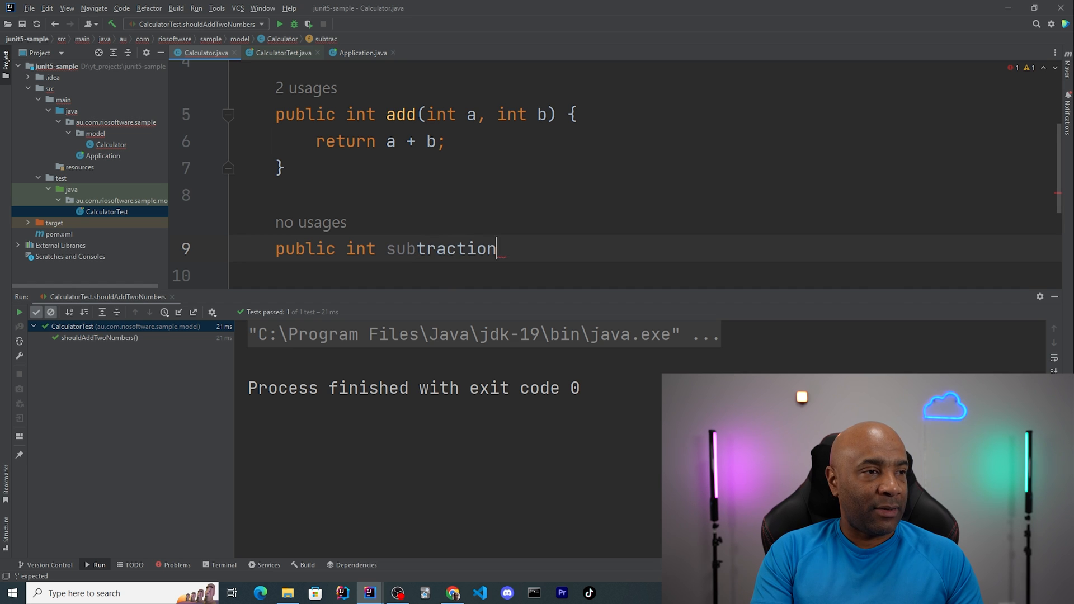
type("(int a, int b) {")
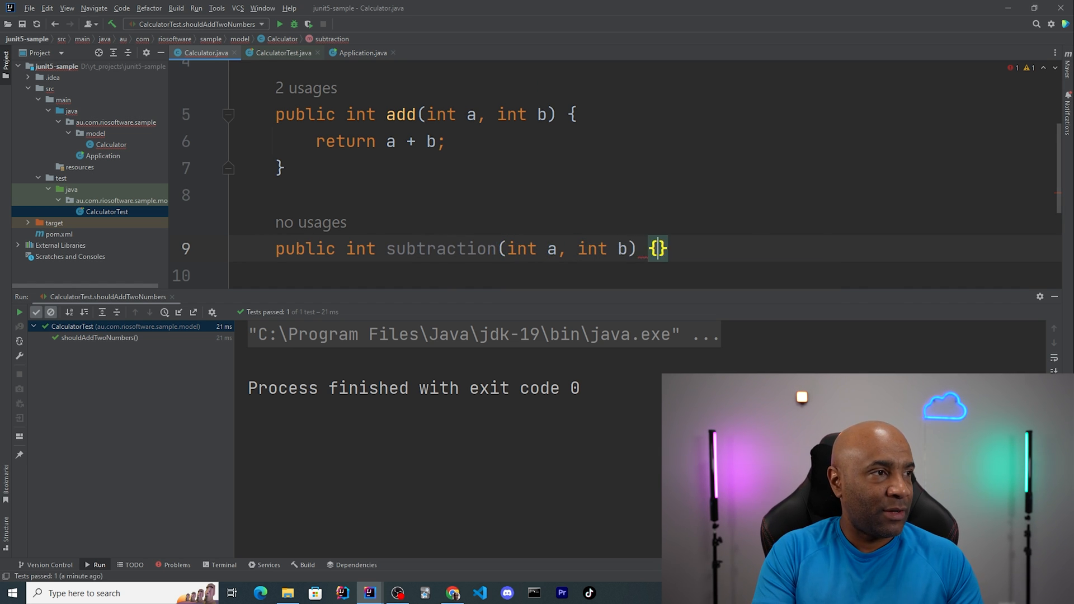
type("return a - b;")
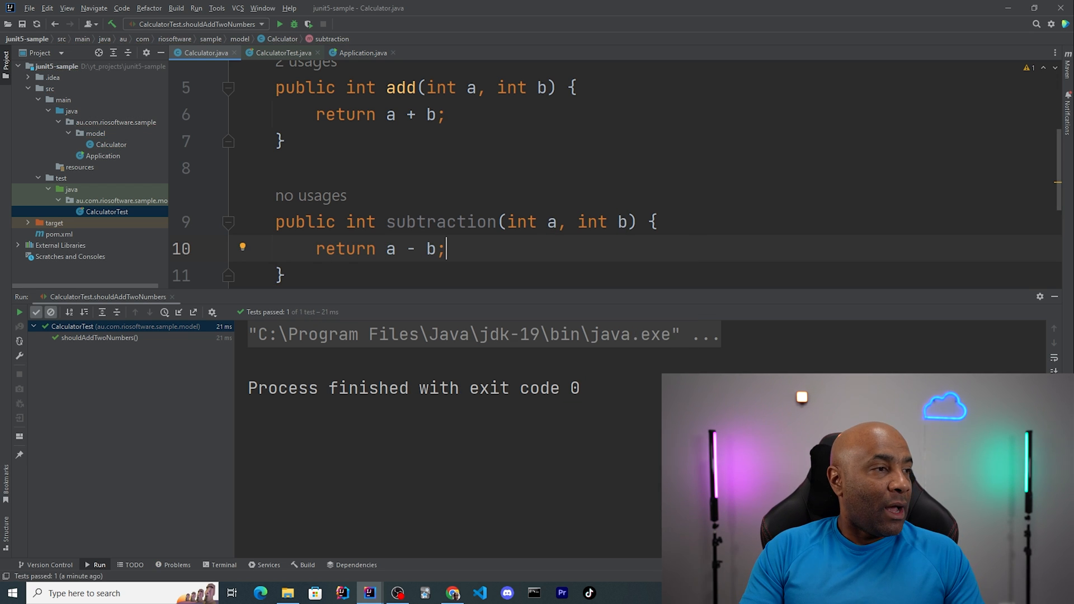
type("public int multiplication(int a,")
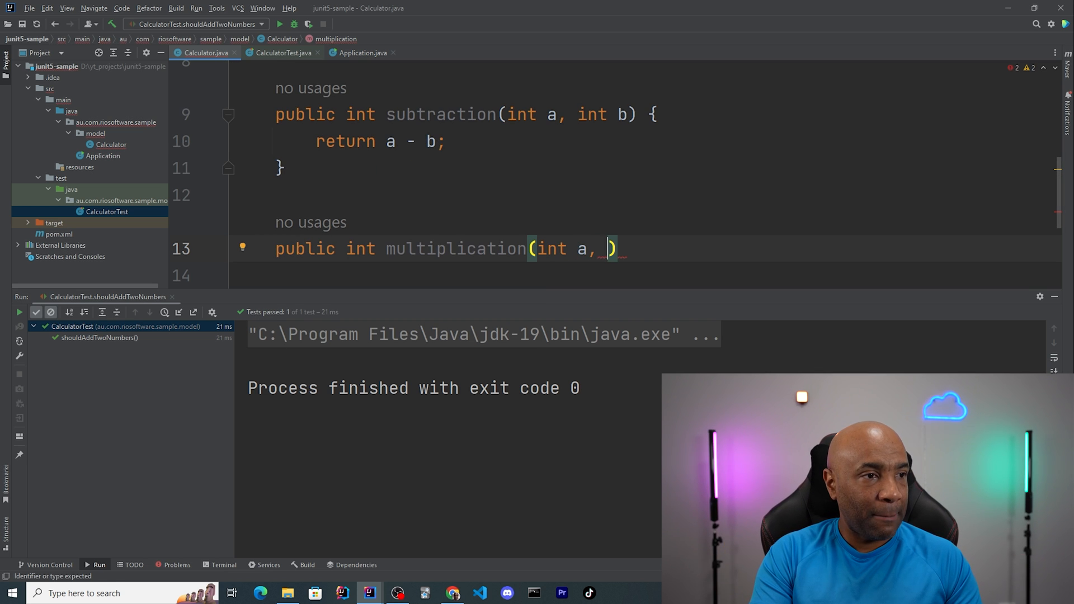
type("int b) {")
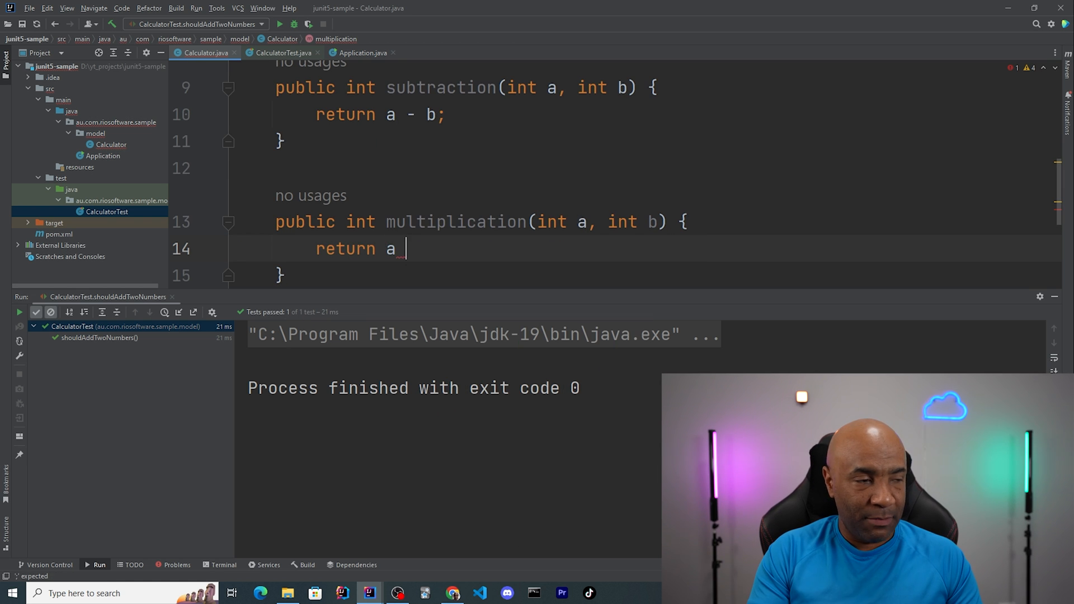
type("* b;")
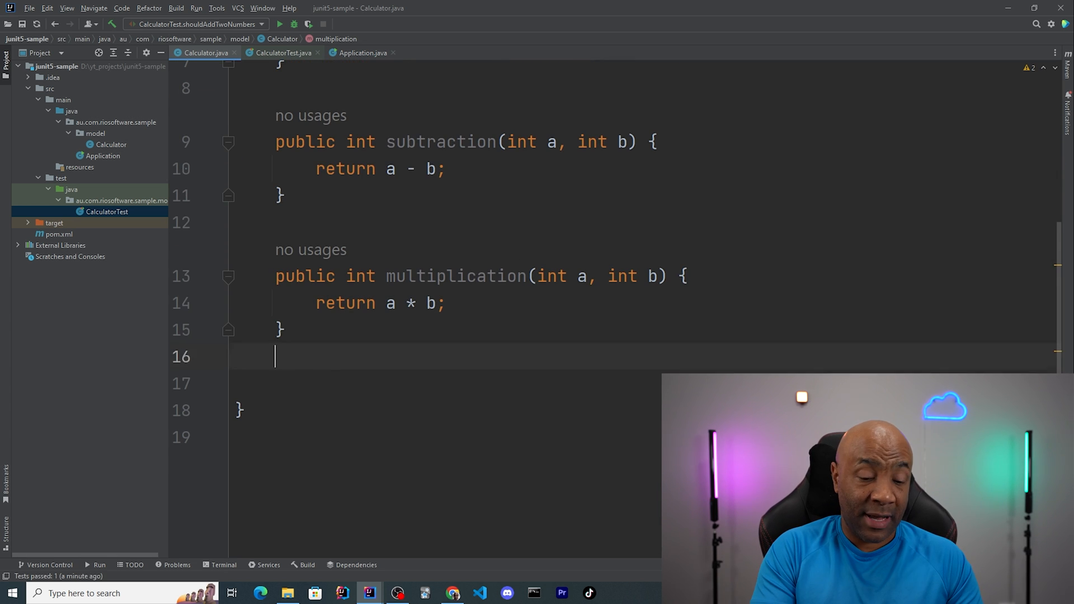
Add public int divide(int a, int b) returning a / b
type("public int divi")
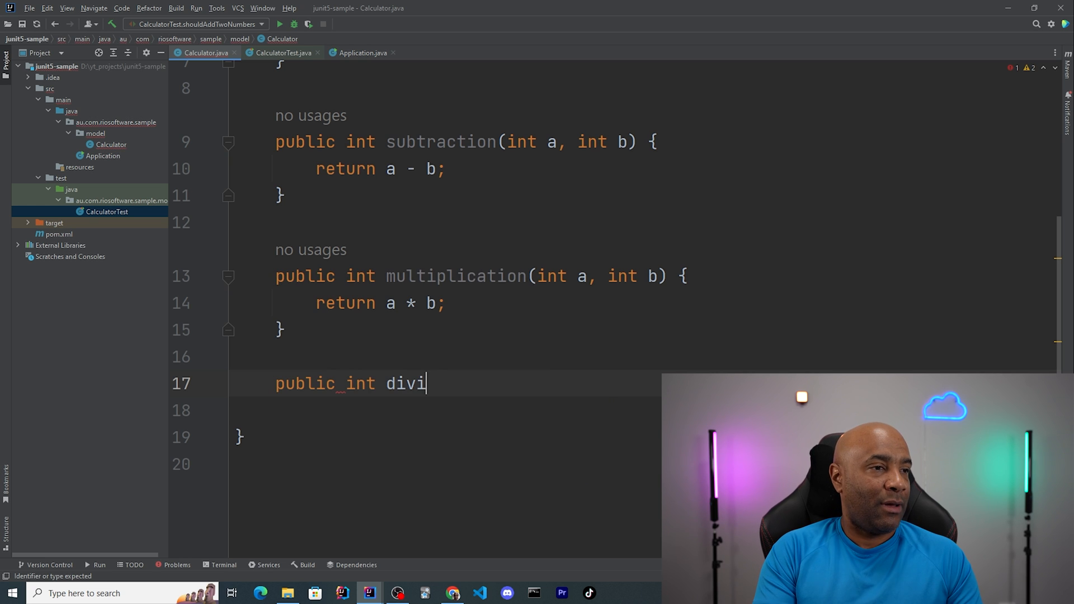
type("de(int a")
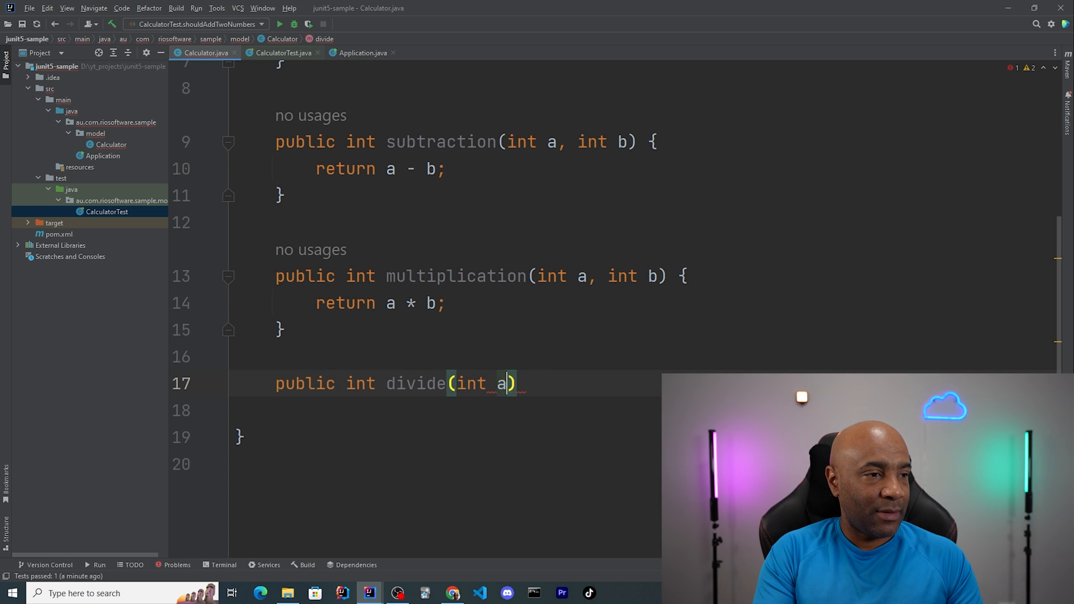
type(", int b) {")
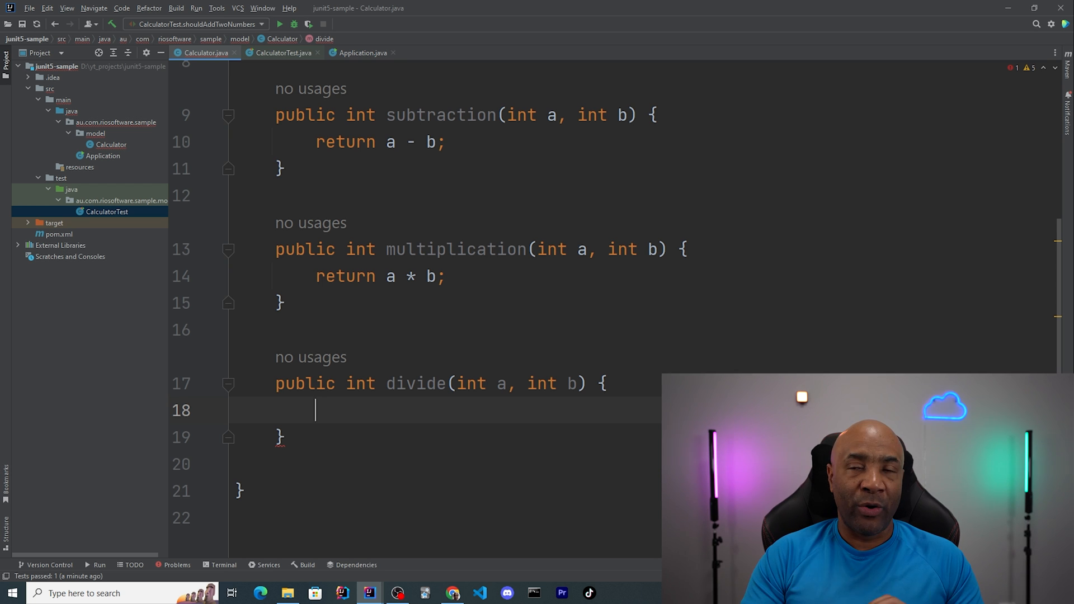
type("return")
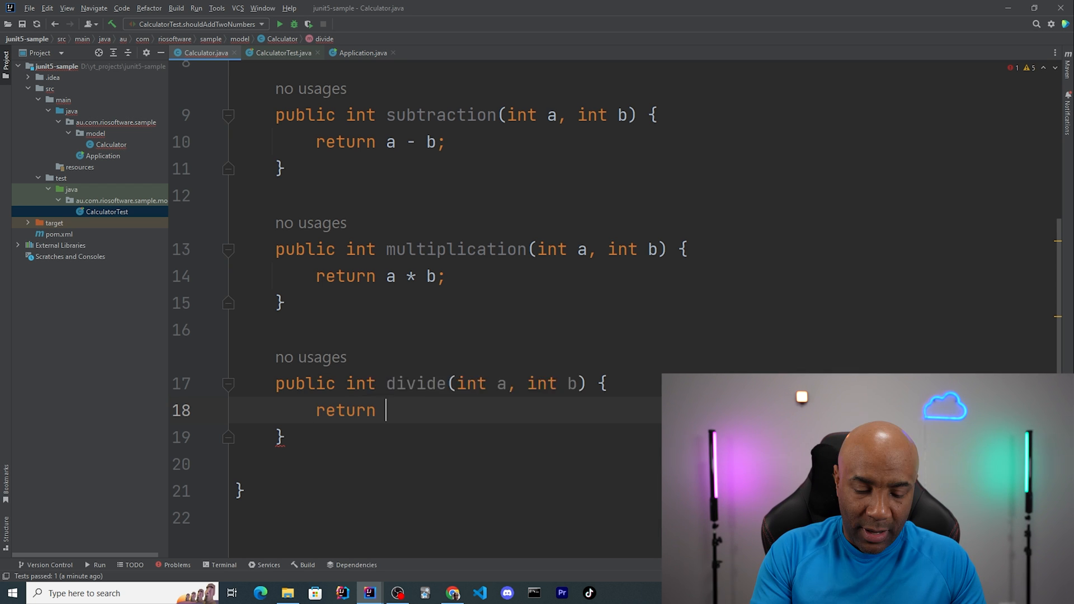
type("a / b;")
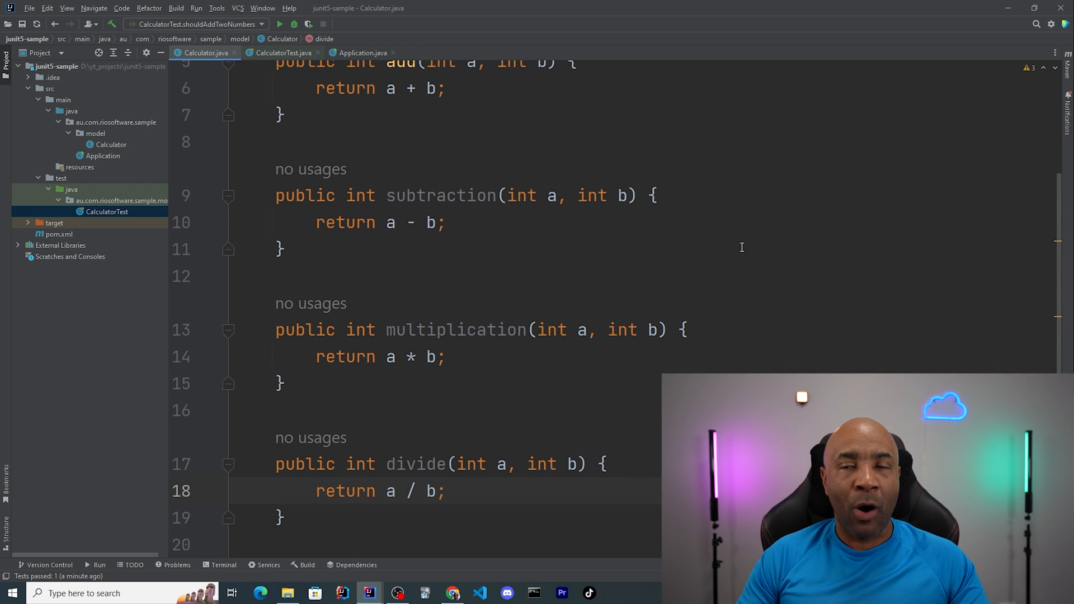
mouse_move(543, 218)
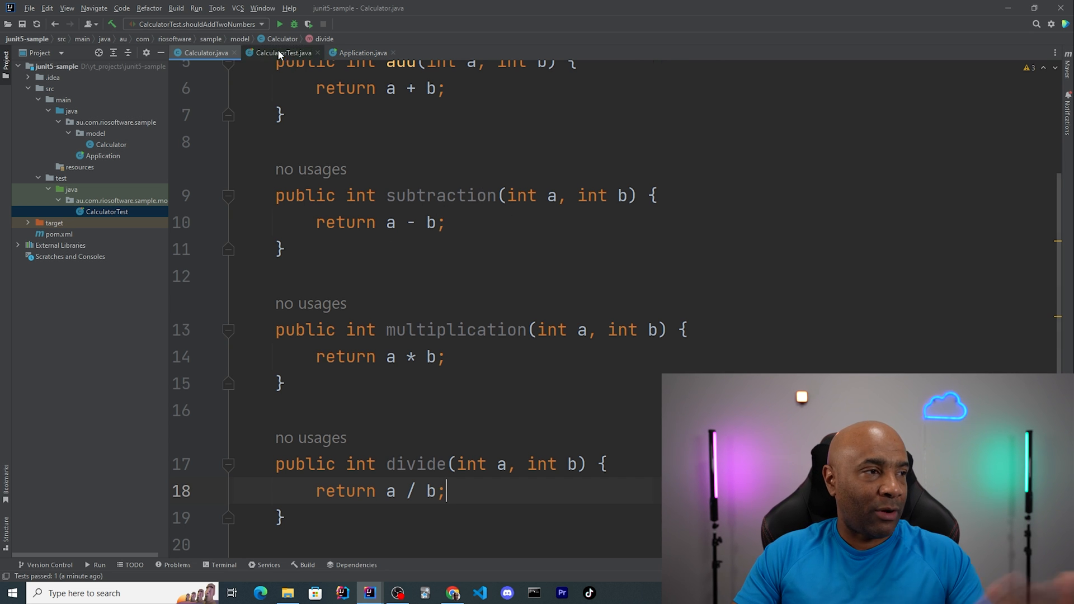
left_click(283, 53)
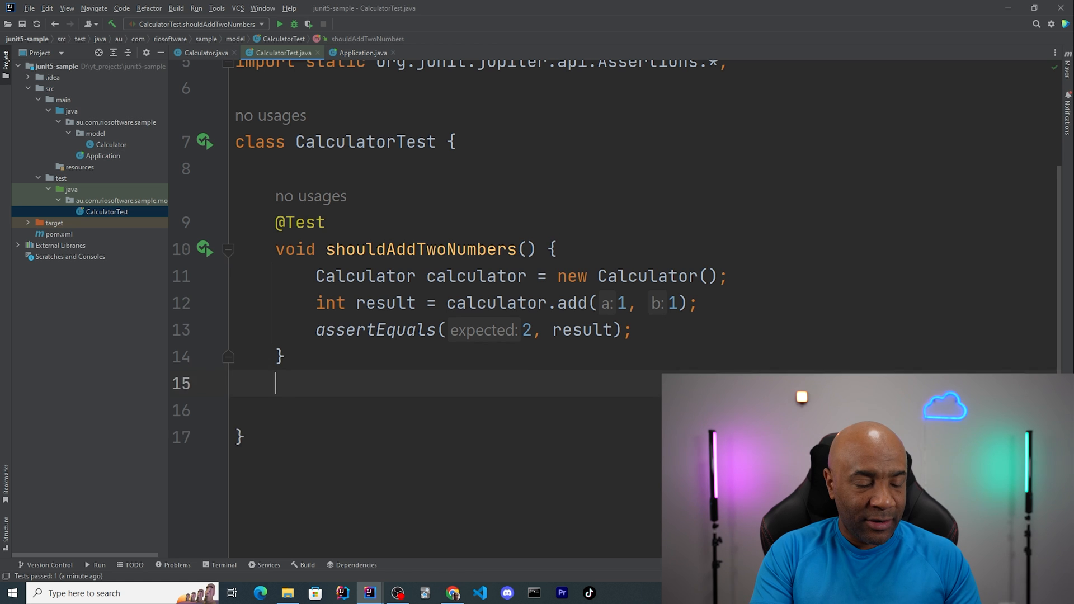
type("@Test")
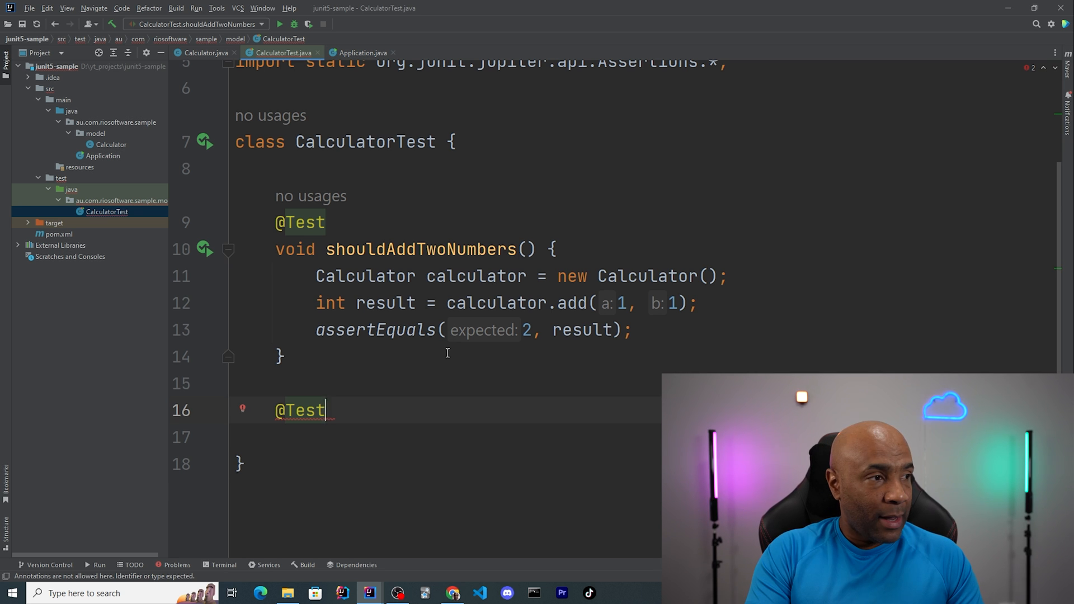
type("void")
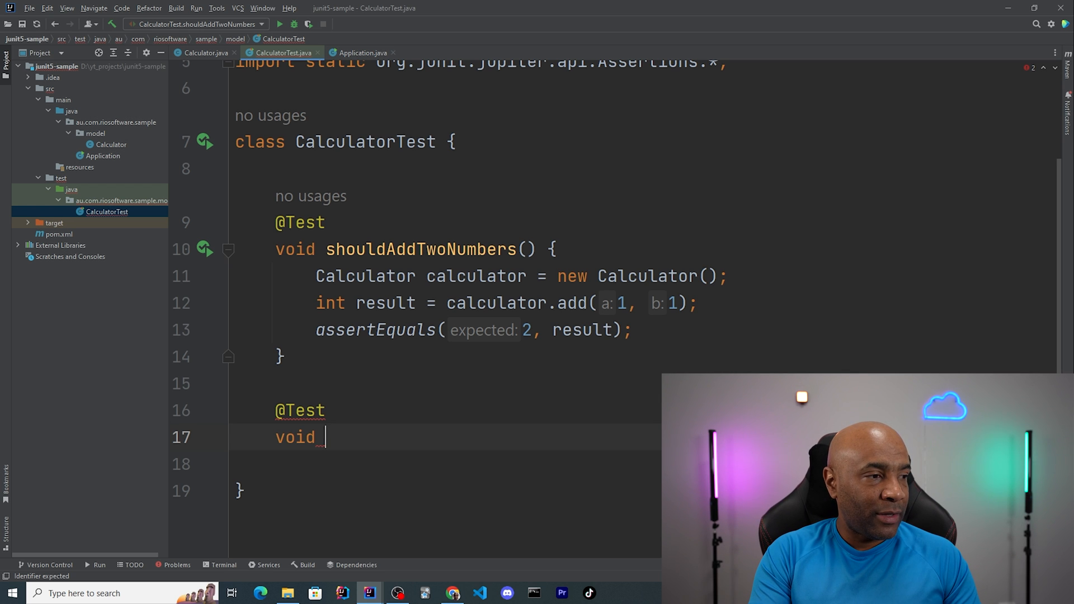
type("should")
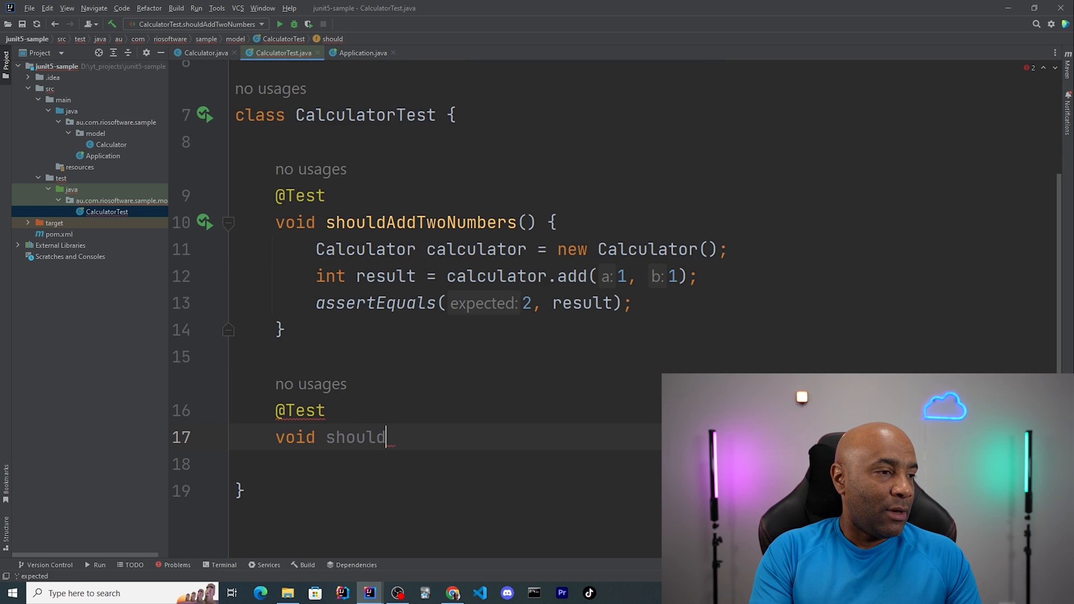
type("Subtract")
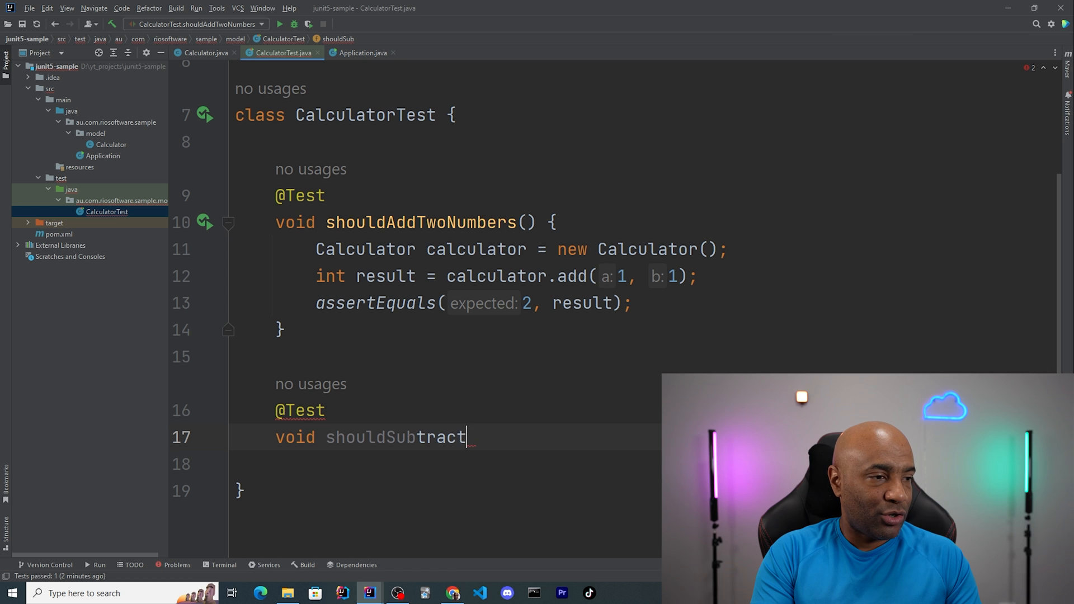
type("TwoNumbers()")
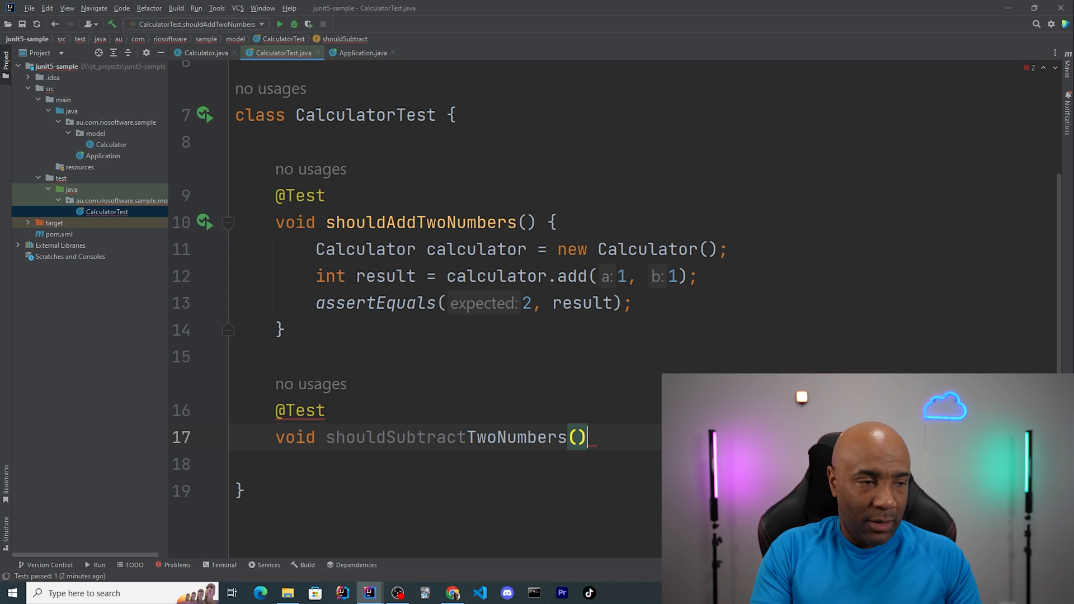
type("{")
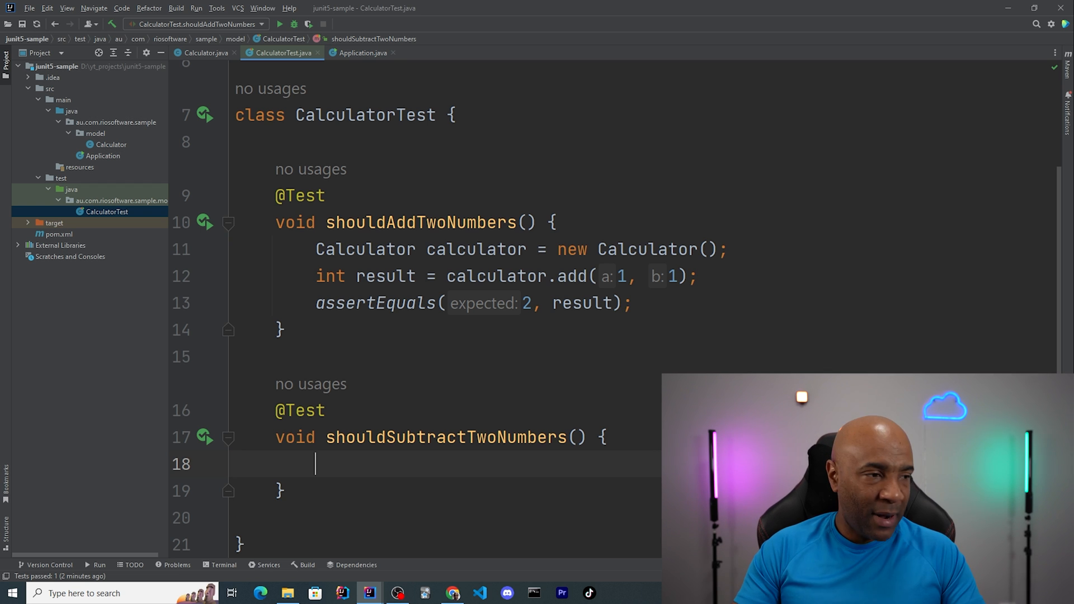
Create a Calculator, store calculator.subtraction(6, 2) in result, and assert it equals 4
type("C")
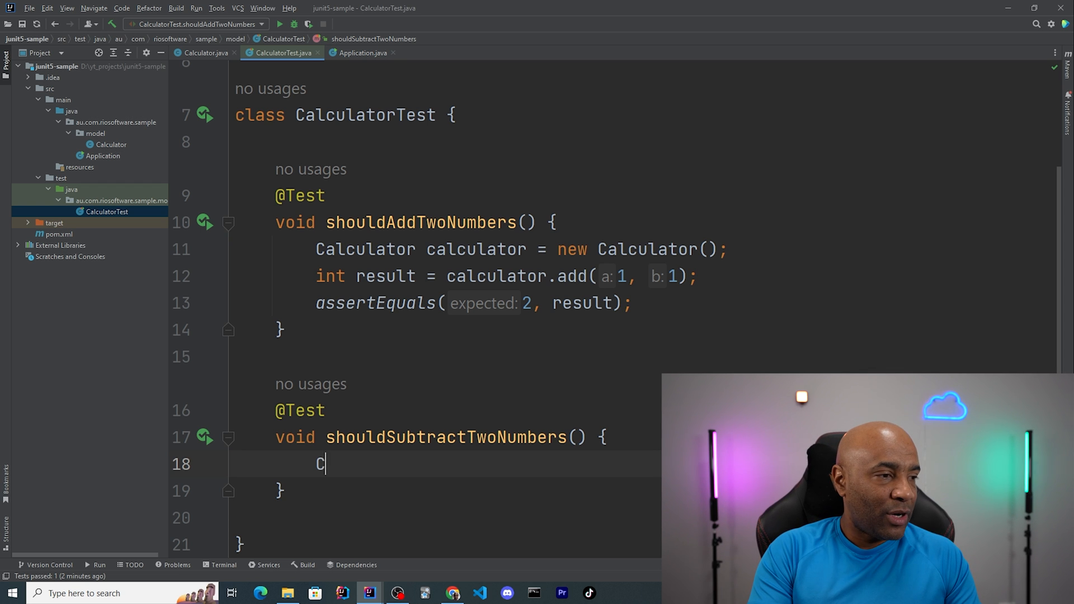
type("alculator calculator =")
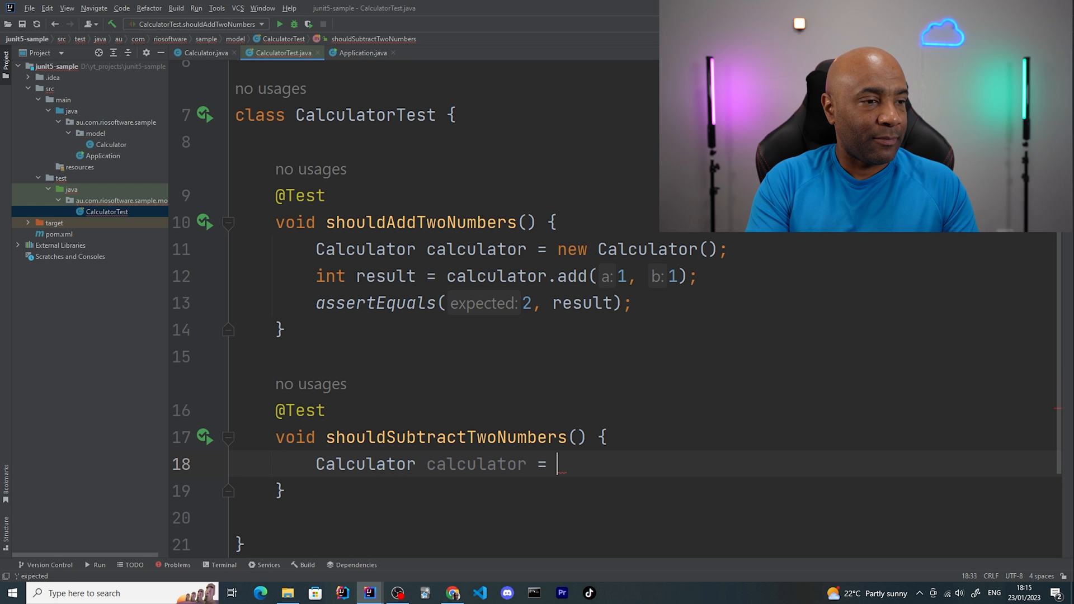
type("new Calculator();")
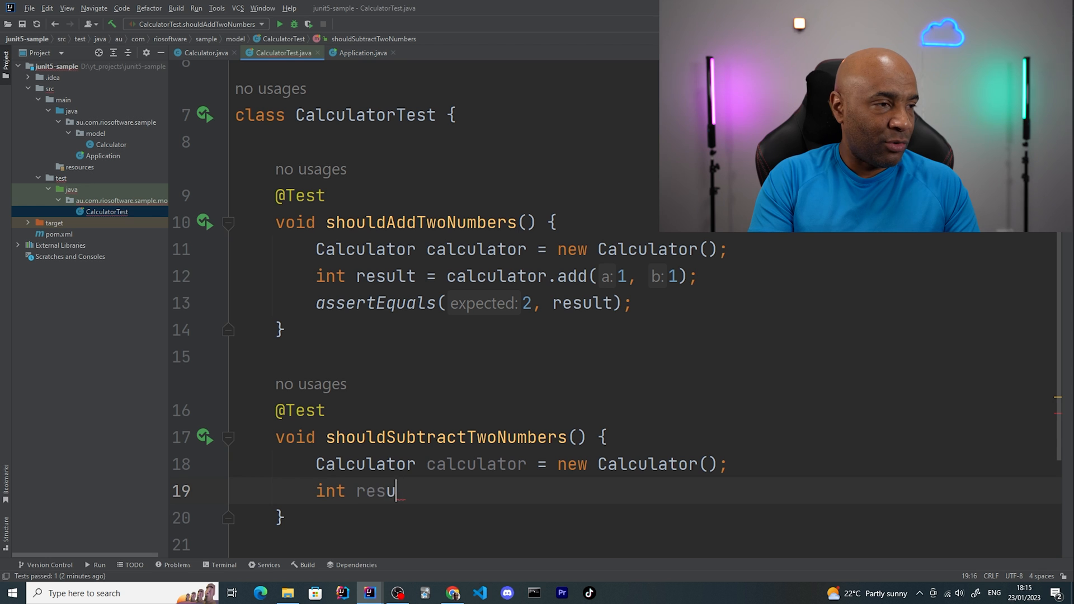
type("lt = calculator")
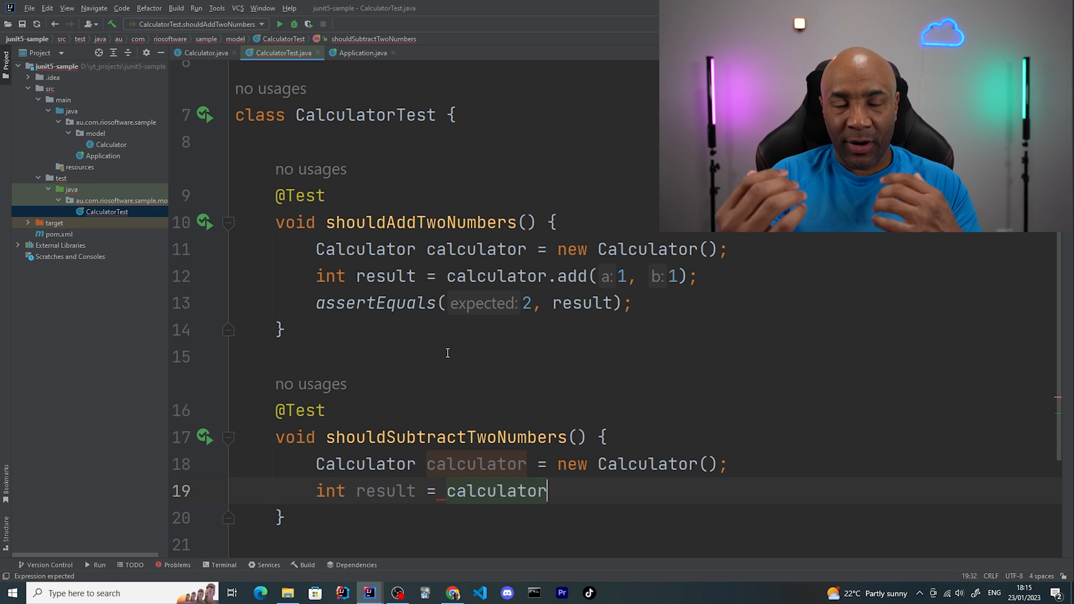
type(".subtraction(")
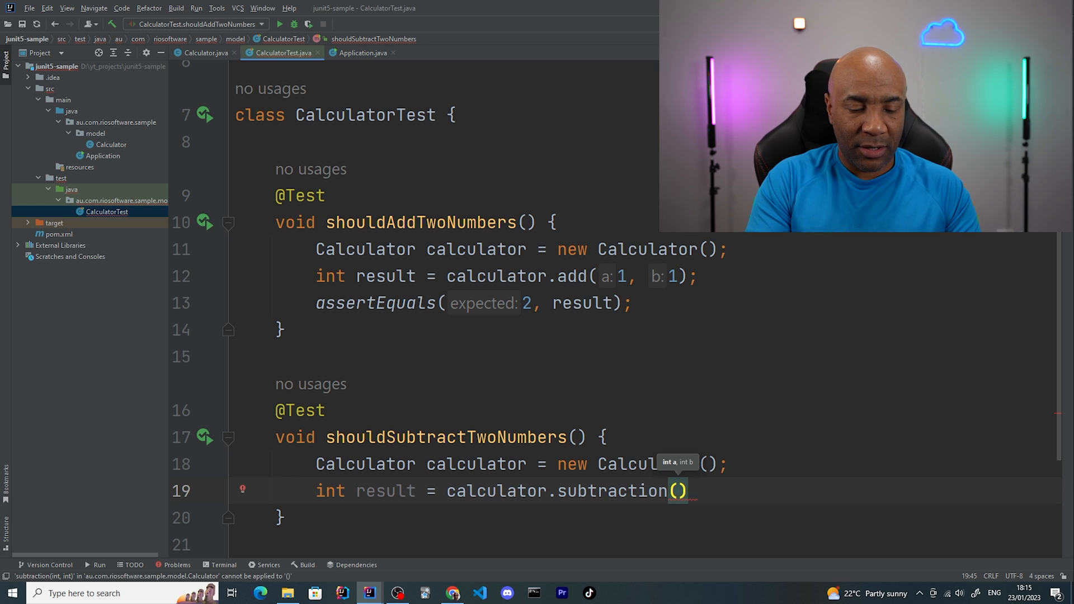
type("6")
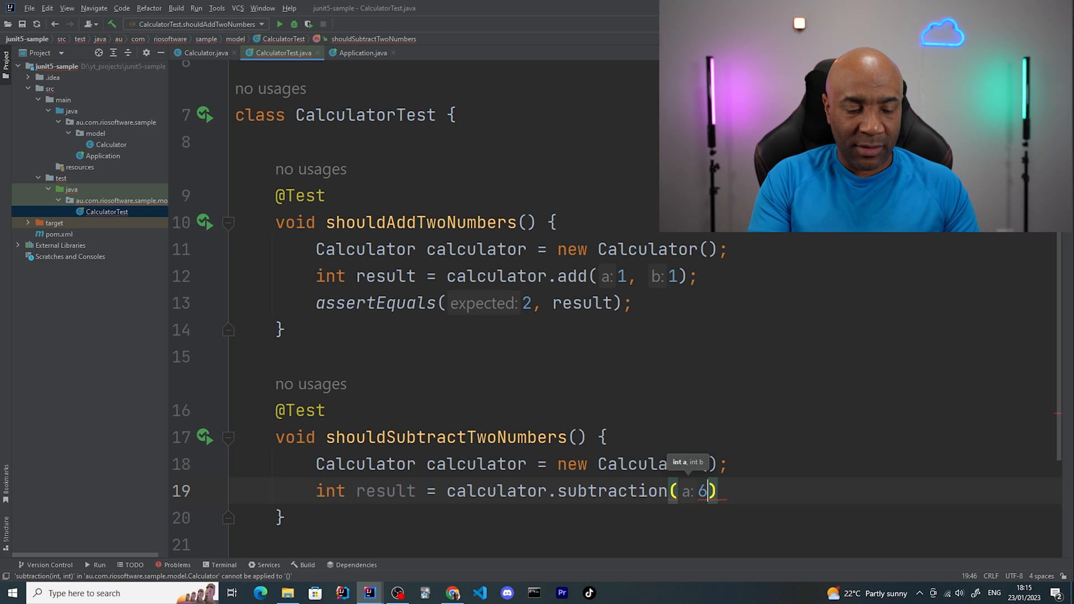
type(", 2")
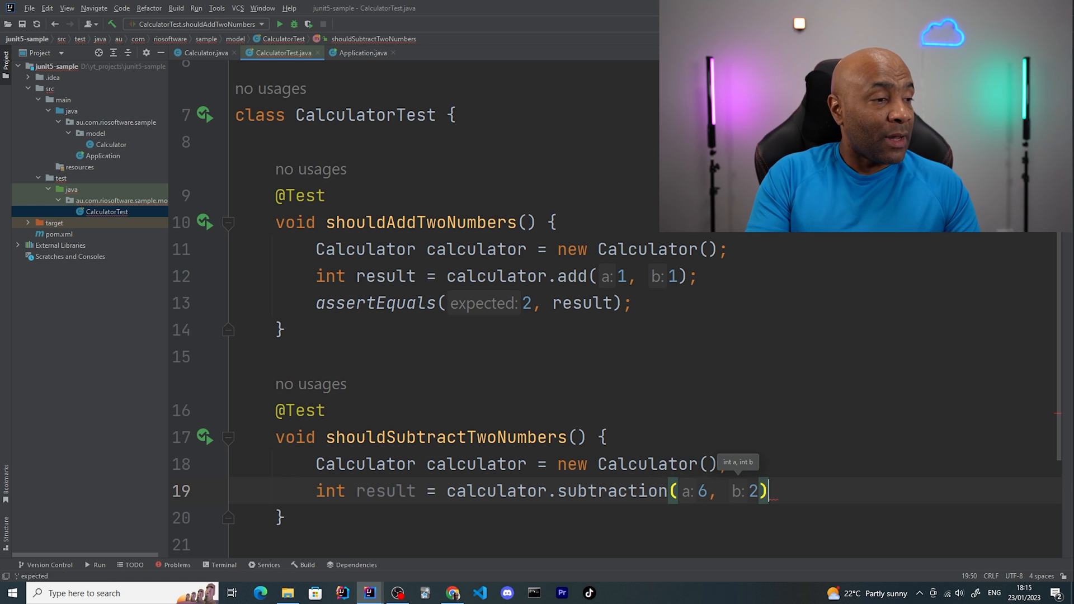
type("assertEquals(4, result);")
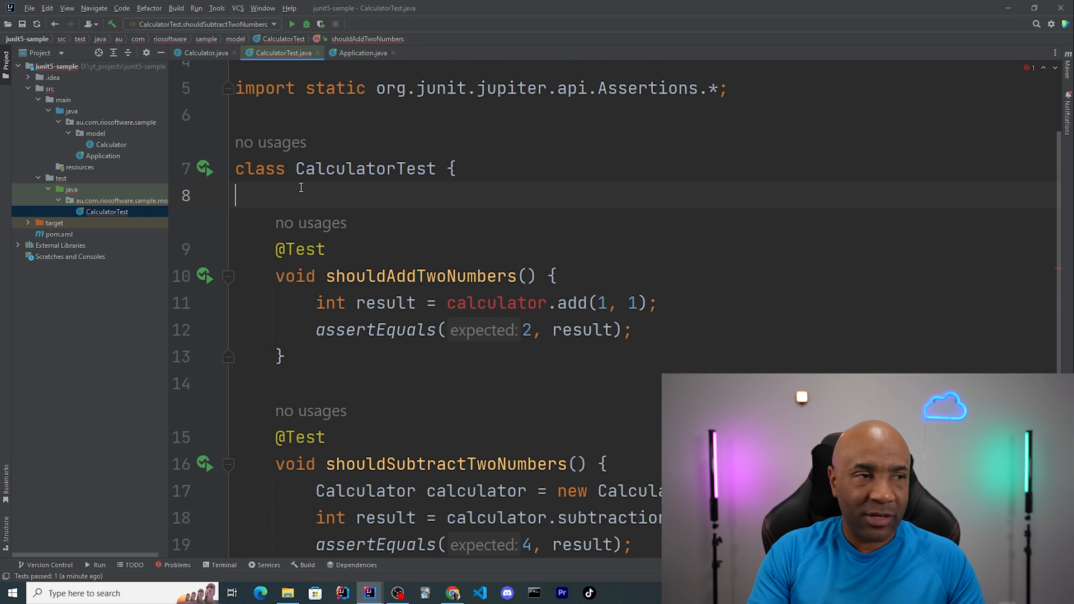
type("pri")
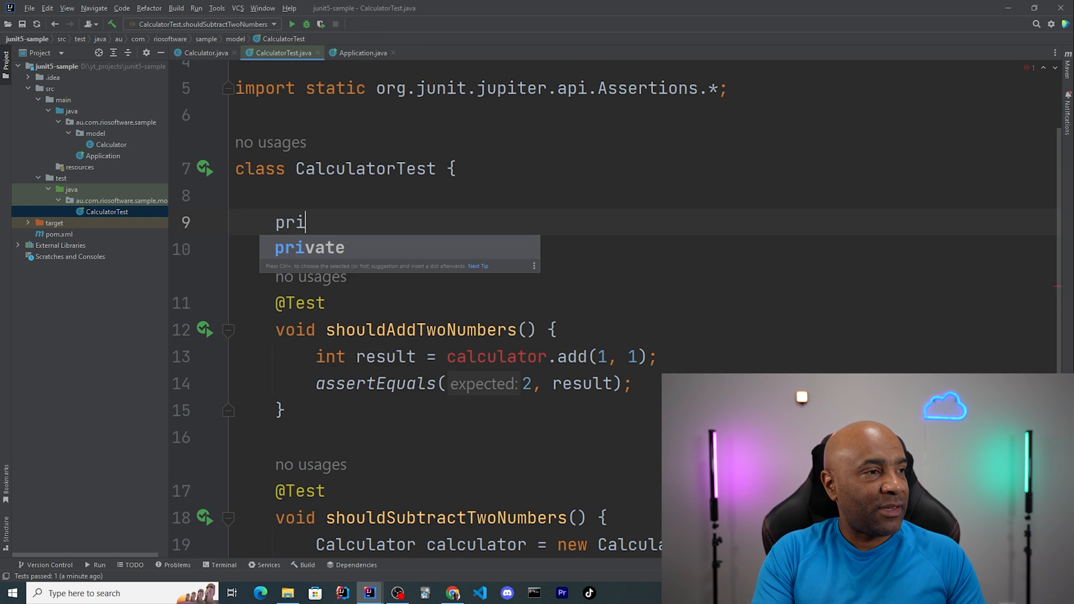
type("private Calculator calculator = new Calculator()")
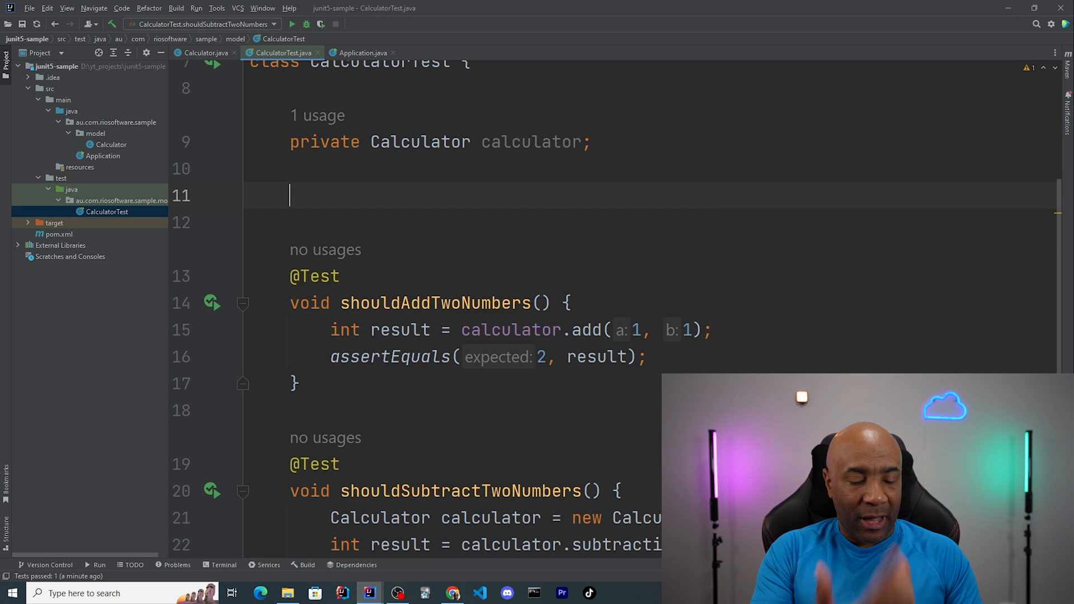
type("@BeforeEach")
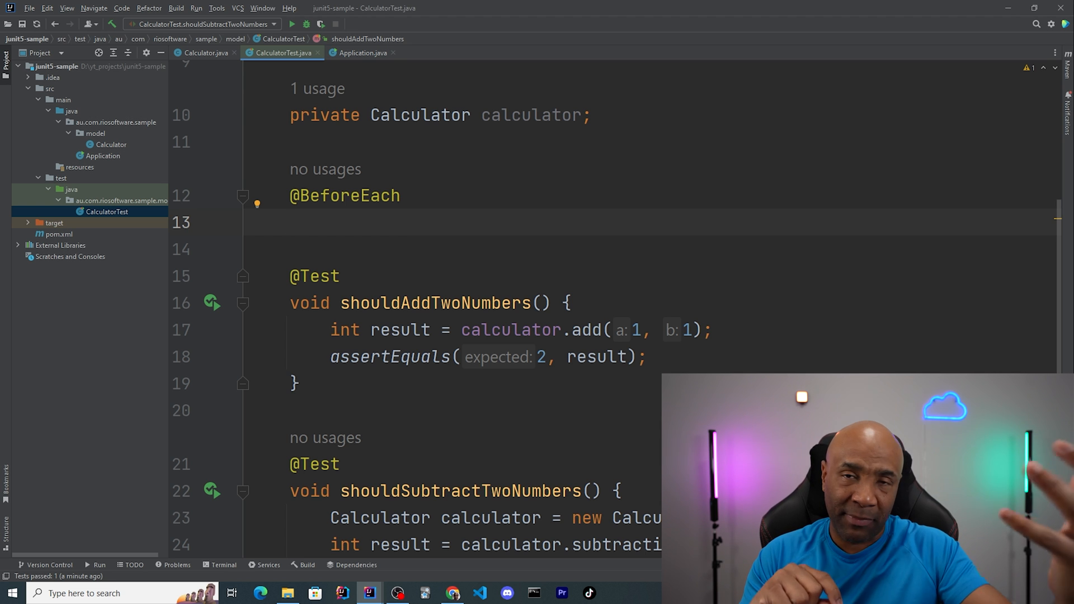
left_click(290, 222)
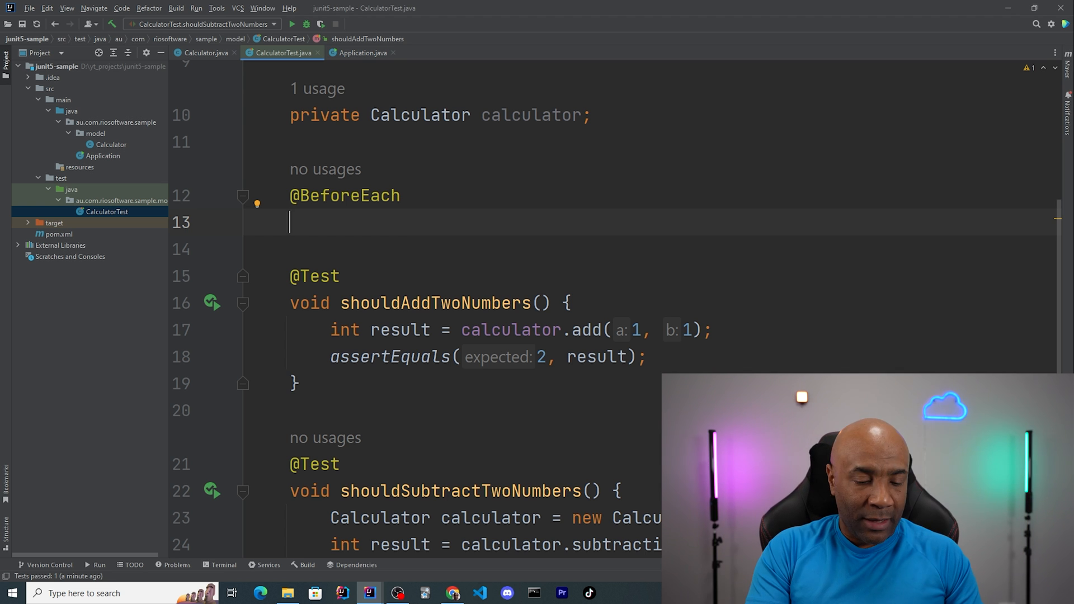
type("void setup() {")
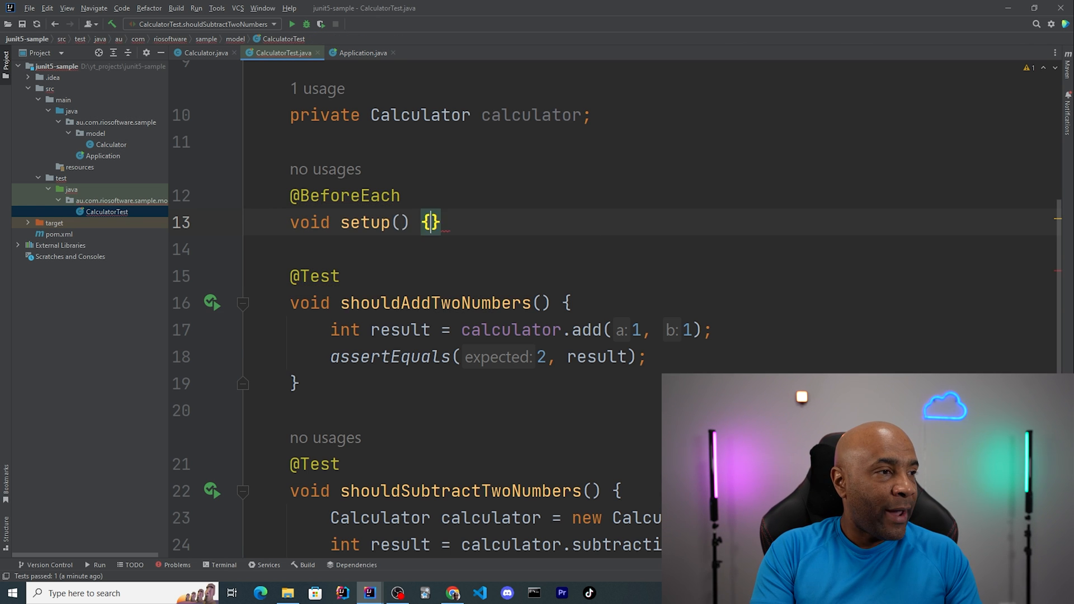
type("calculator -")
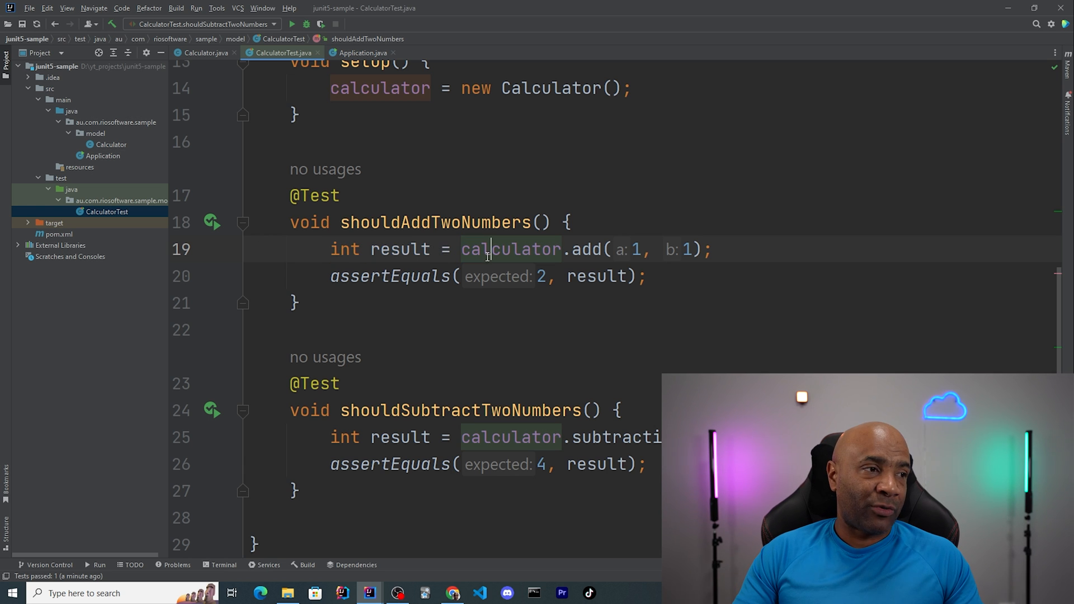
Inline calculator.add(1, 1) into the assertion, then run all CalculatorTest tests and review results
left_click_drag(488, 248, 702, 248)
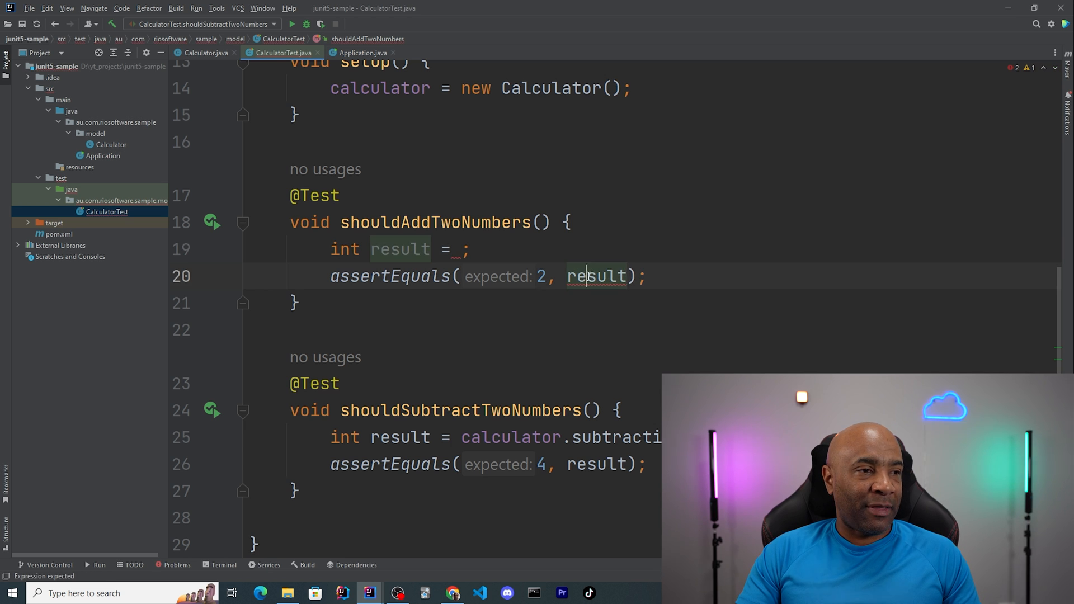
type("calculator.add(1, 1)")
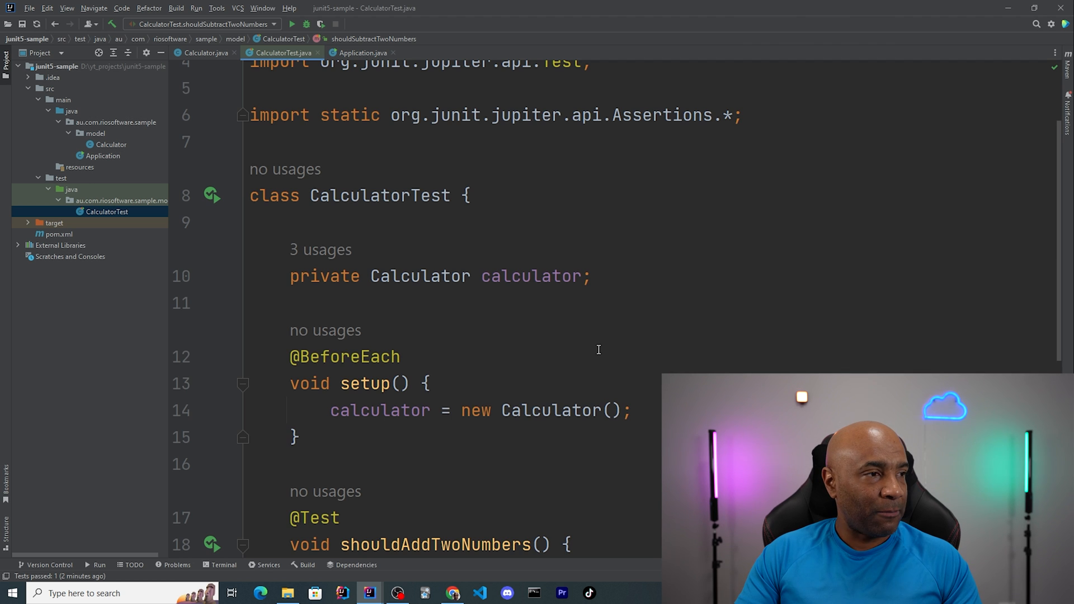
scroll("down", 3)
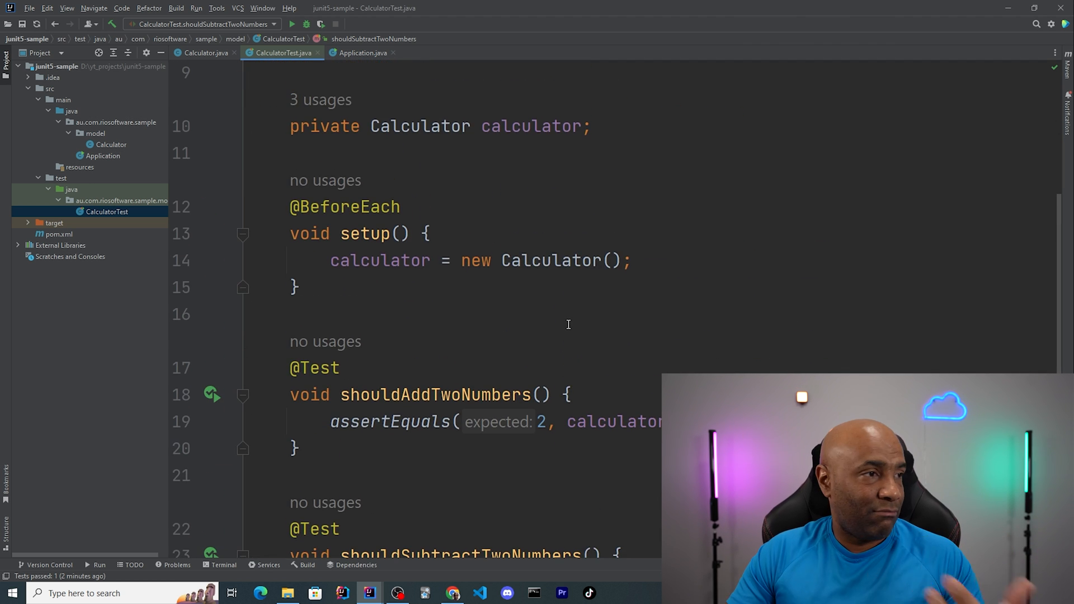
scroll("down", 3)
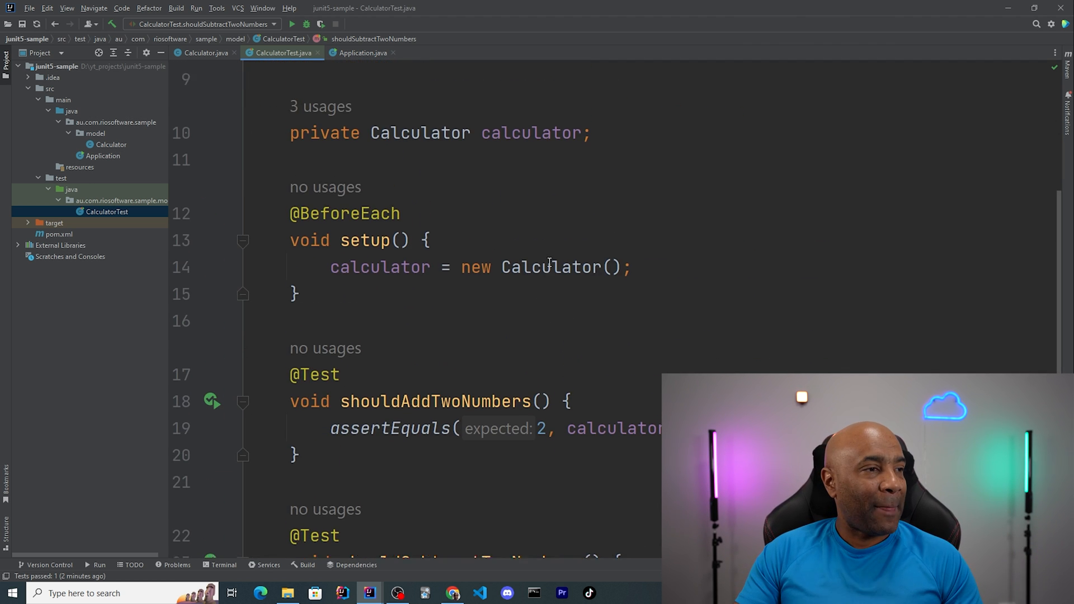
left_click(211, 283)
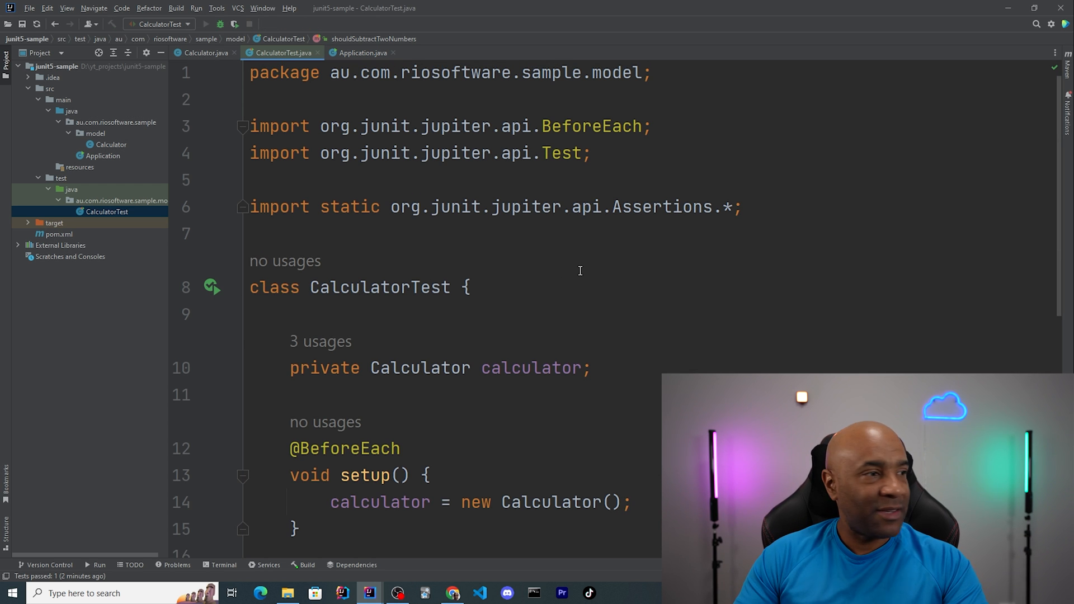
left_click(205, 22)
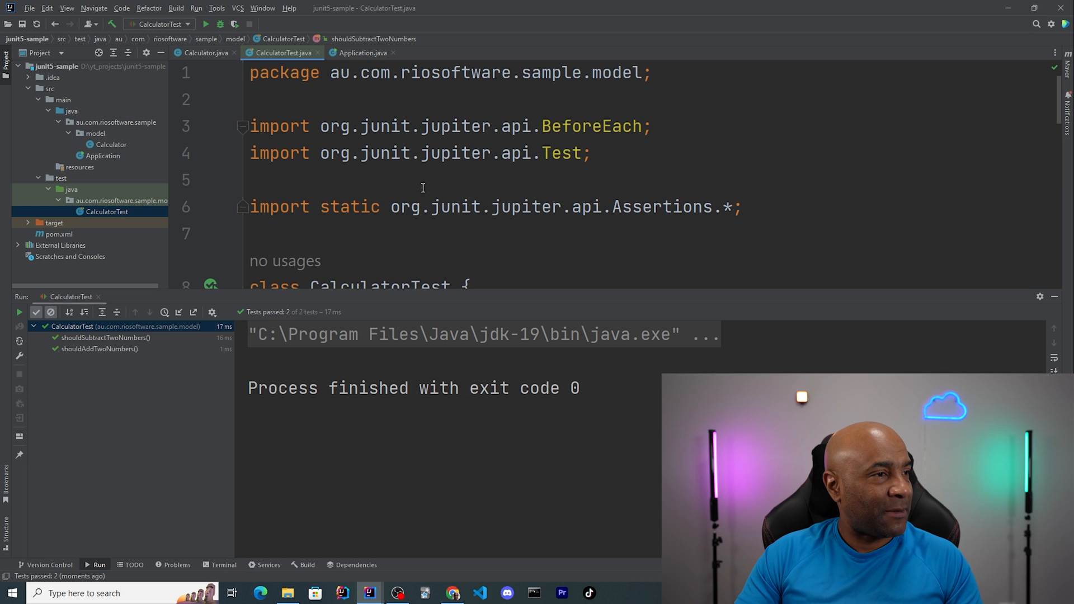
scroll("down", 3)
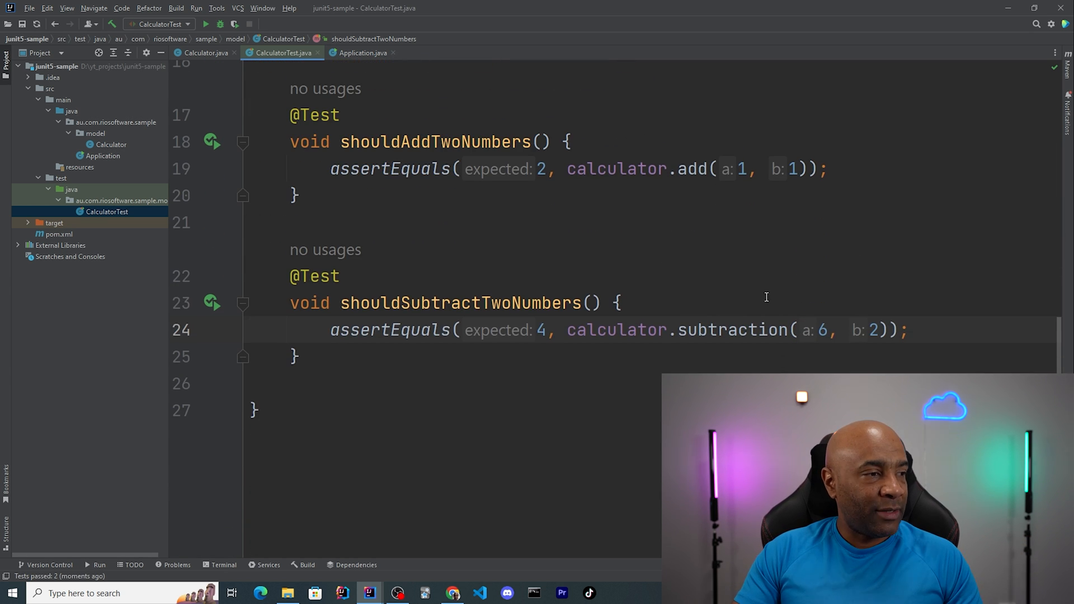
Add a shouldMultiplyTwoNumbers test asserting multiplication(2, 3) equals 6
type("@")
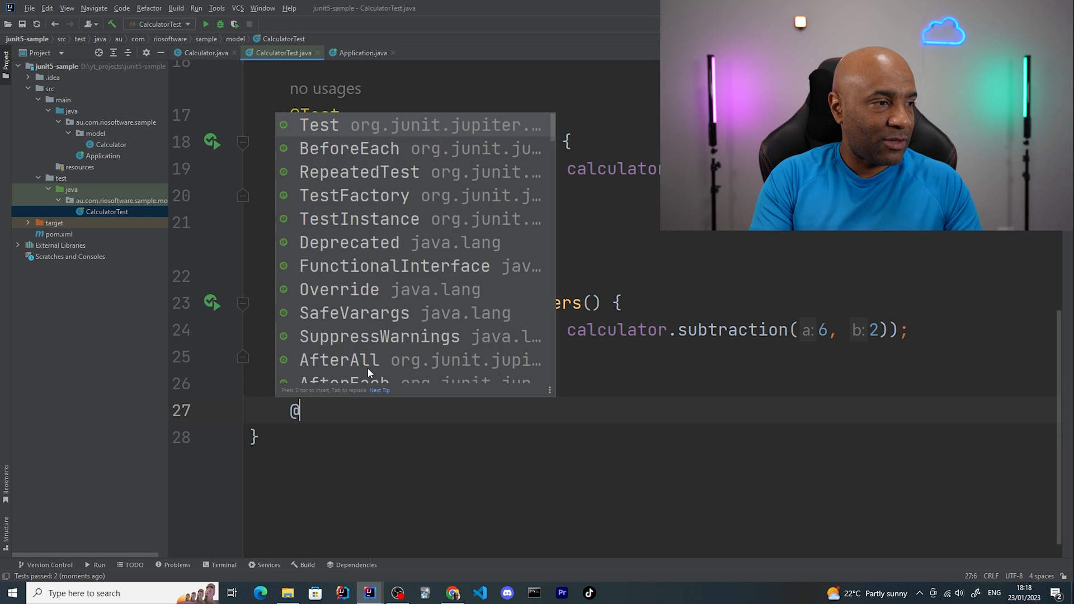
key("Enter")
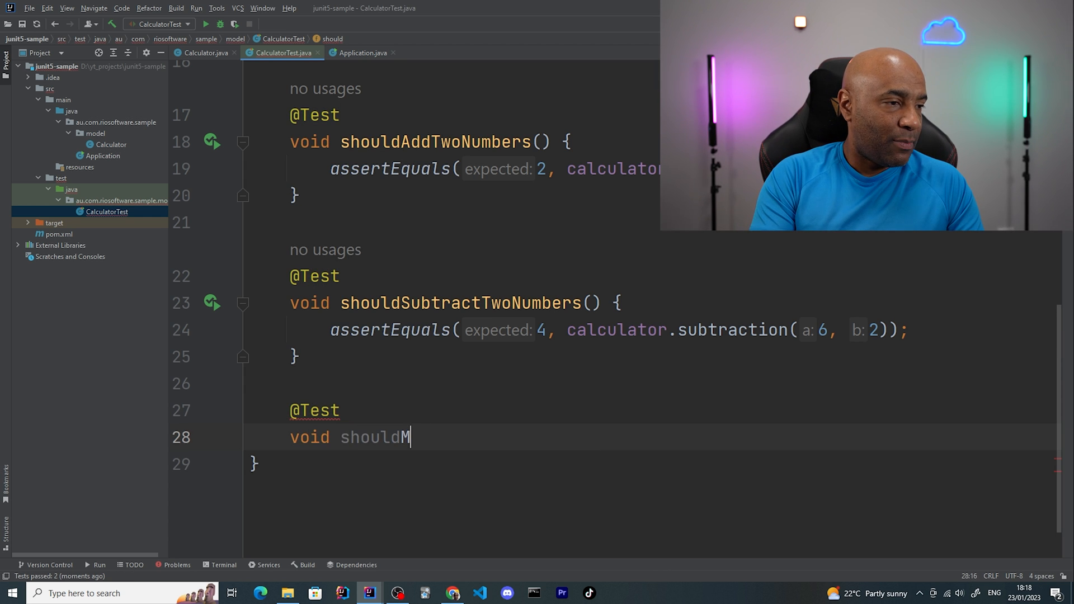
type("ultiplyTwoNum")
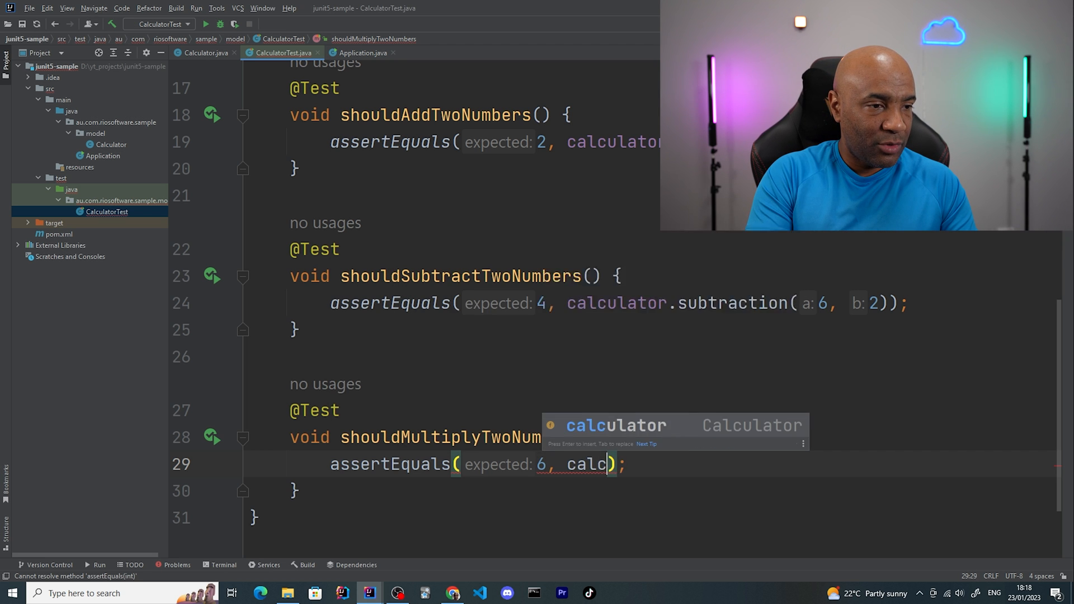
type(".multiplication(2, 3")
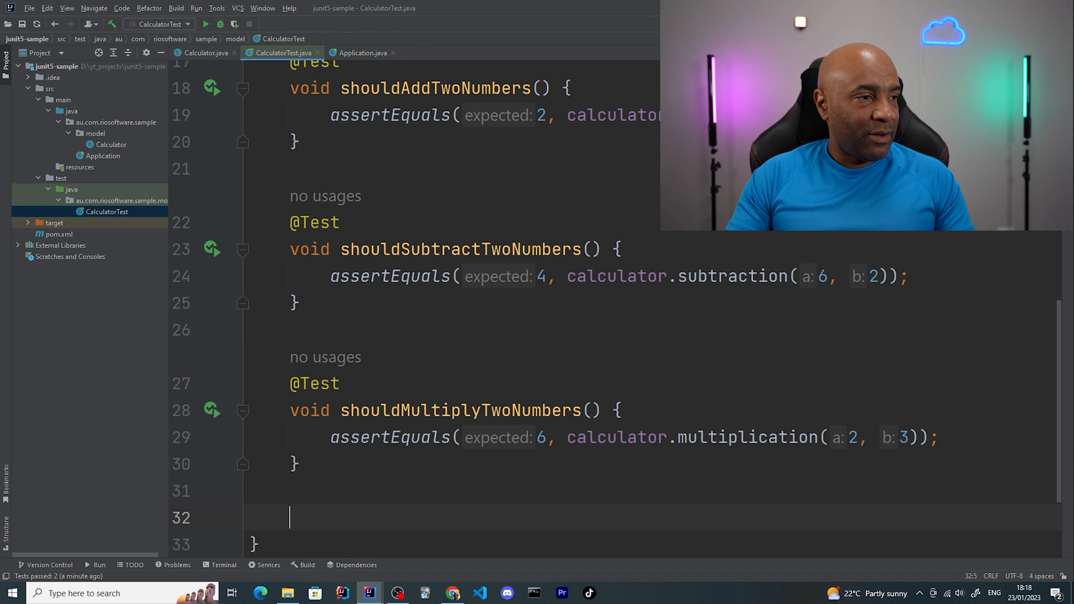
Add a shouldDivideTwoNumbers test asserting divide(14, 2) equals 7
scroll("down", 3)
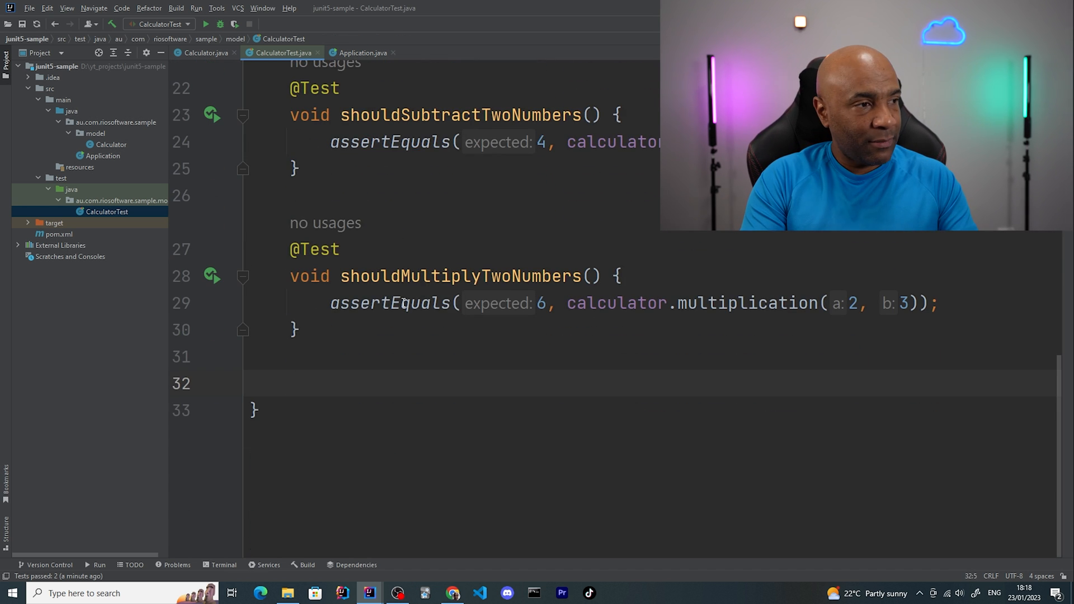
type("@Test")
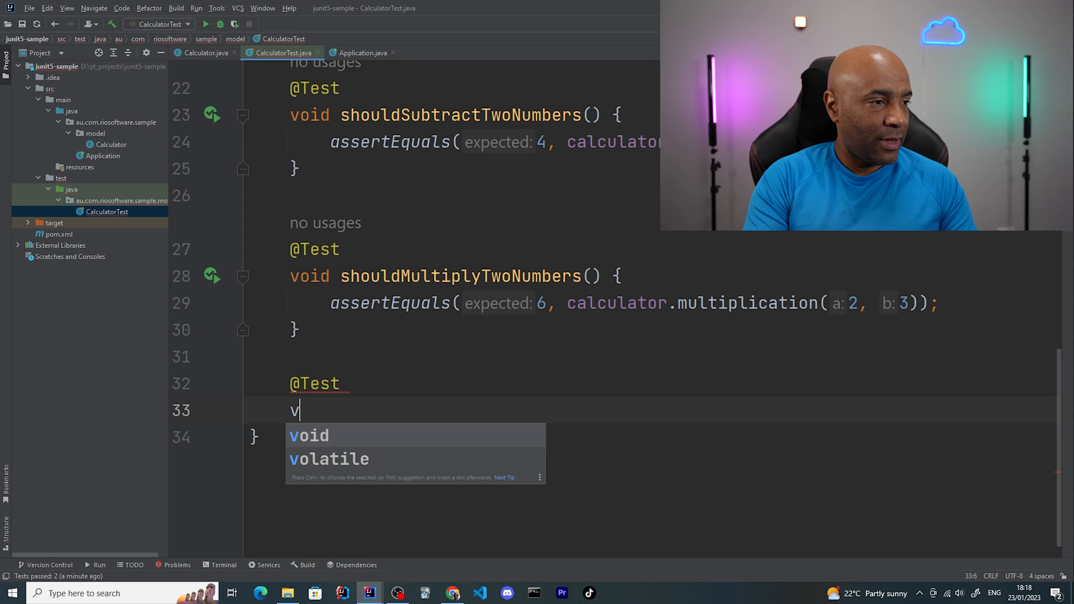
type("oid should")
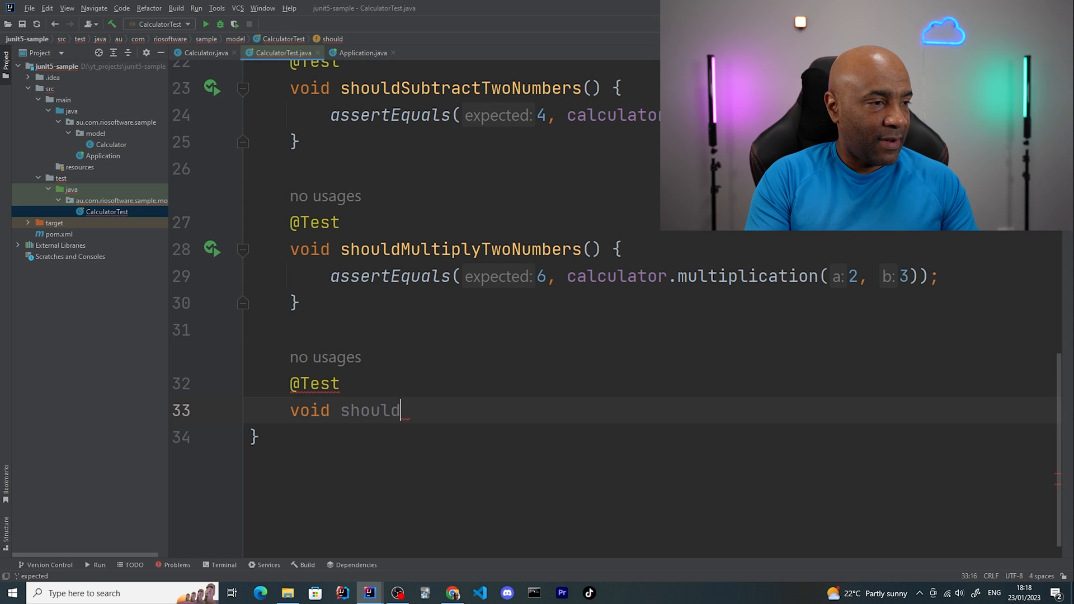
type("DivideTwoNumbers() {")
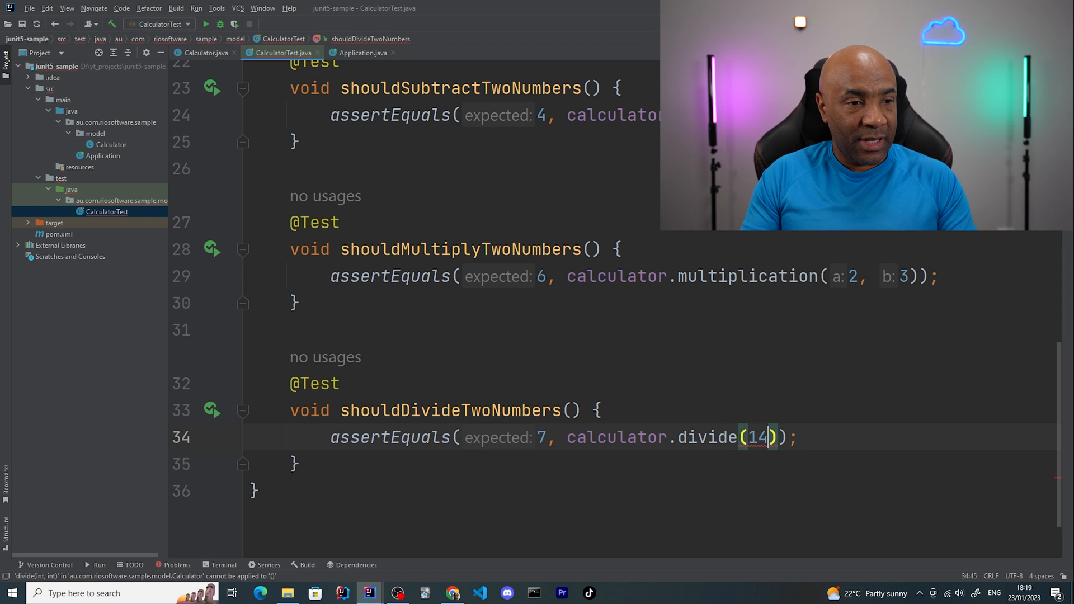
type(", 2")
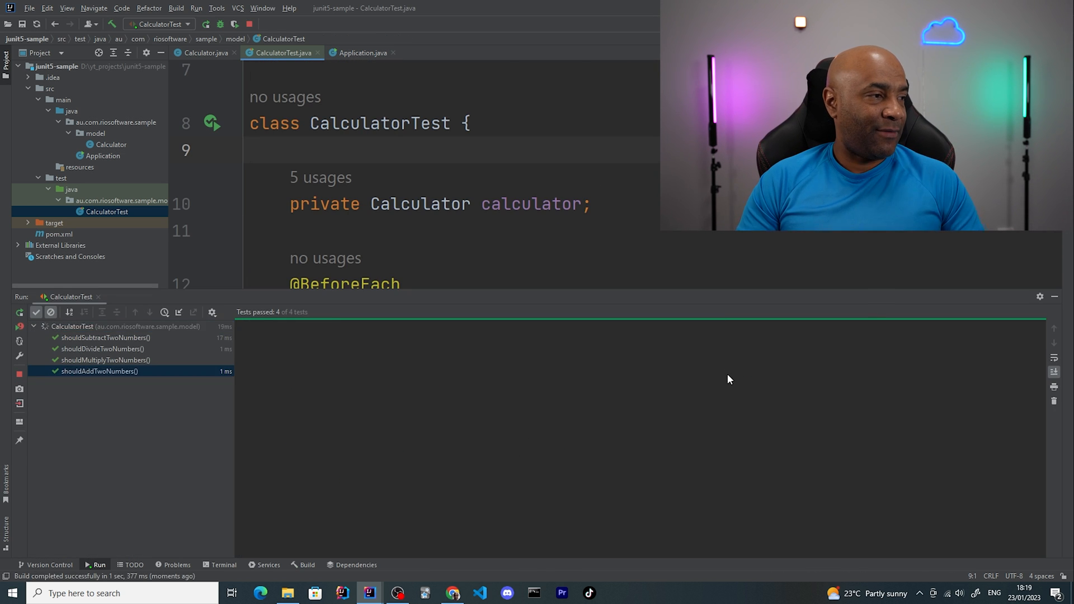
Run CalculatorTest from the gutter and confirm 4 of 4 tests pass
left_click(206, 24)
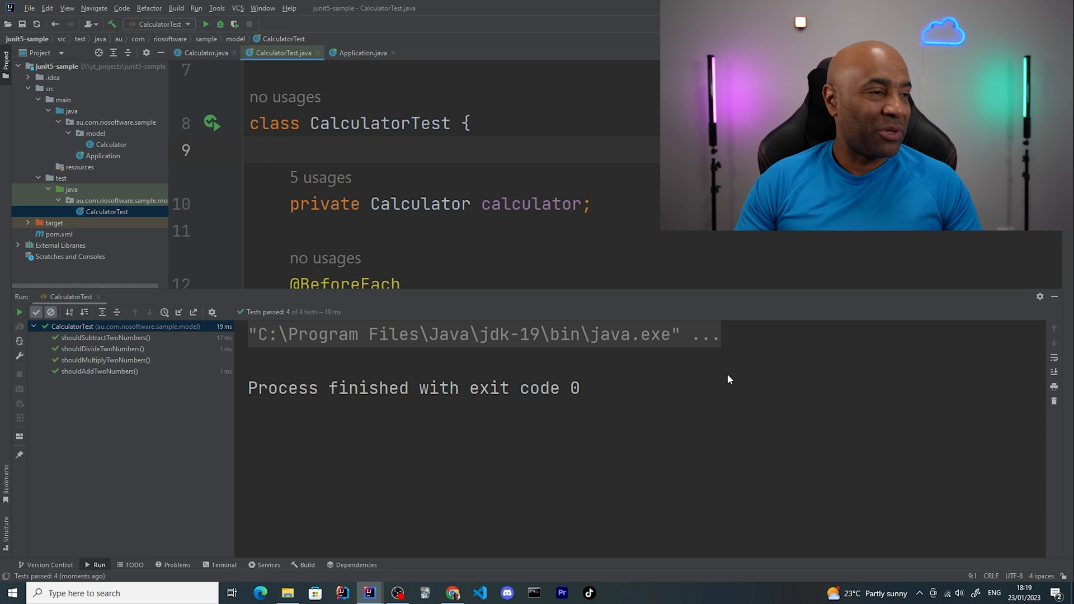
mouse_move(171, 402)
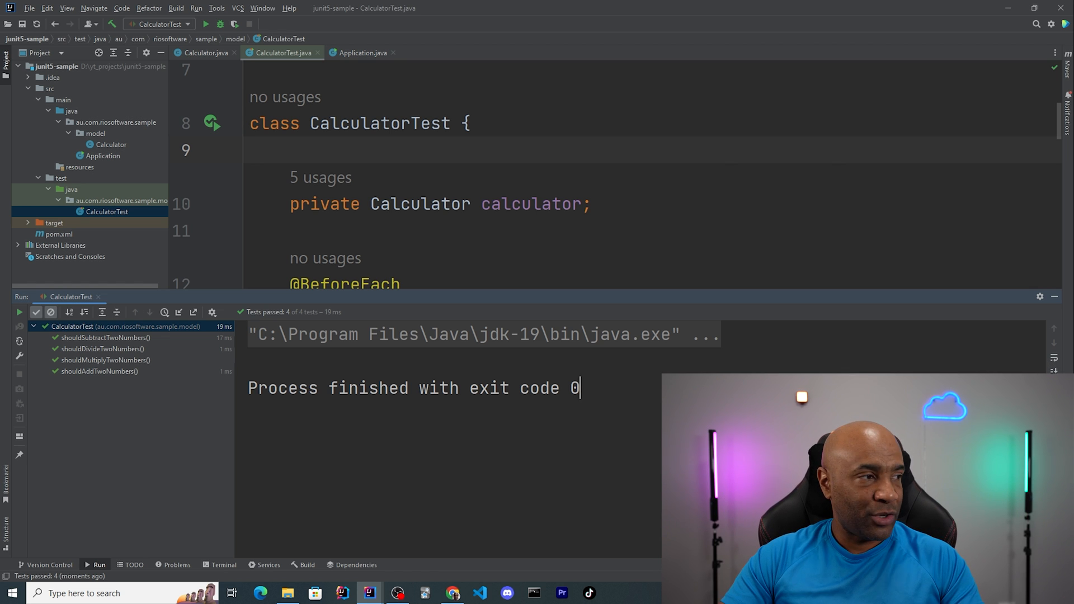
Run CalculatorTest with Coverage and check Calculator at 100% classes, 4/4 methods, 5/5 lines
left_click(107, 212)
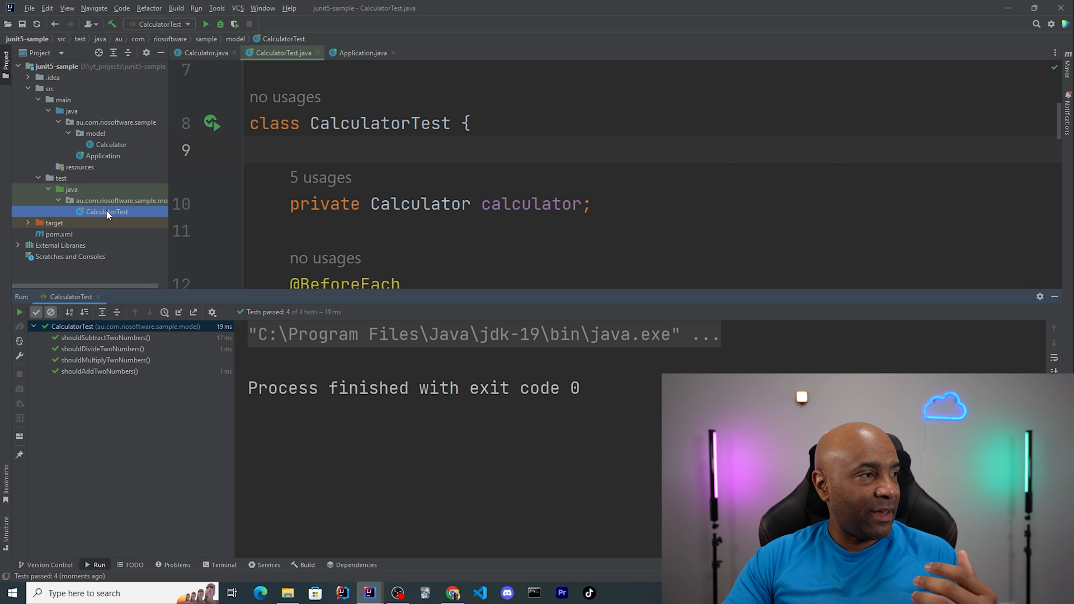
right_click(106, 211)
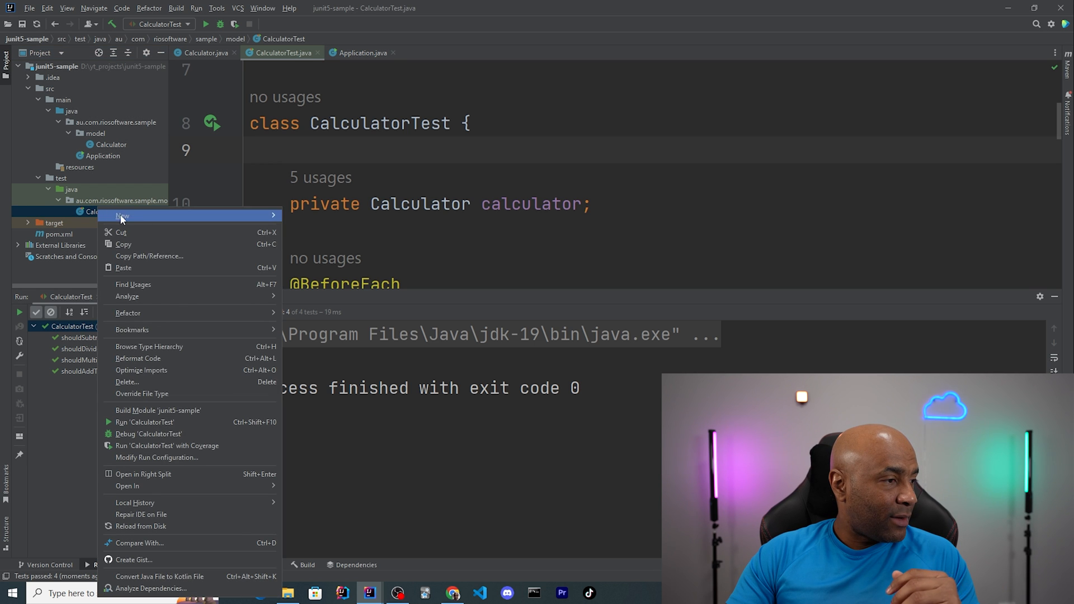
mouse_move(160, 439)
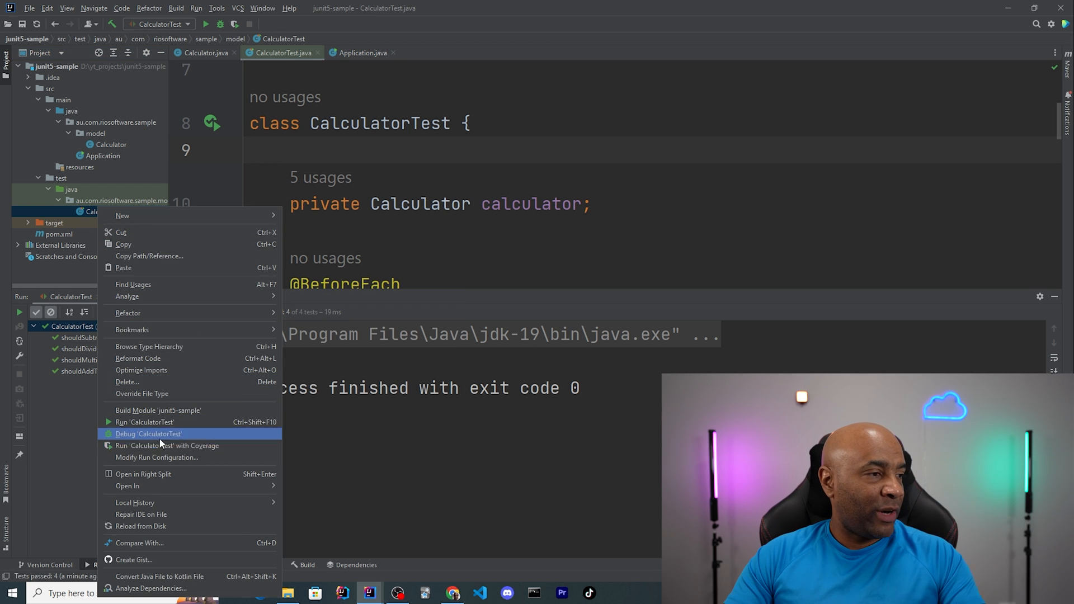
mouse_move(164, 446)
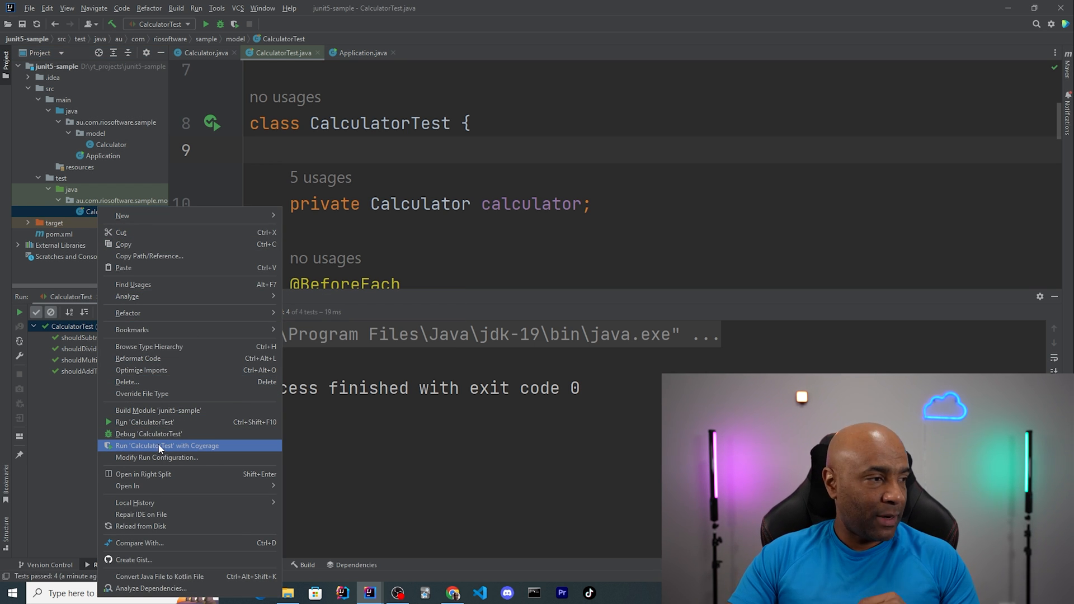
left_click(166, 446)
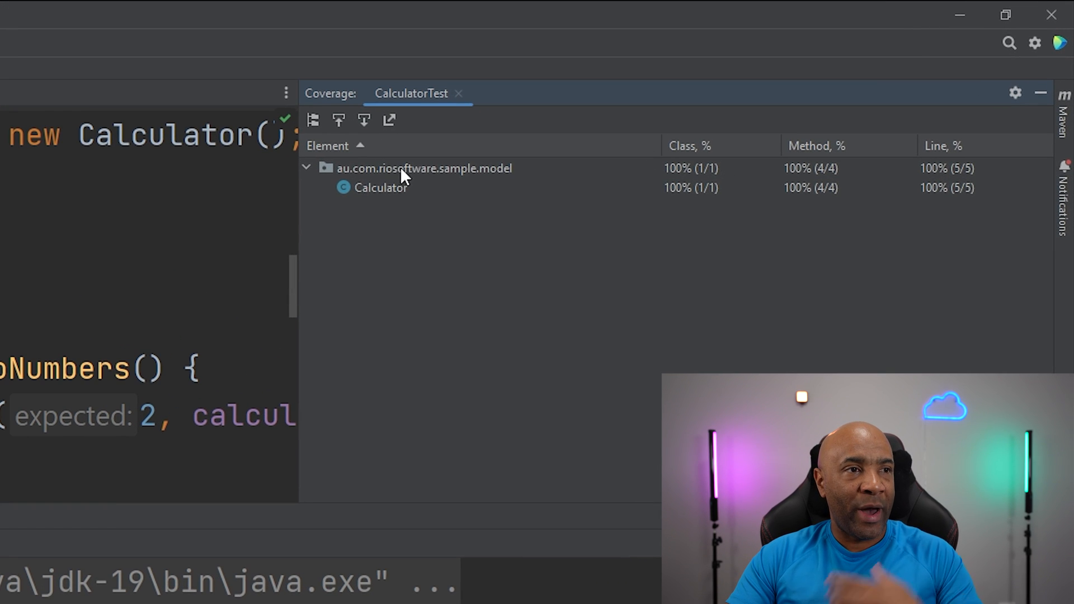
mouse_move(807, 177)
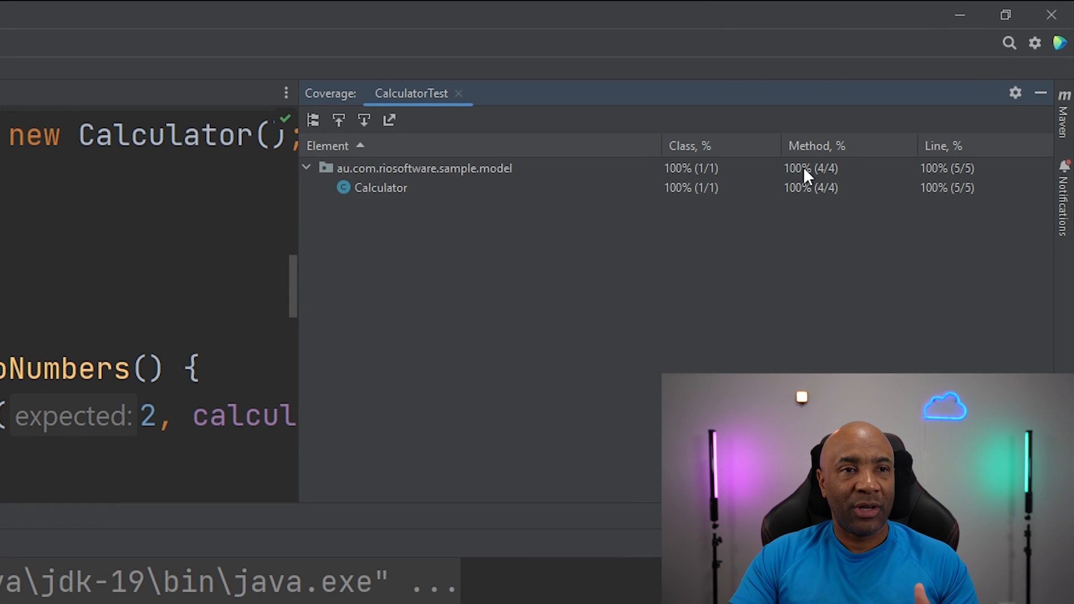
left_click(381, 187)
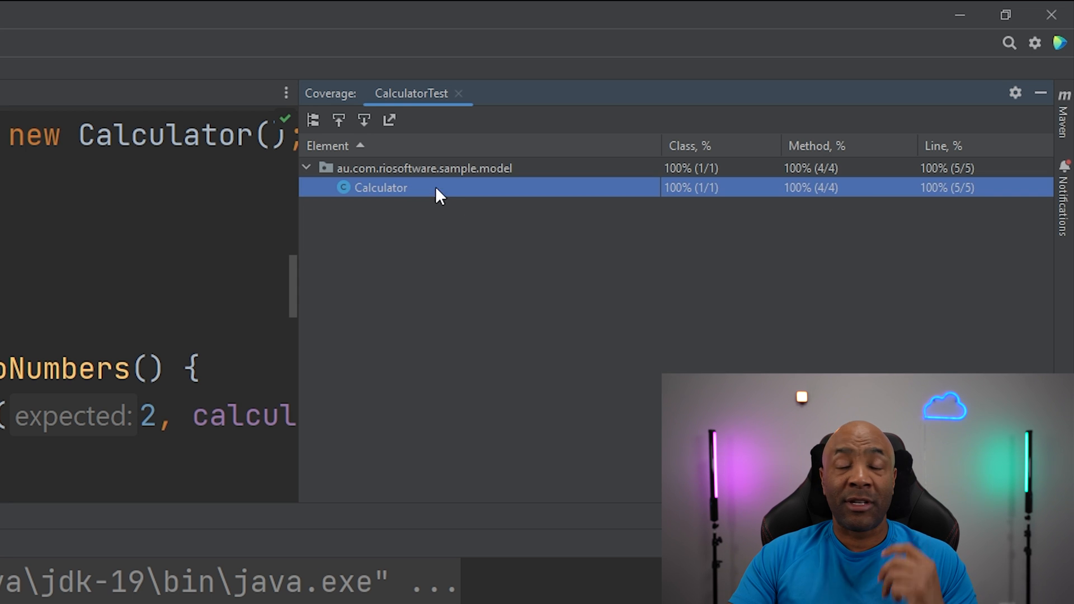
mouse_move(723, 202)
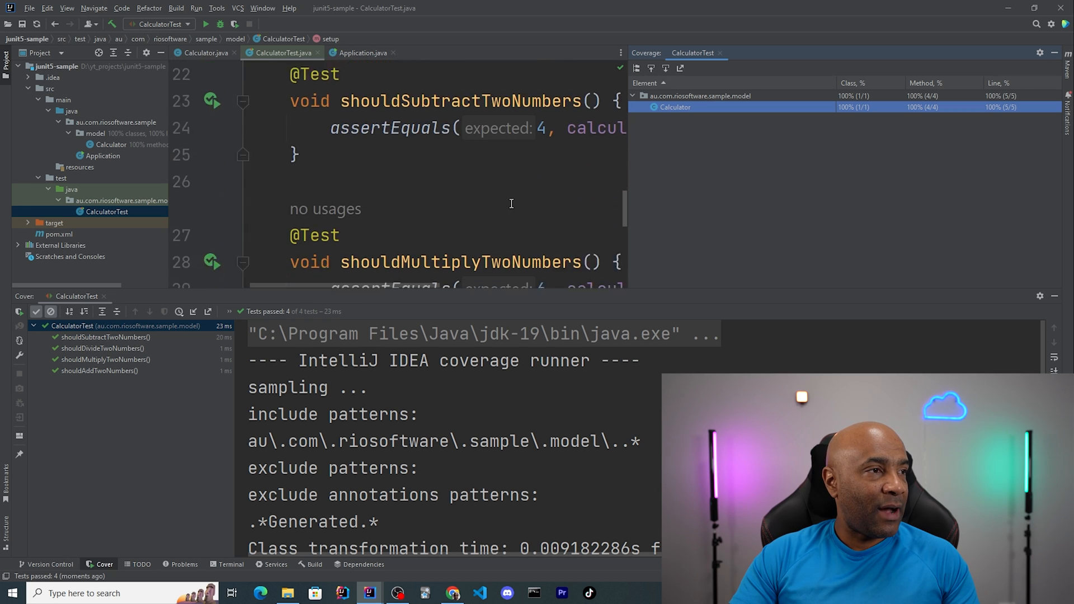
With the divide test commented out, rerun coverage showing 75% methods and 80% lines
scroll("down", 3)
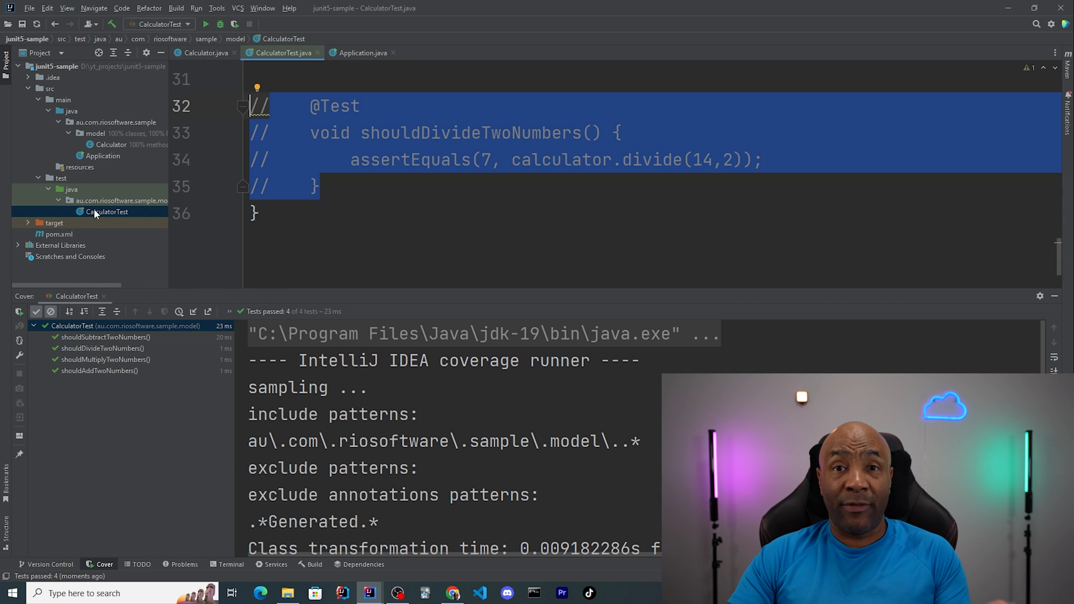
right_click(106, 211)
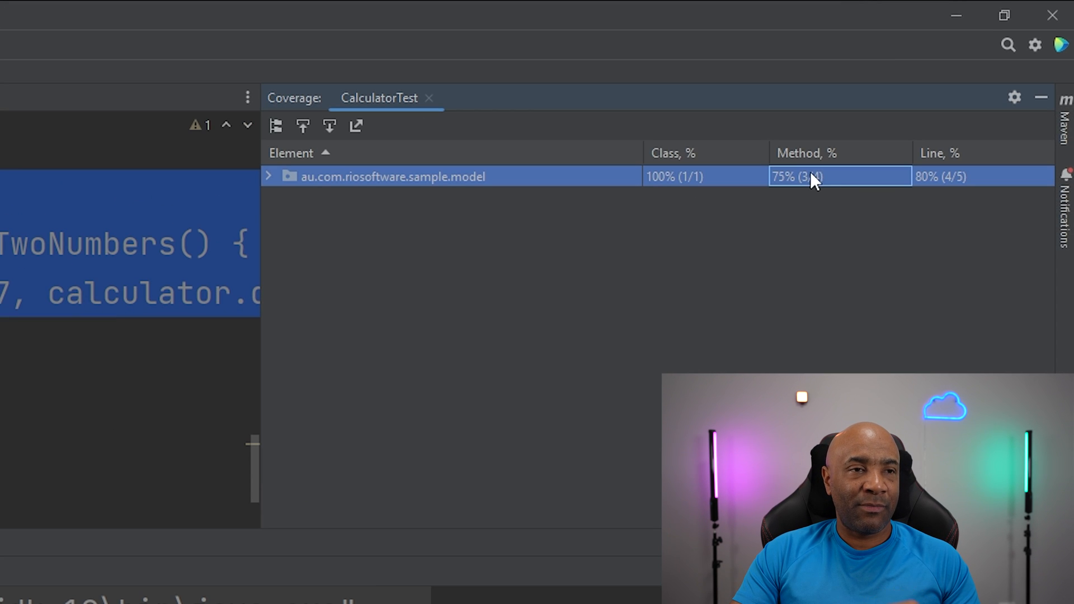
mouse_move(806, 185)
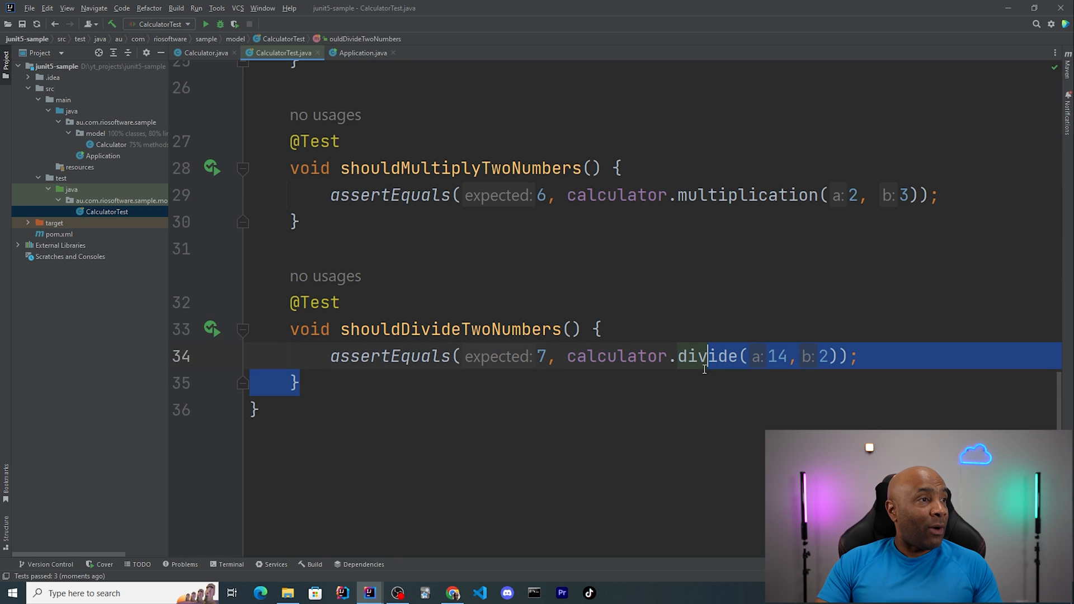
In Application.java, make the fourth println print calculator.divide(10, 2), then duplicate it
left_click(361, 52)
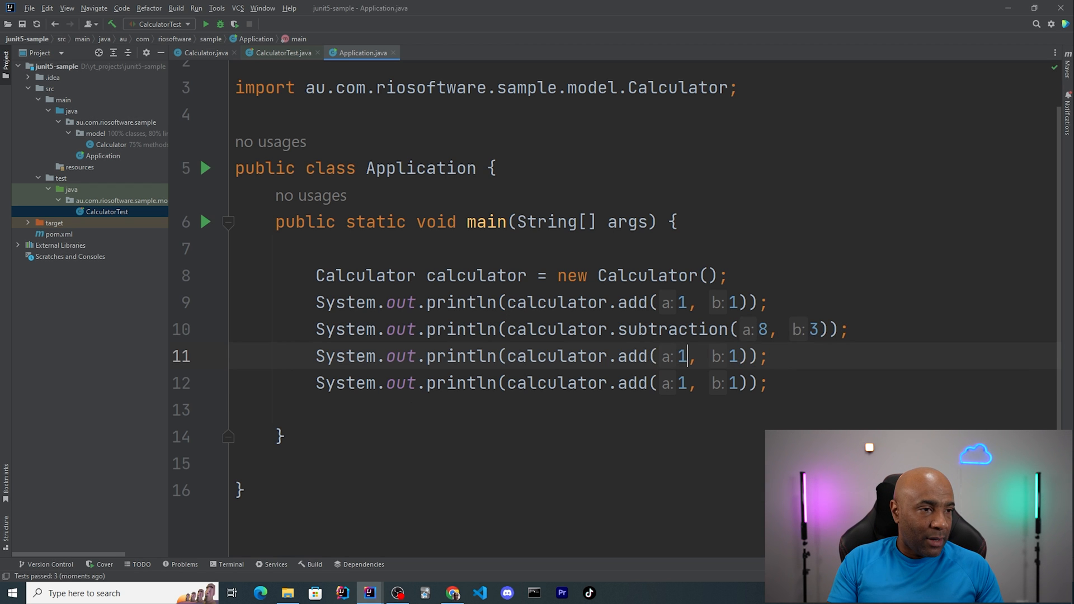
type("multiplication")
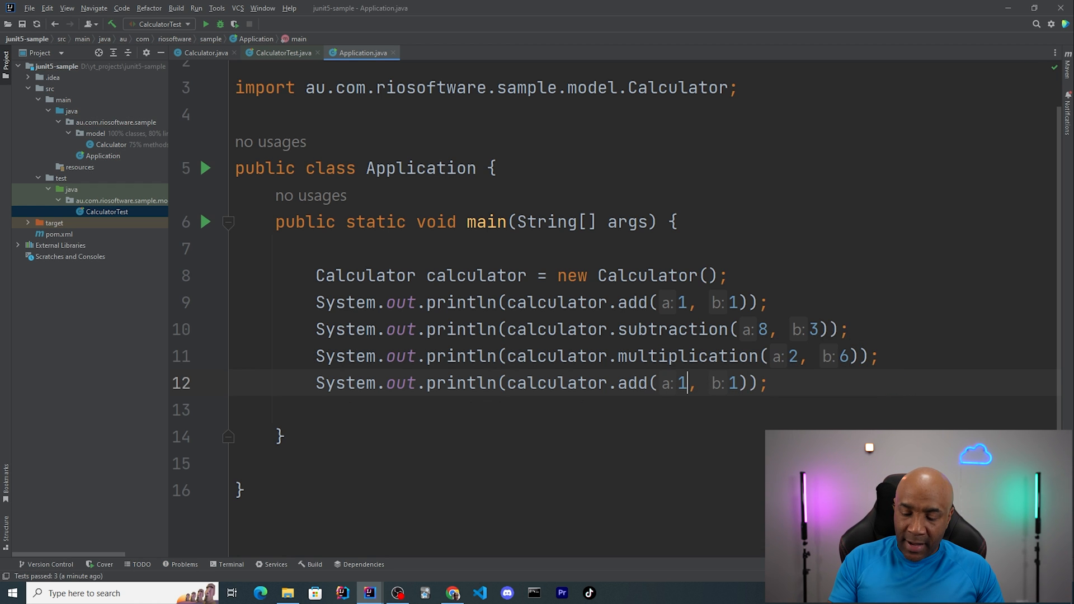
type("0")
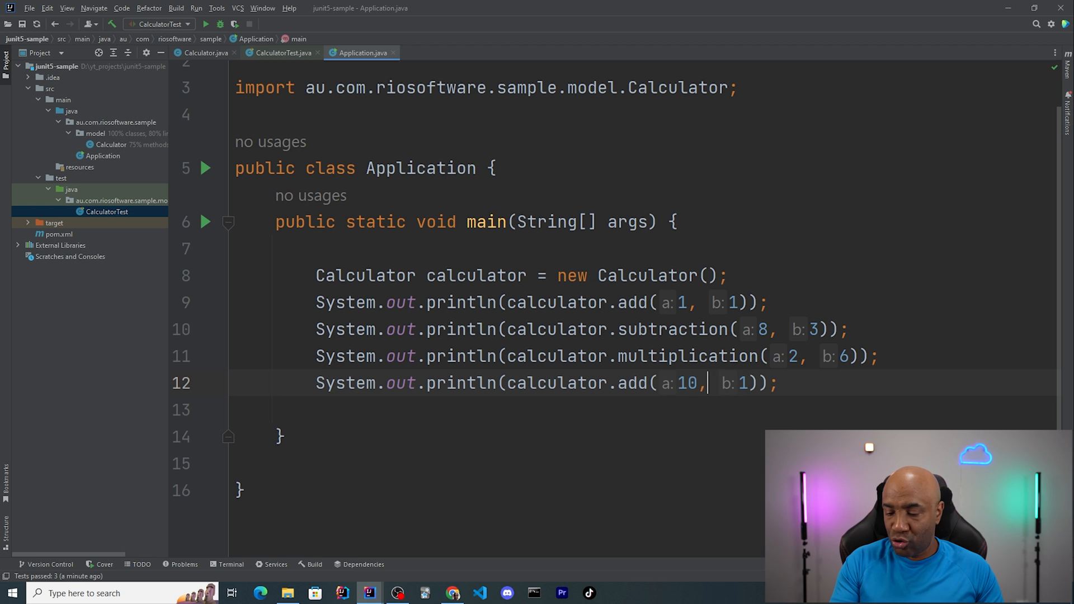
type("2")
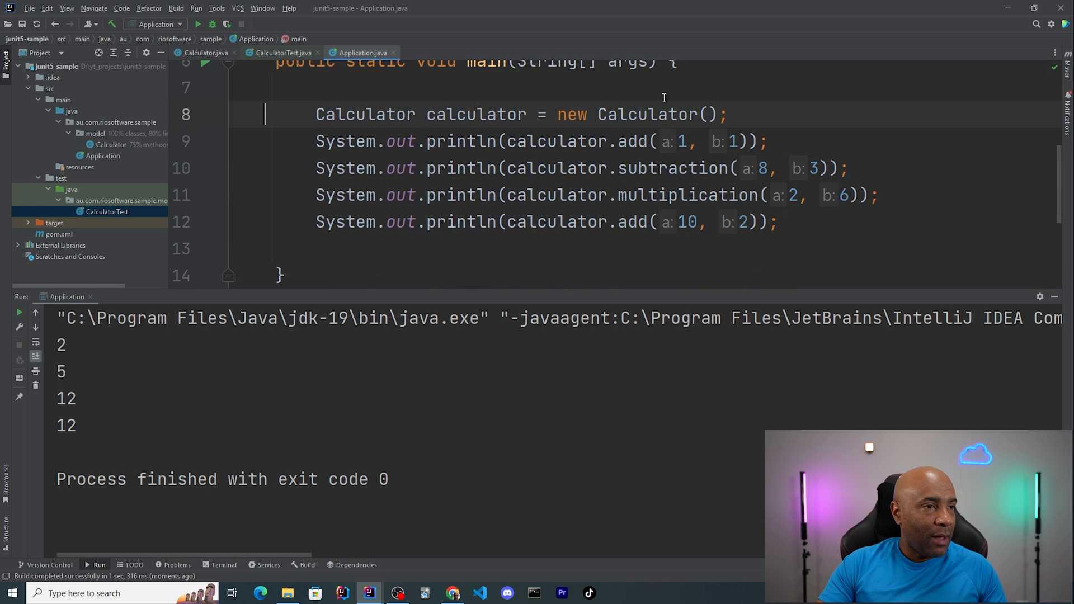
type("divide")
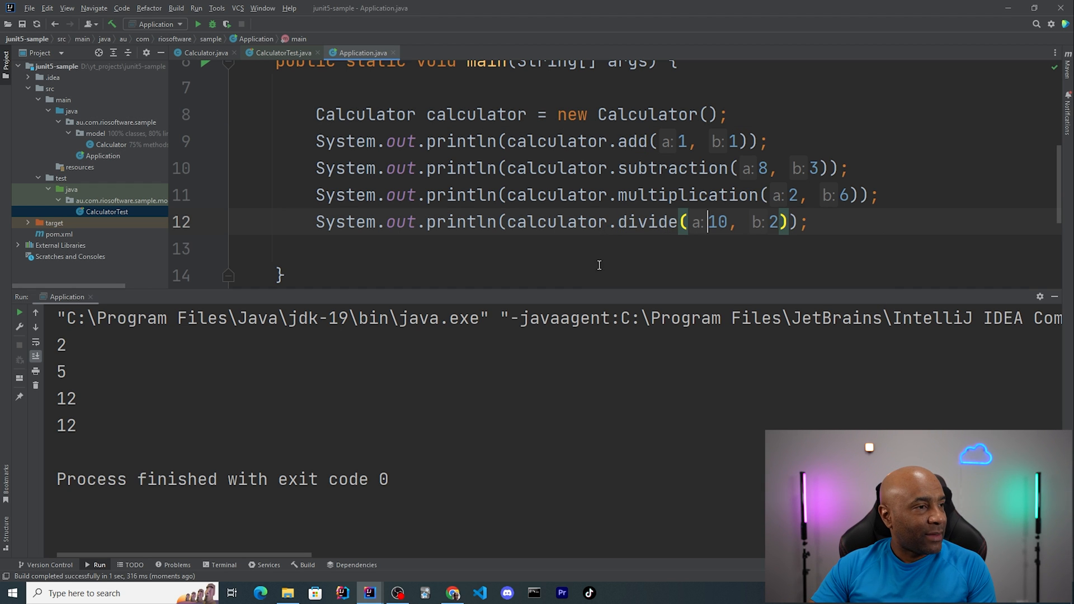
mouse_move(141, 267)
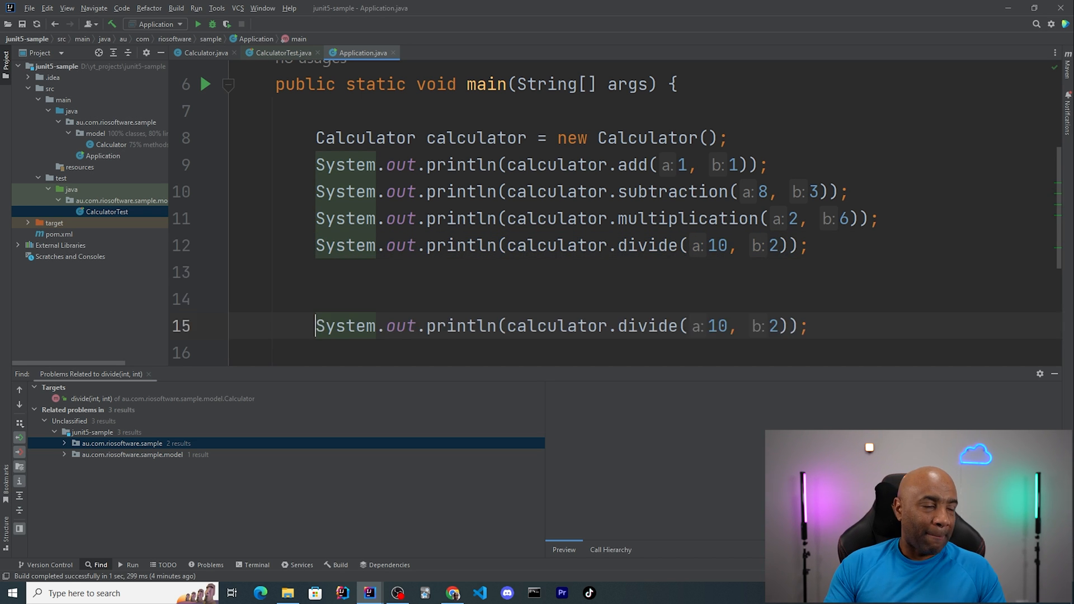
Change the copied call to divide(0, 0) and run Application, hitting ArithmeticException: / by zero
double_click(717, 325)
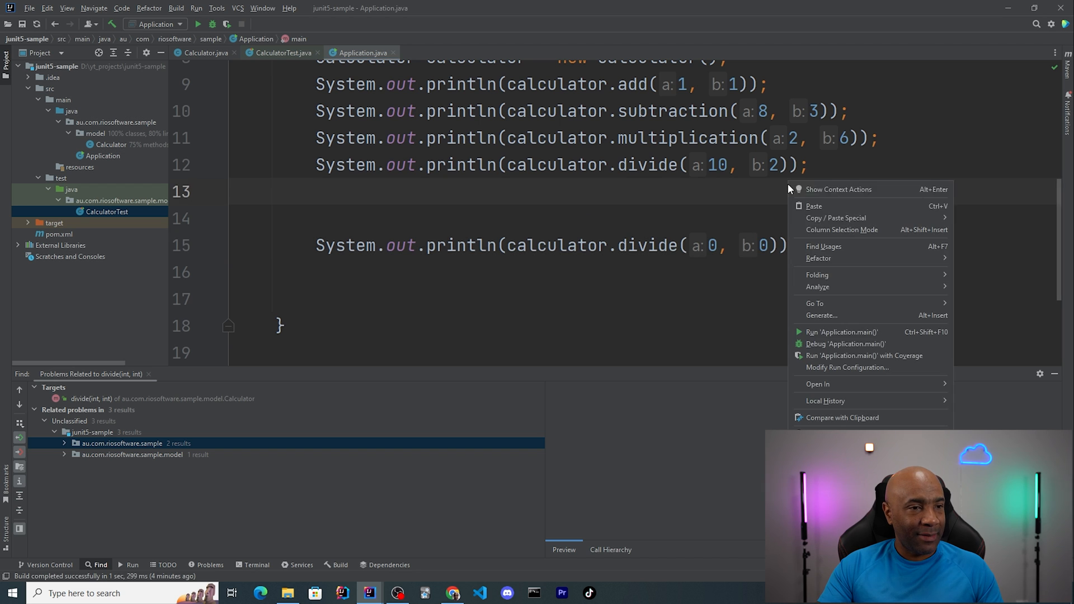
left_click(848, 333)
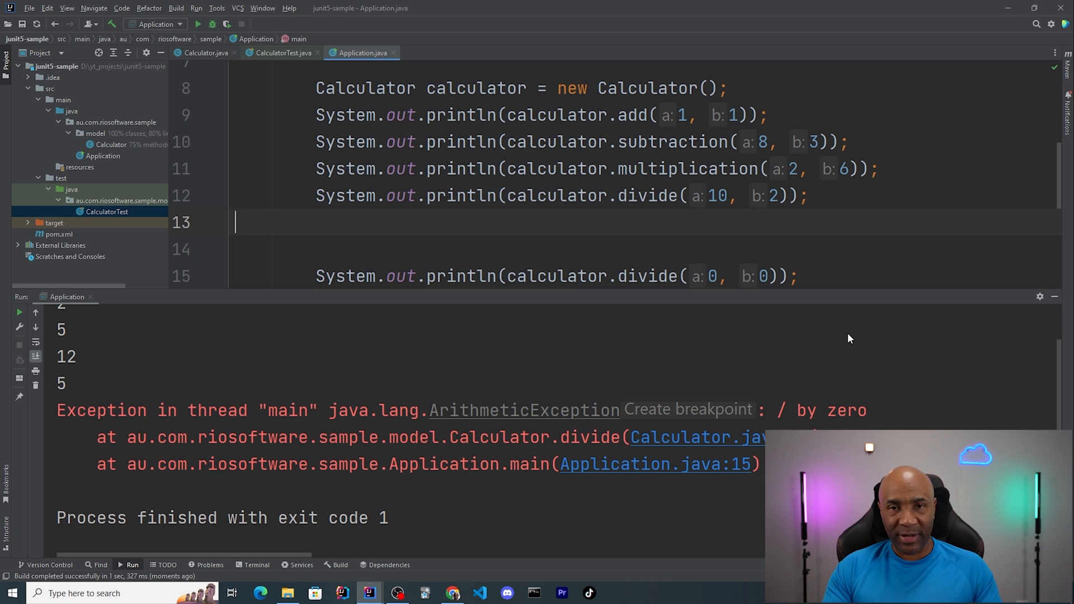
mouse_move(776, 407)
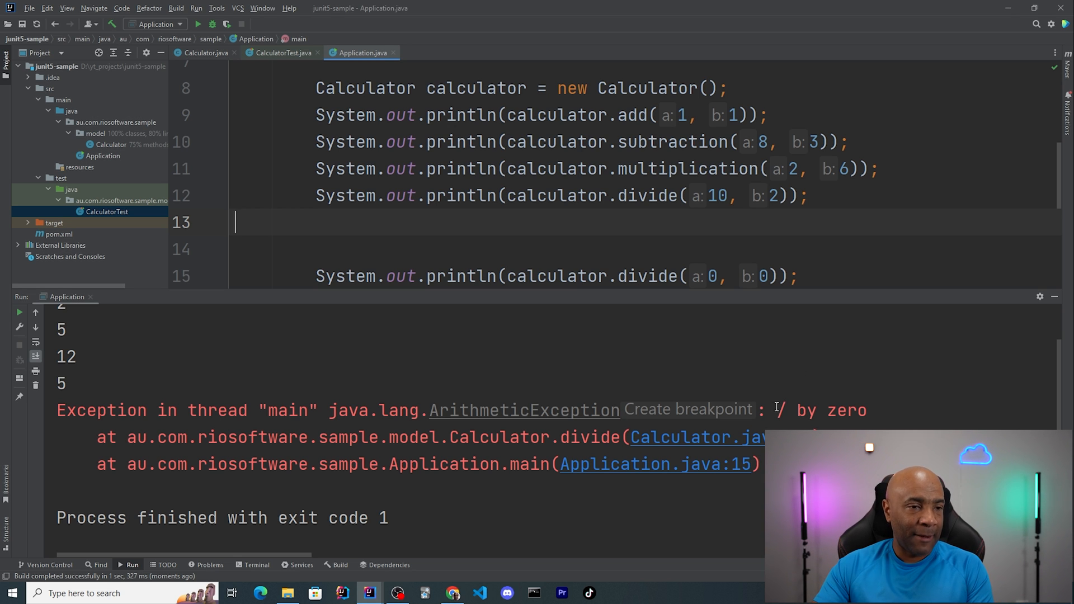
double_click(819, 410)
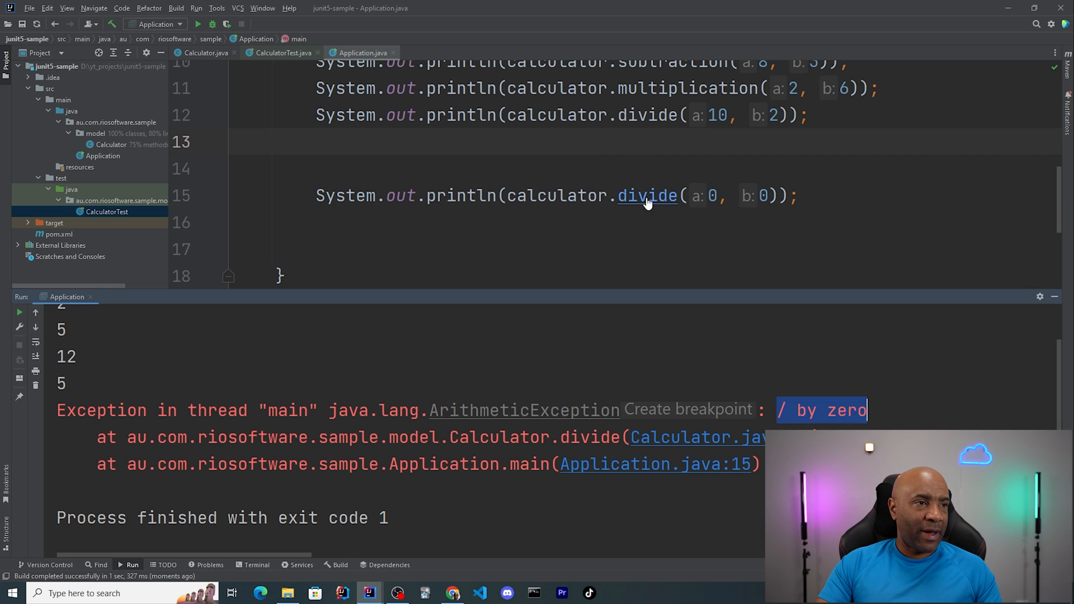
In Calculator.divide, throw ArithmeticException("You cannot divide zero by zero") when a and b are 0
left_click(647, 196)
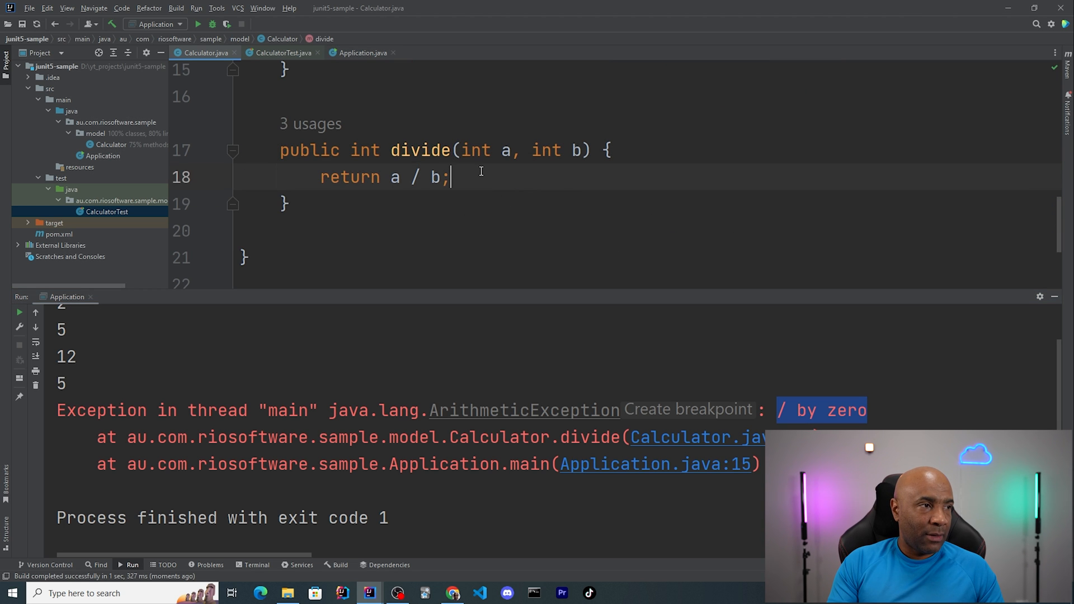
type("if")
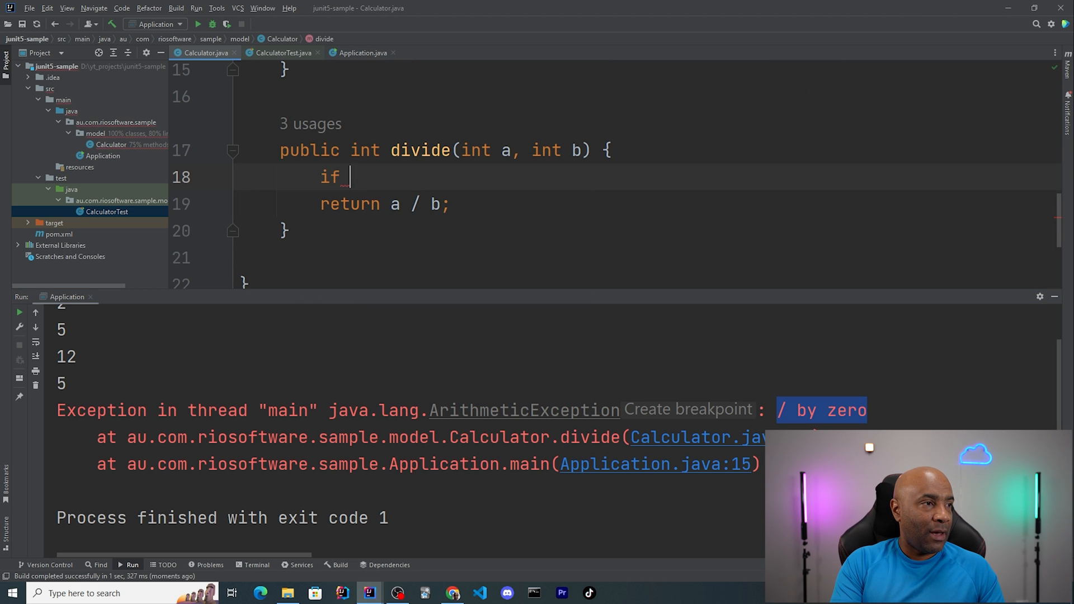
type("(a == 0 )")
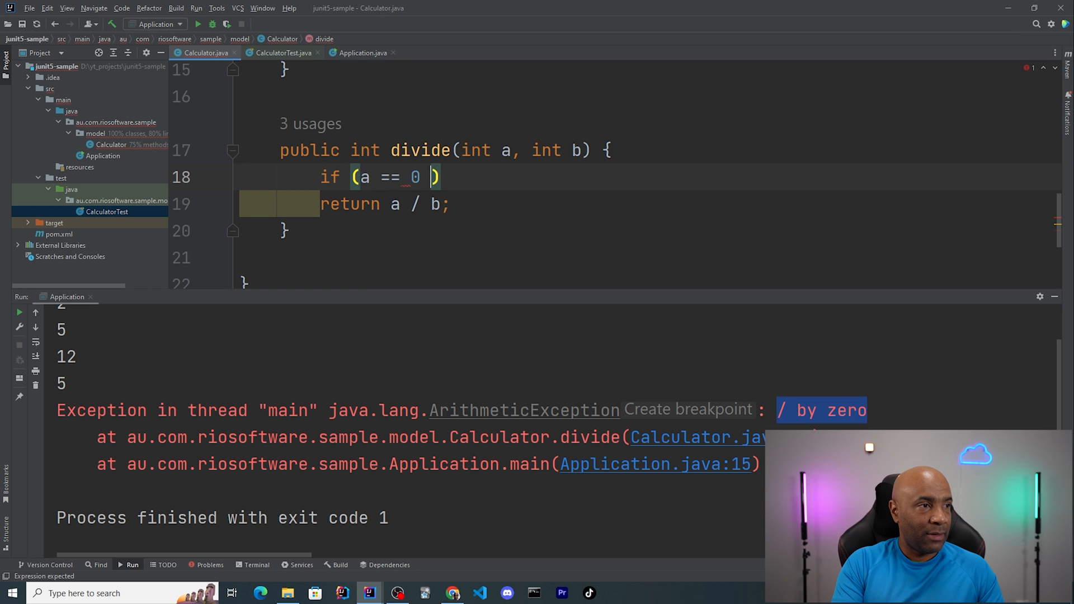
type("&& b == 0")
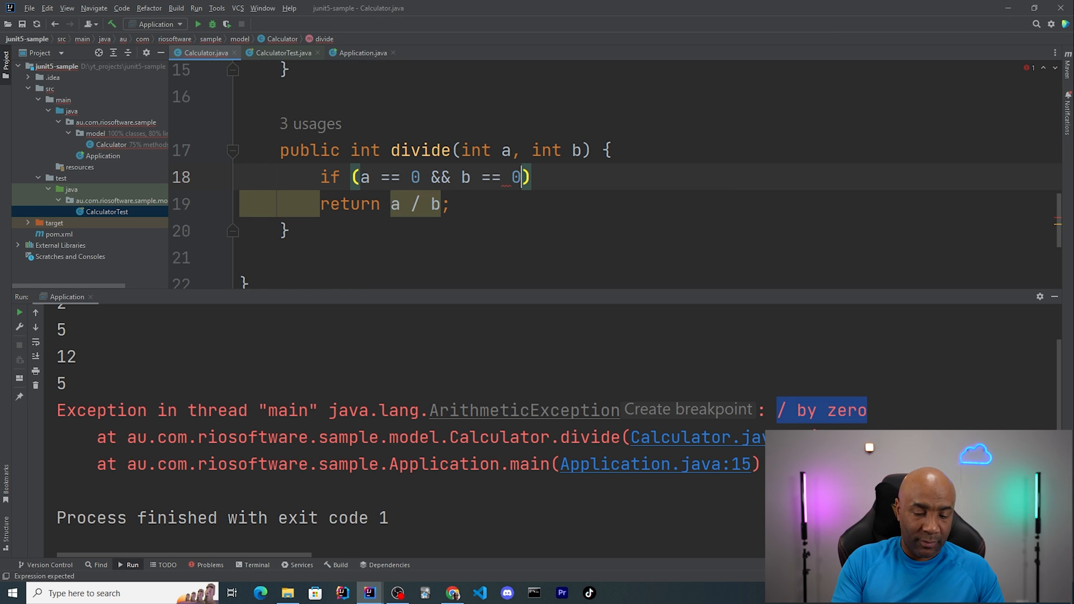
type("thro")
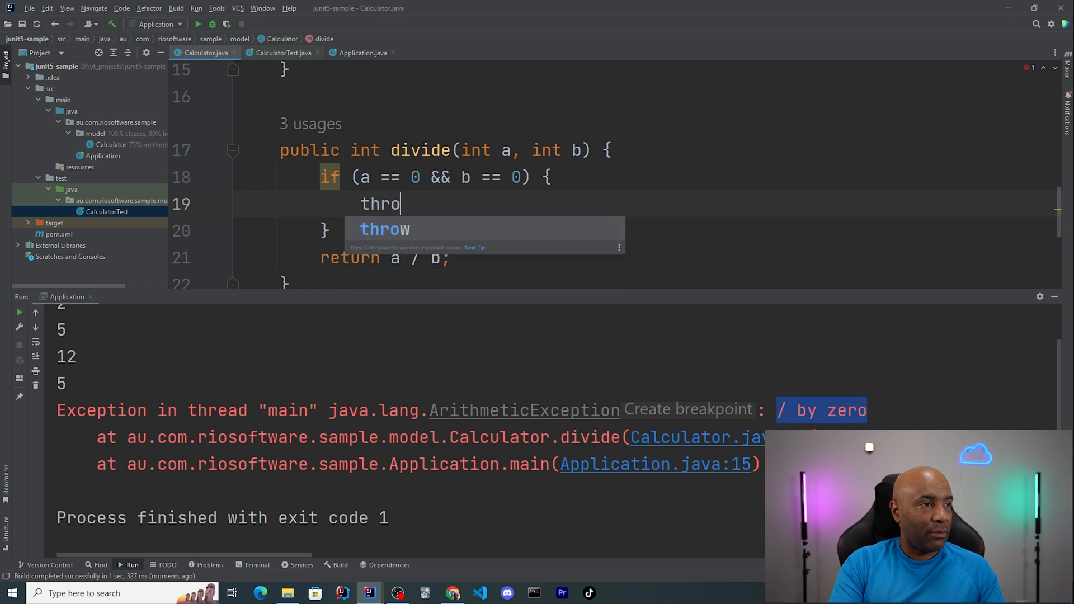
type("w new ArithmeticException(")
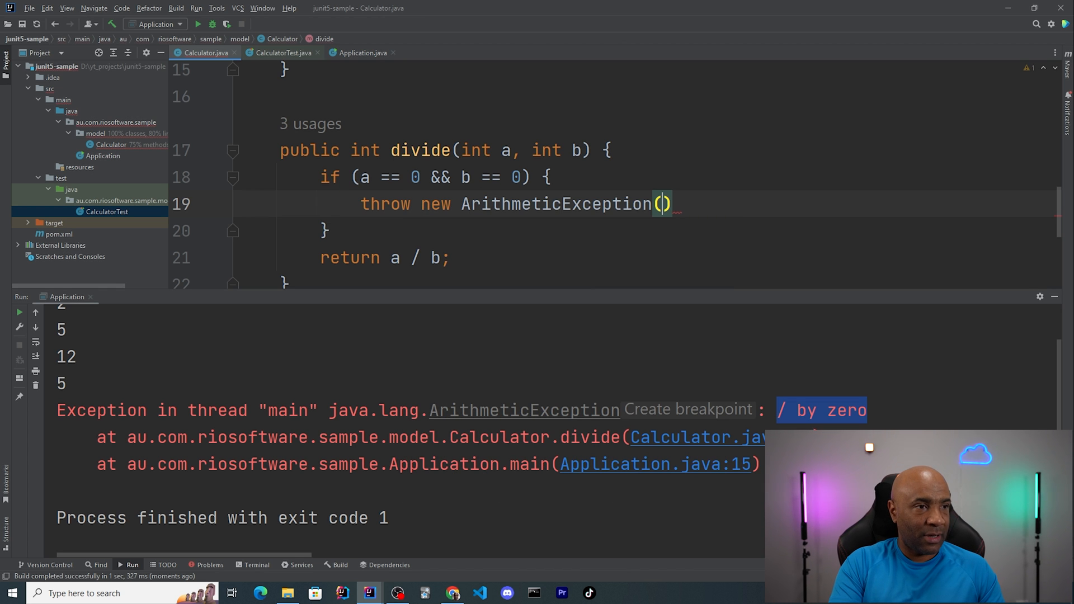
type("\"You cannot")
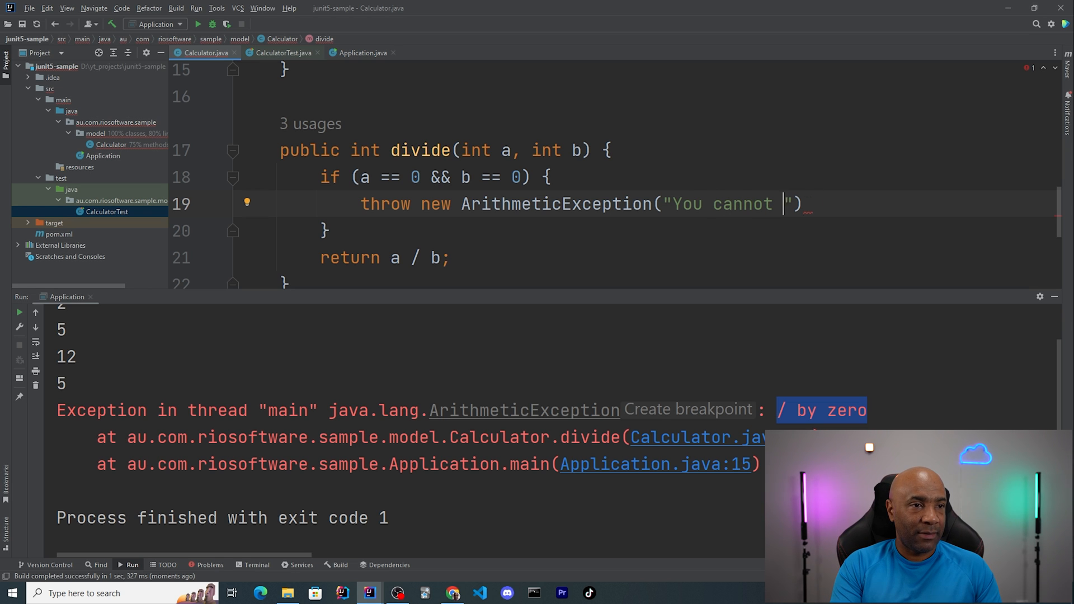
type("divide zero by zero")
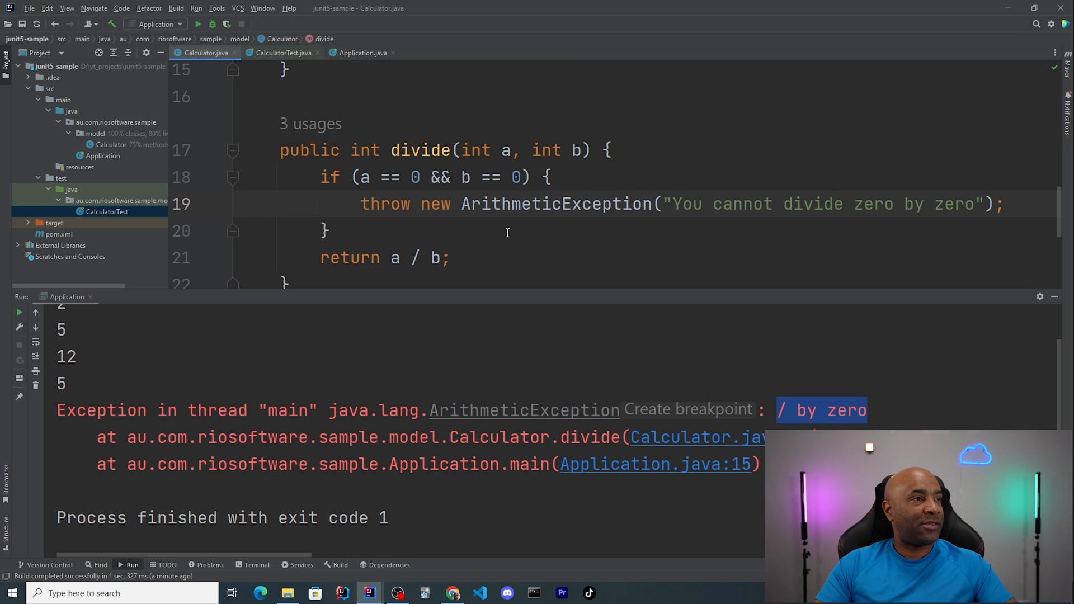
mouse_move(453, 181)
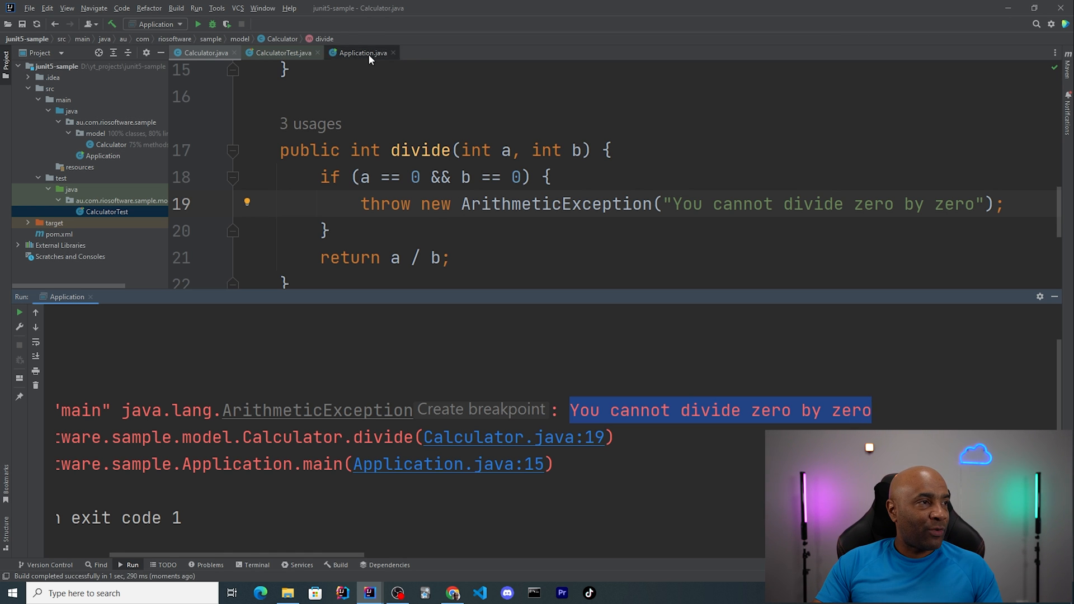
left_click(282, 52)
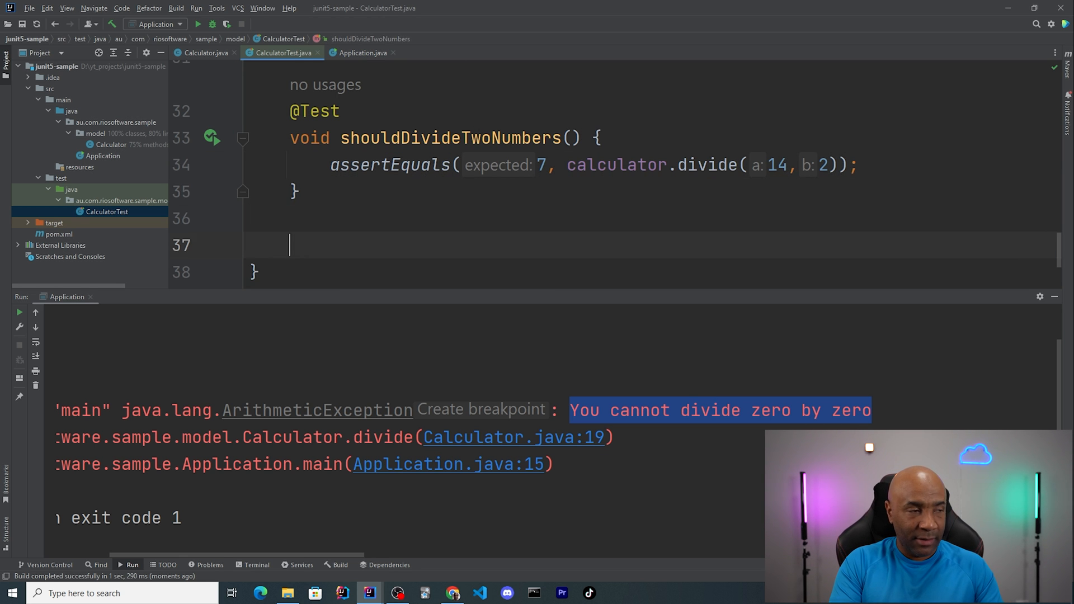
type("@Test")
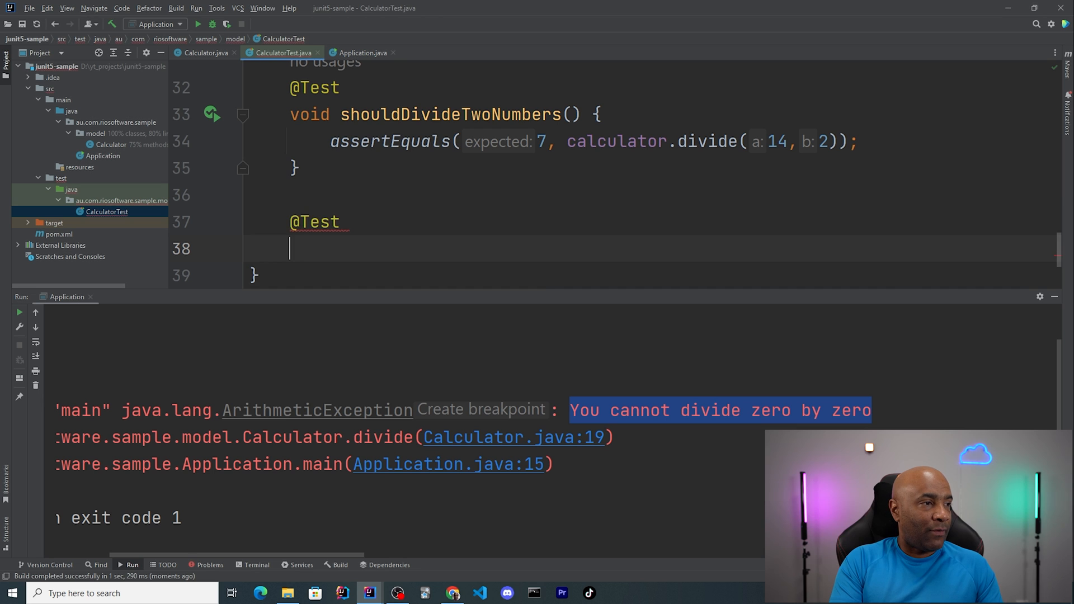
type("void shouldThr")
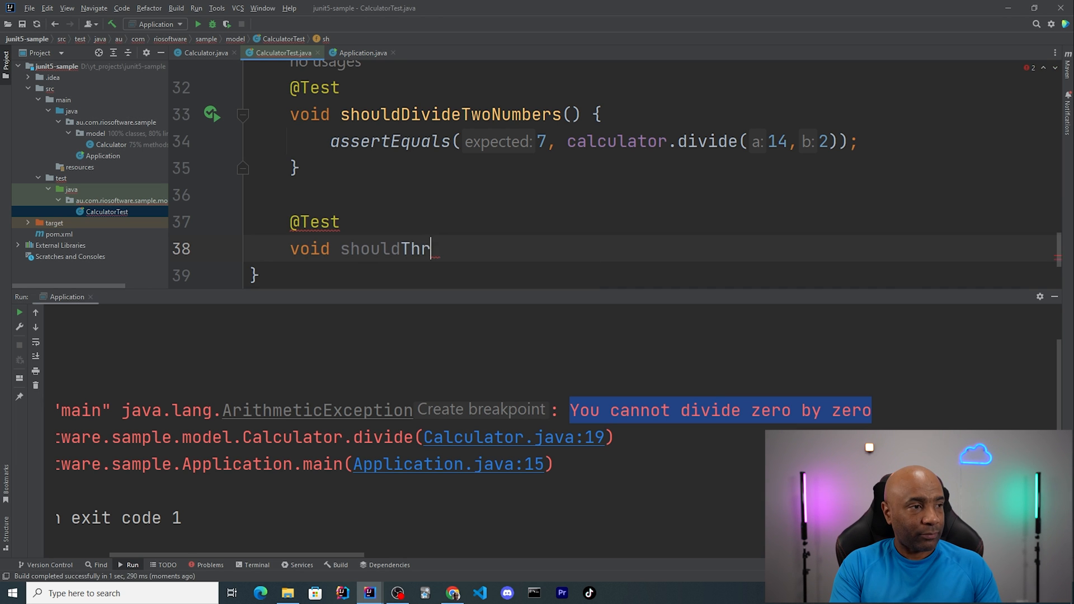
type("owAri")
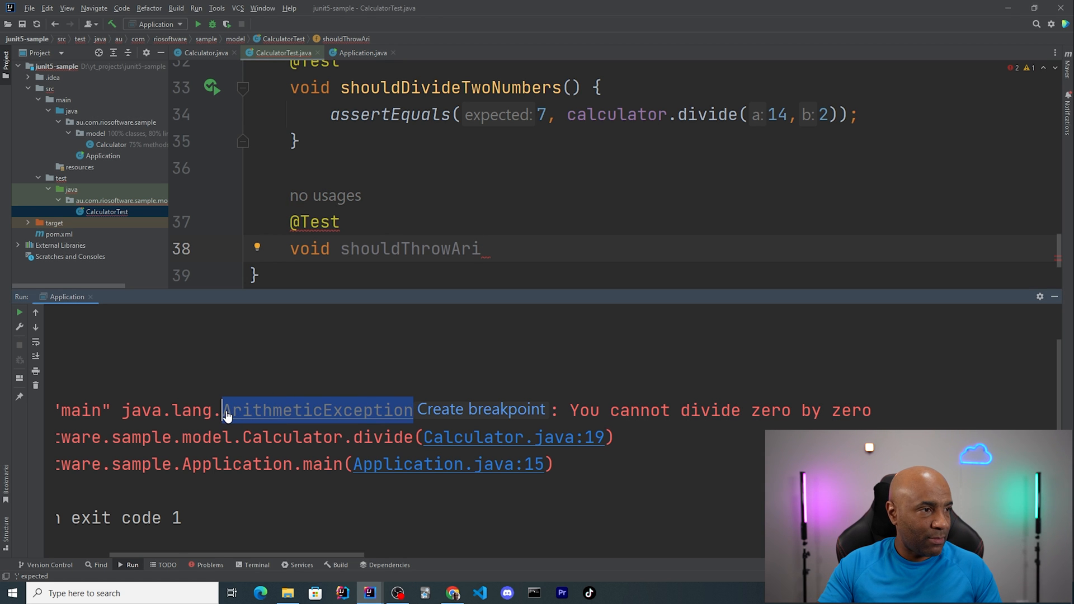
type("thmeticException")
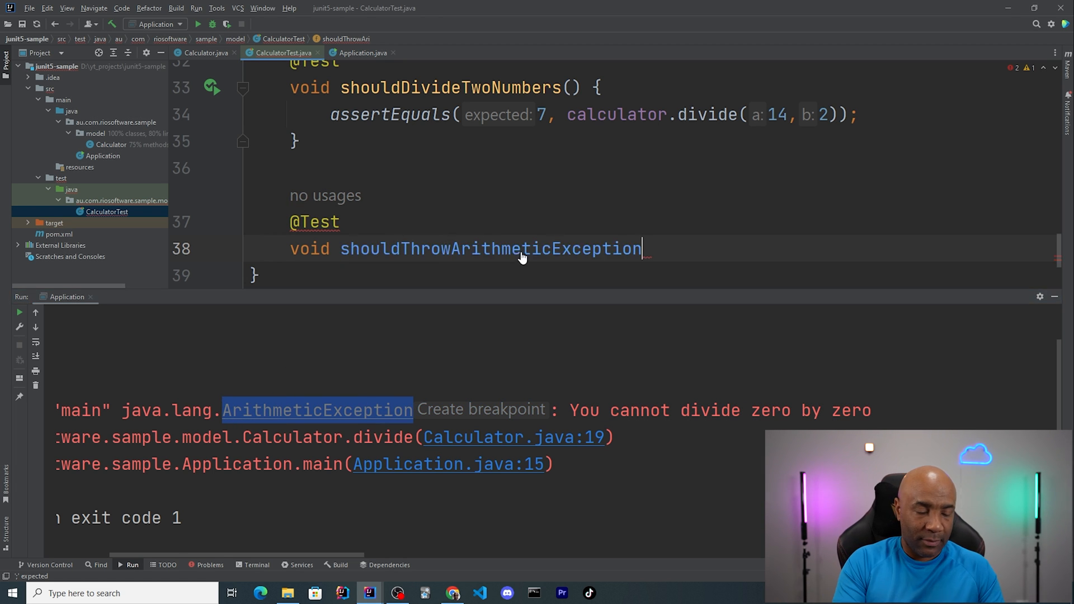
type("When")
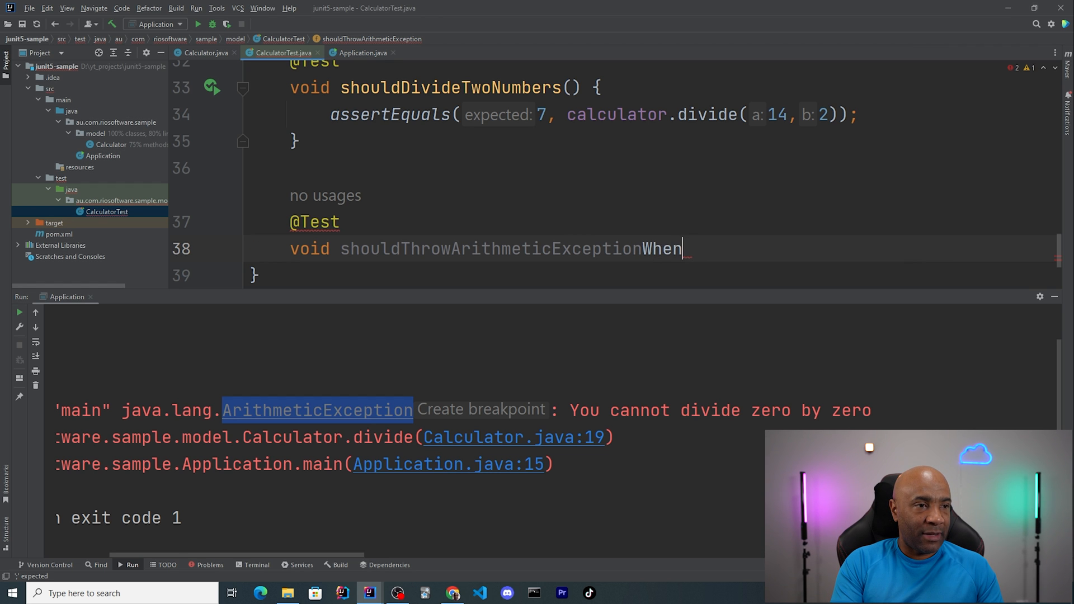
type("DividingByZ")
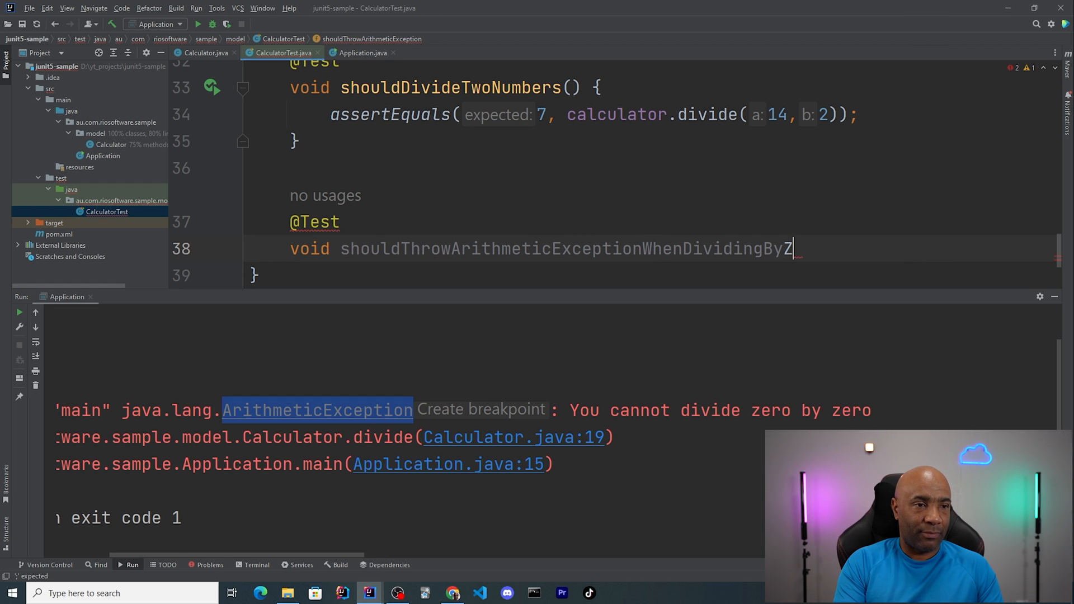
type("ero() {")
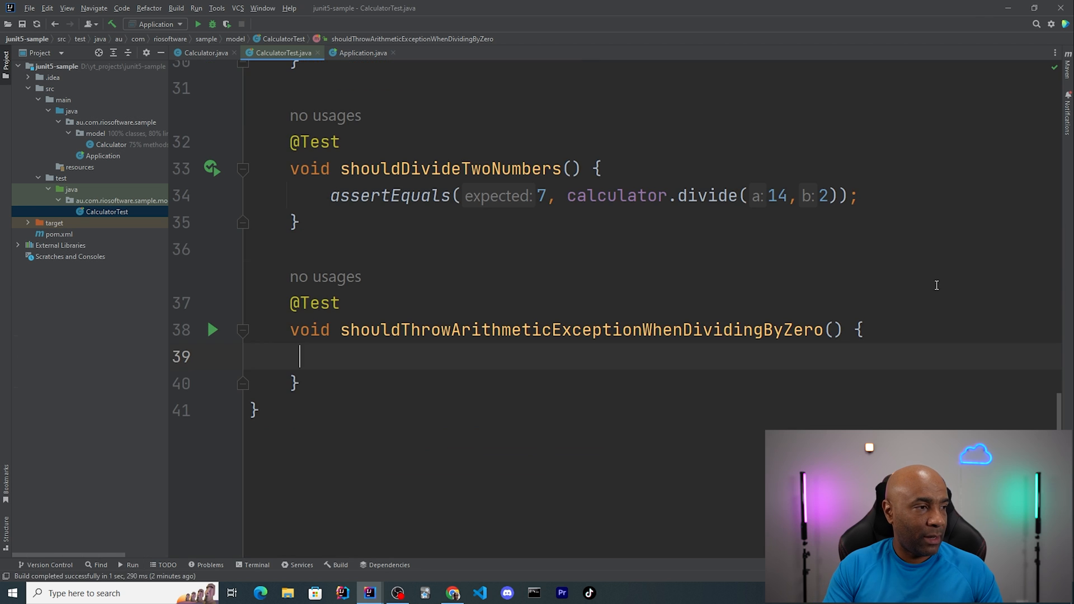
Insert assertThrows/assertEquals checks for the zero-by-zero message and run CalculatorTest, passing 5 of 5
key("Enter")
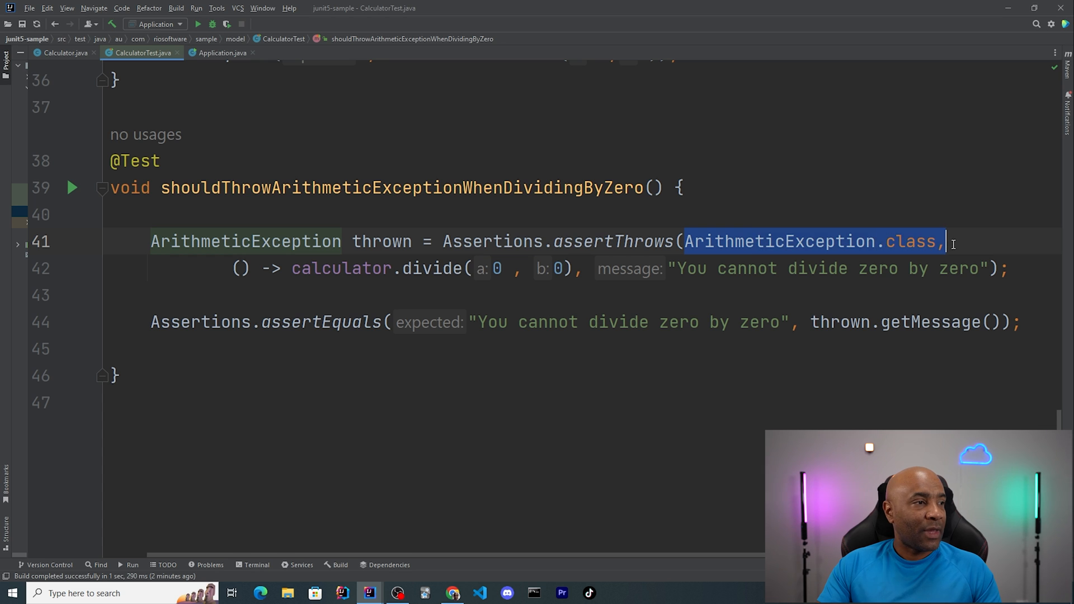
mouse_move(290, 268)
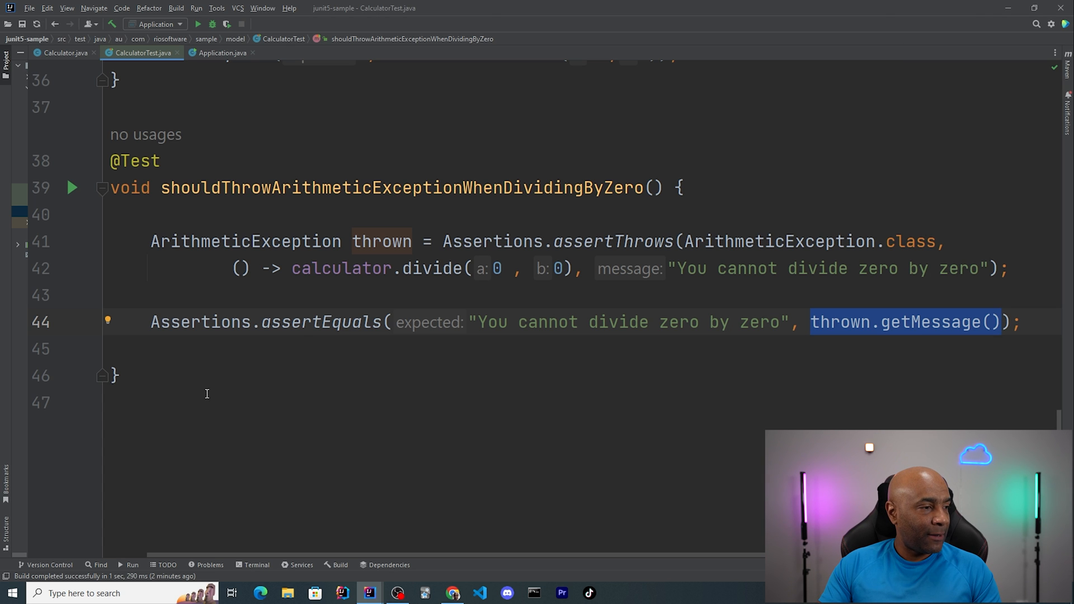
left_click(196, 24)
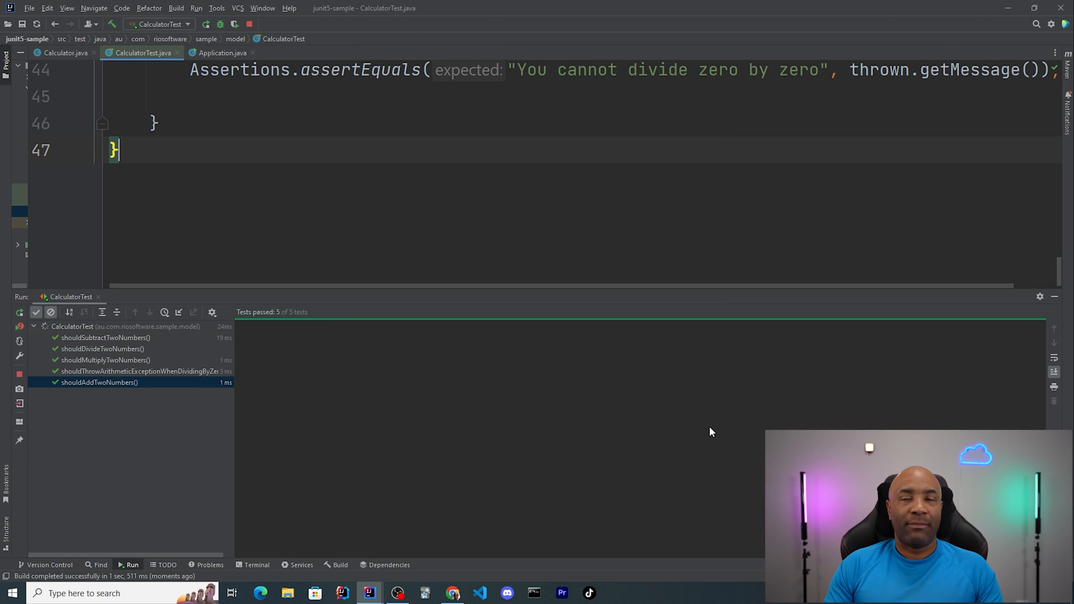